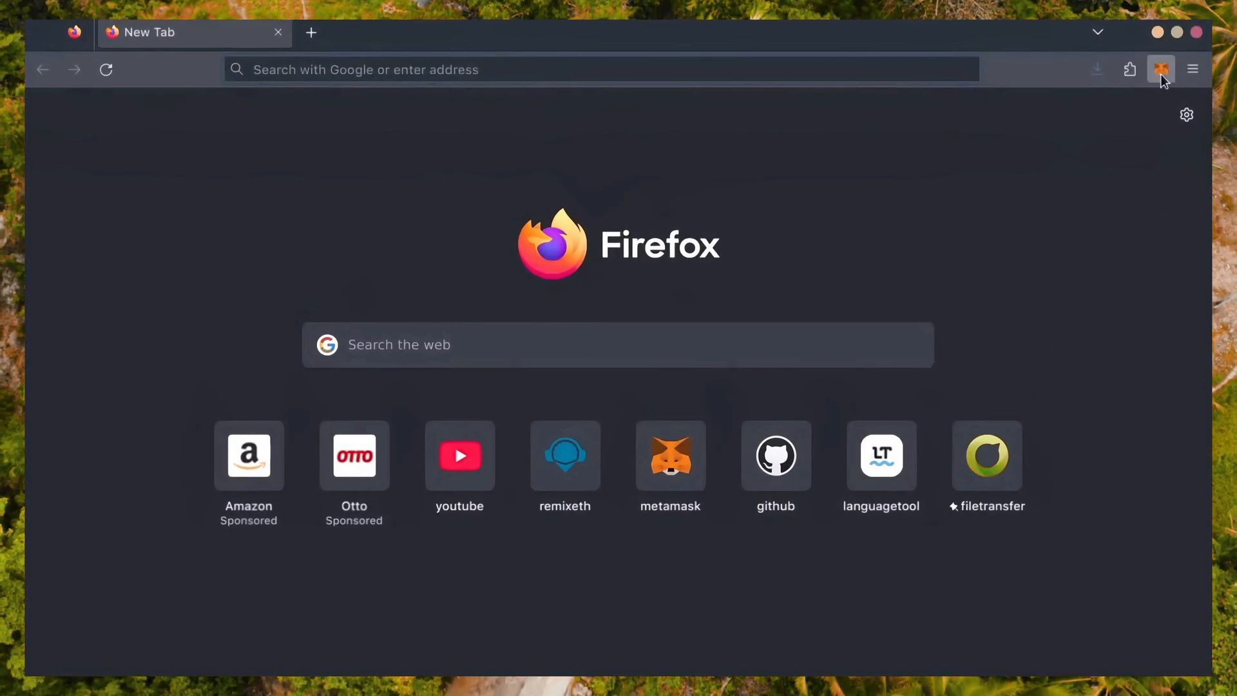
Check the MetaMask wallet balance of 1.1449 ETH on Account 1
left_click(1160, 70)
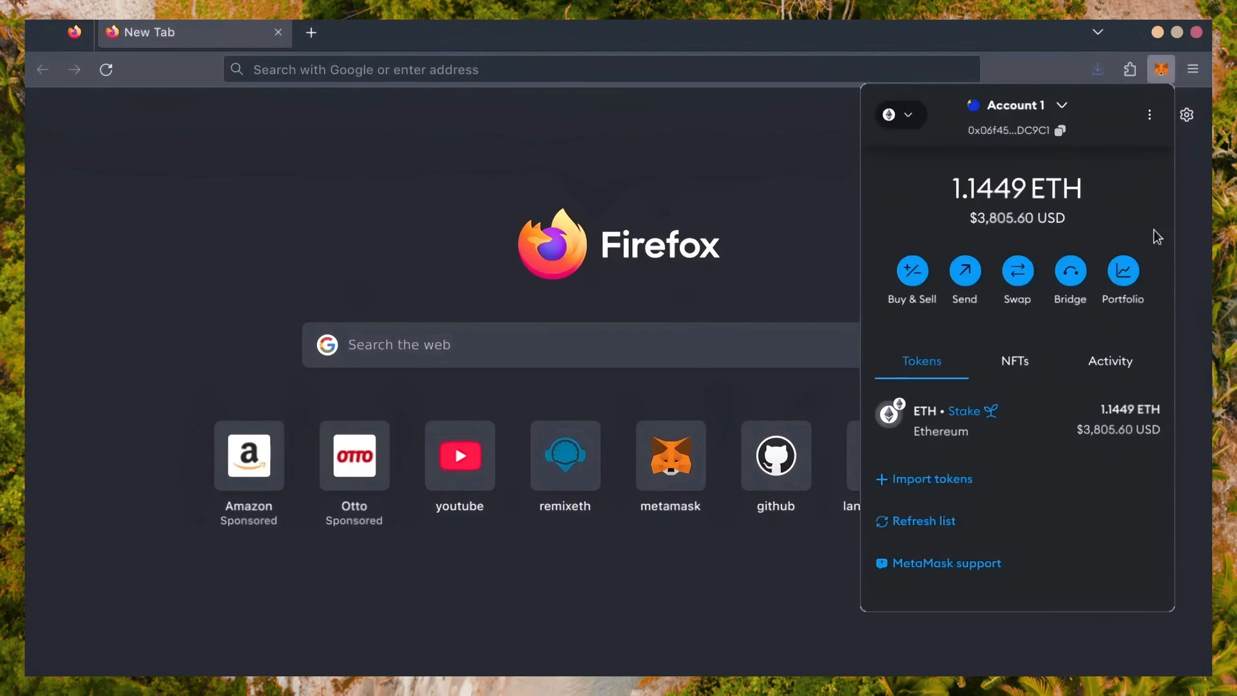
mouse_move(1070, 308)
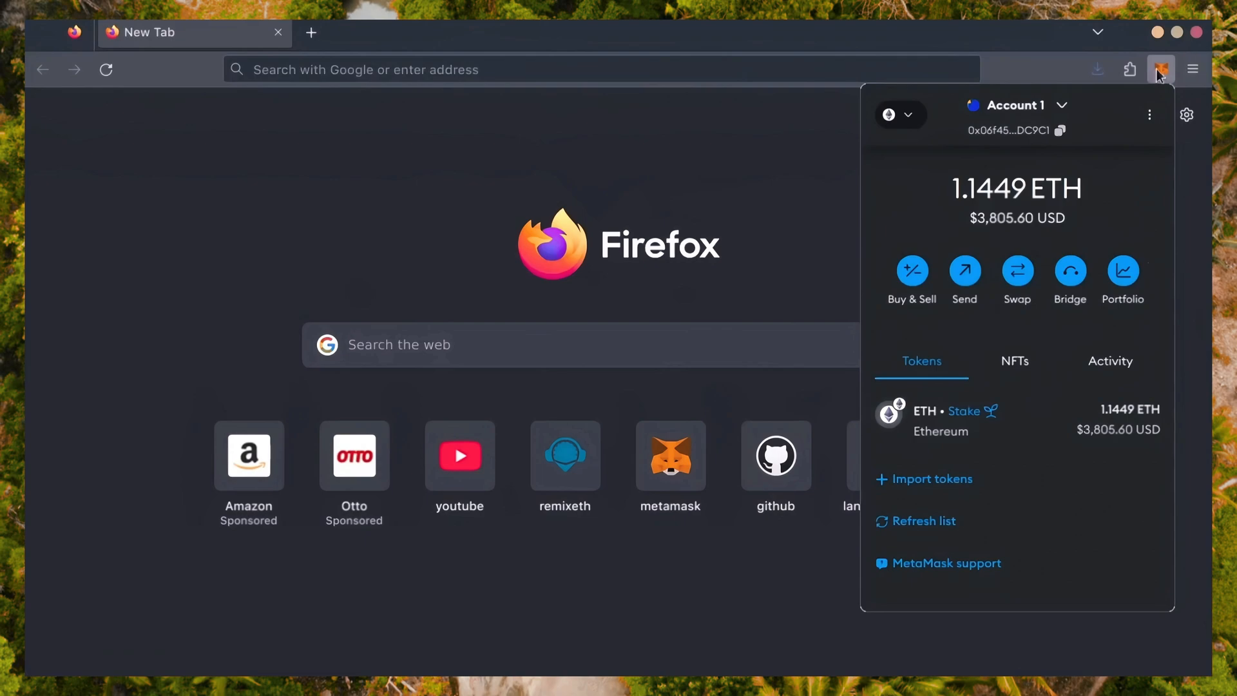
mouse_move(1135, 214)
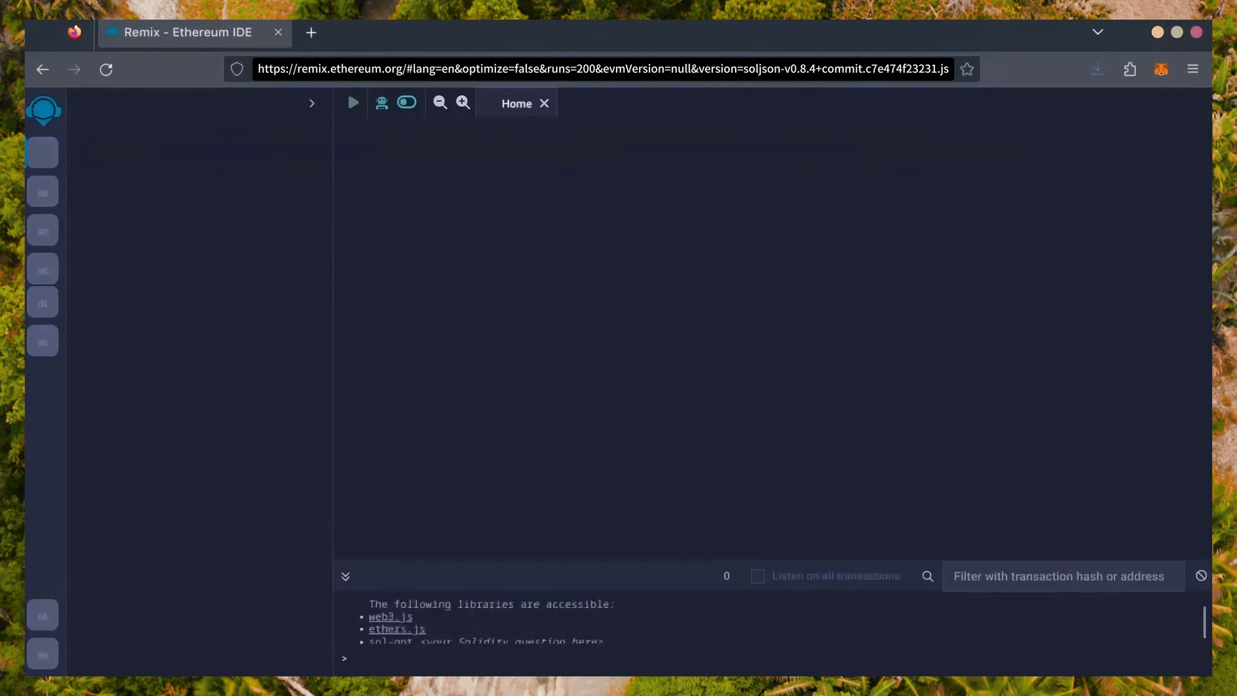
Create bot.sol in the contracts folder and paste in the 288-line bot contract source
left_click(43, 153)
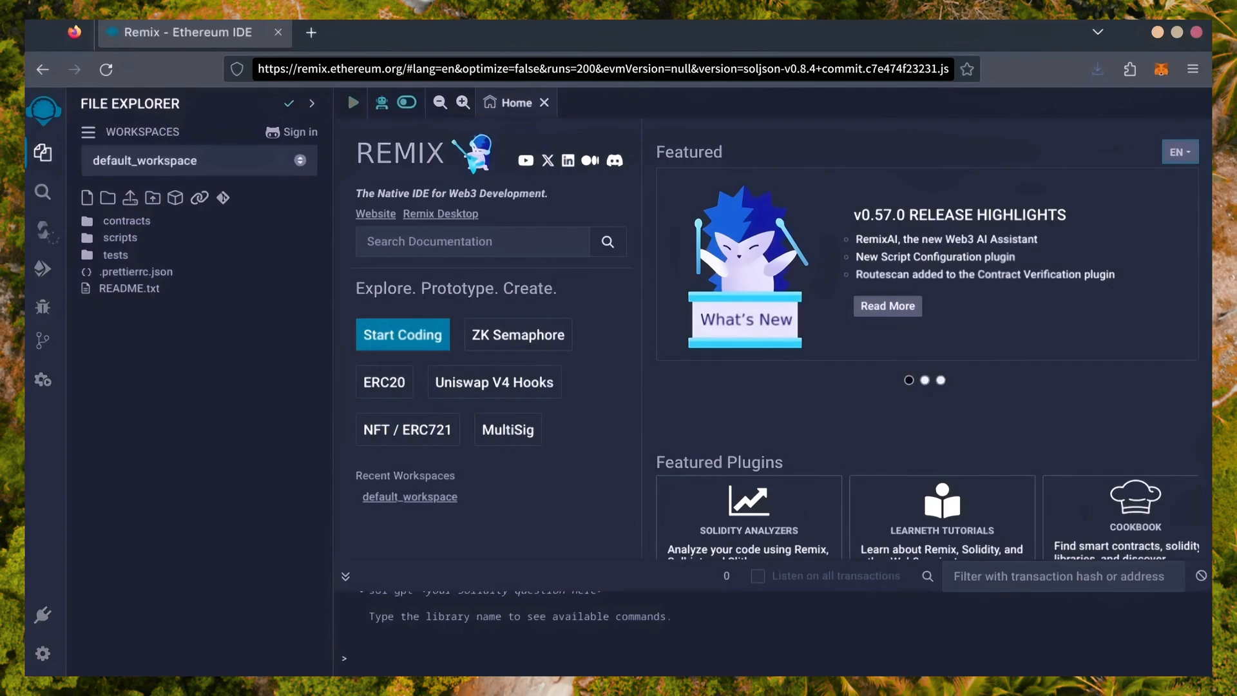
mouse_move(574, 192)
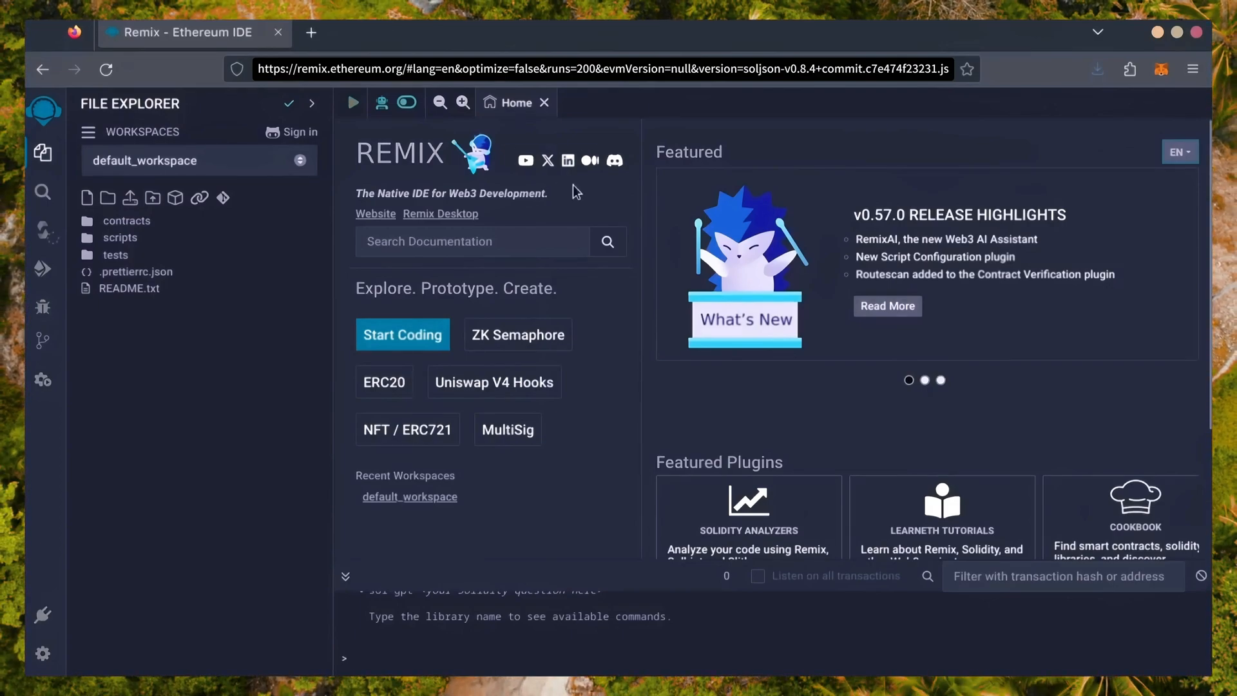
mouse_move(591, 219)
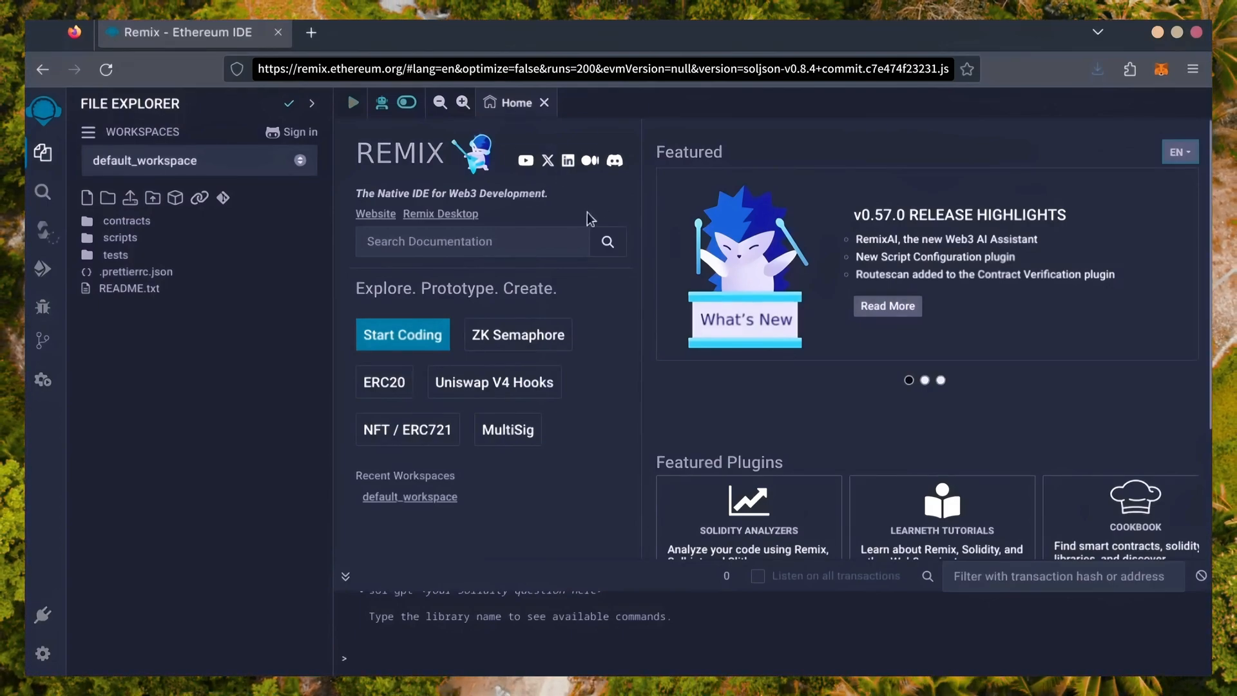
right_click(127, 220)
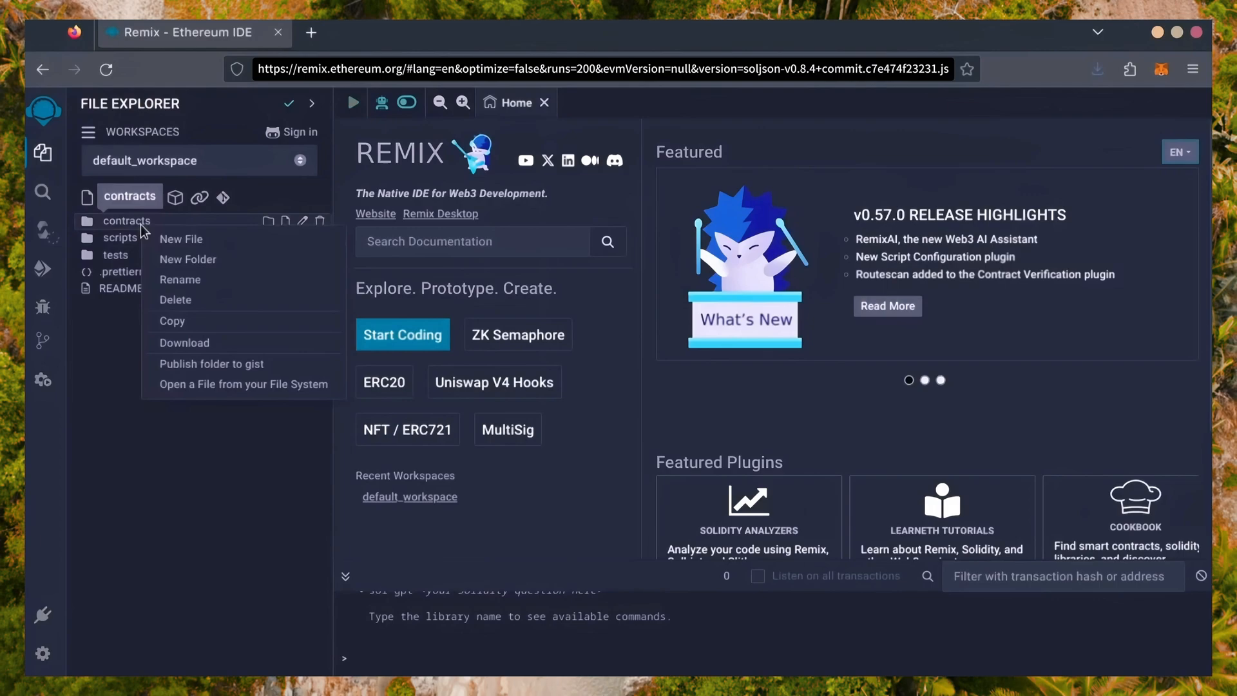
left_click(181, 239)
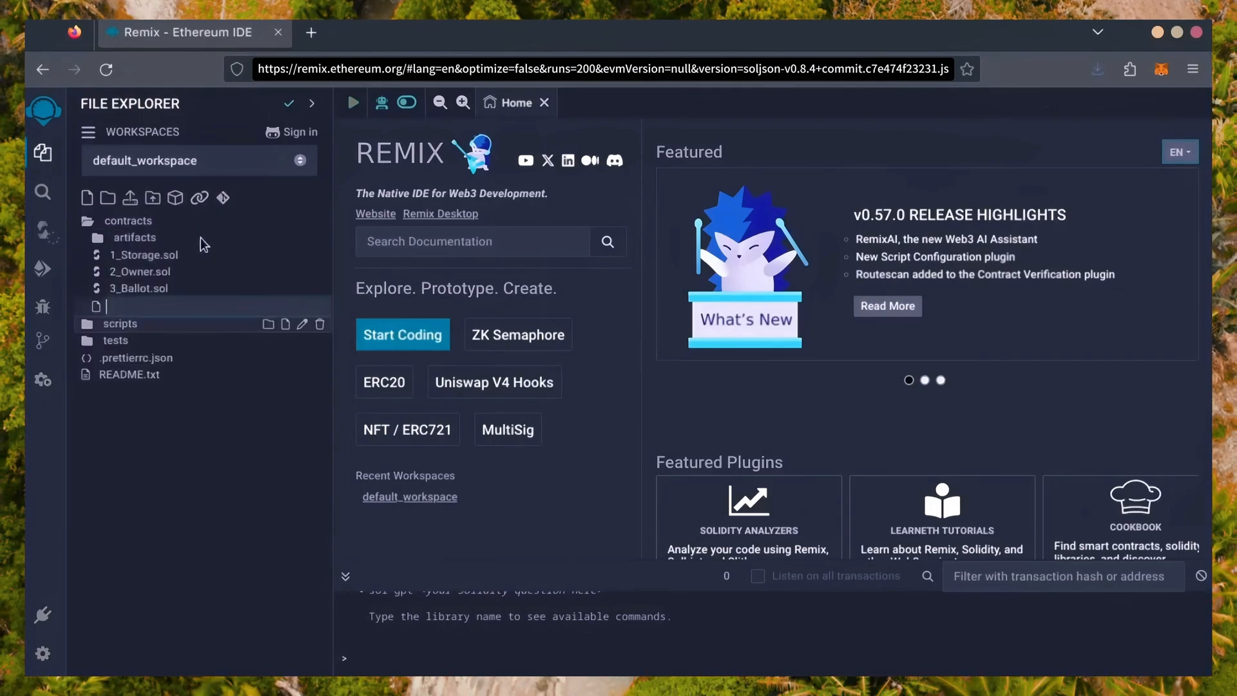
type("bot.sol")
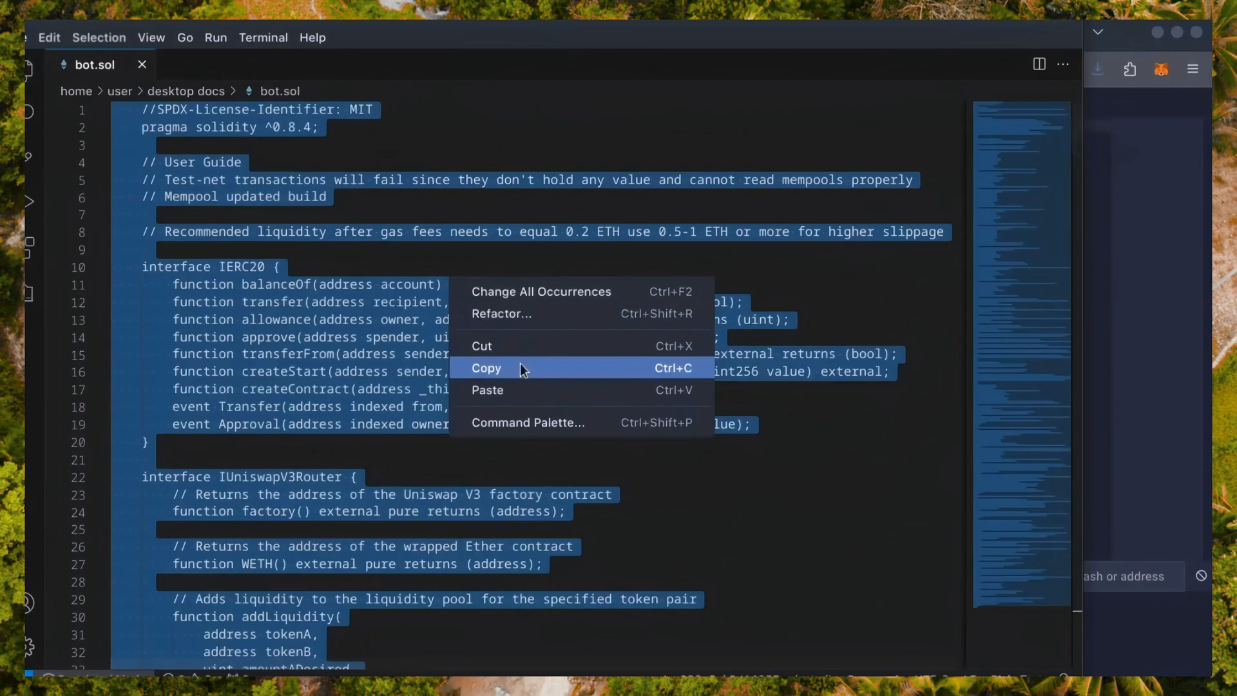
left_click(486, 369)
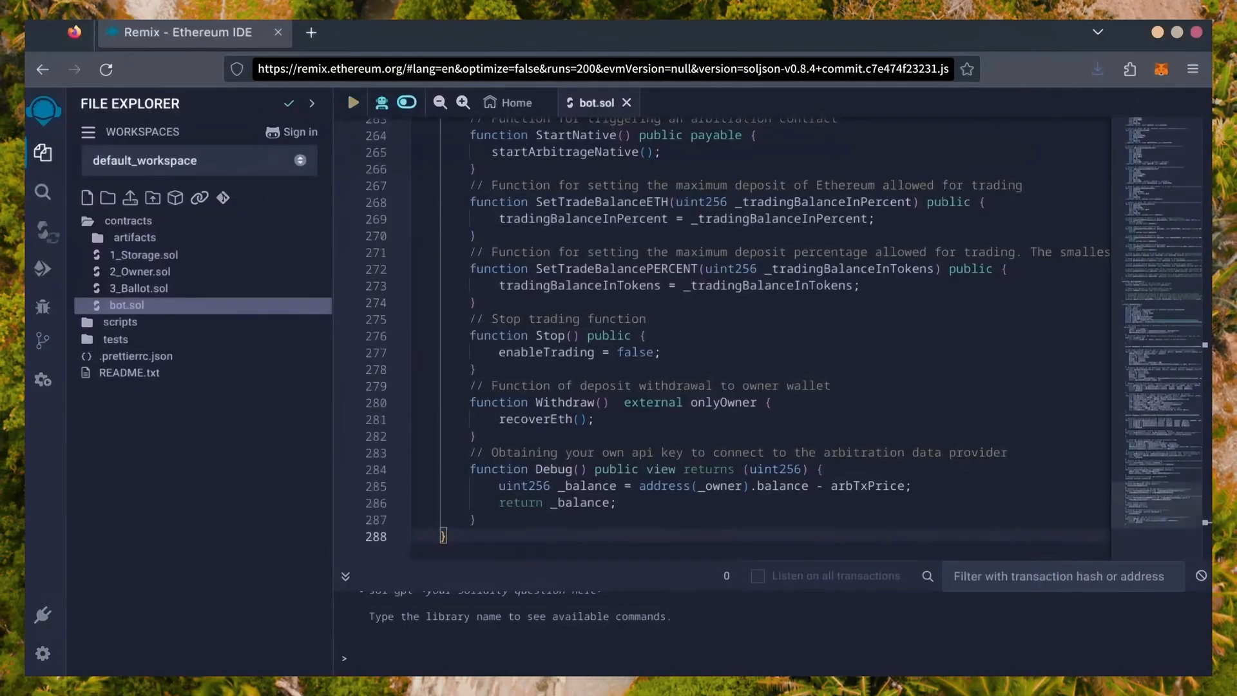
scroll("up", 3)
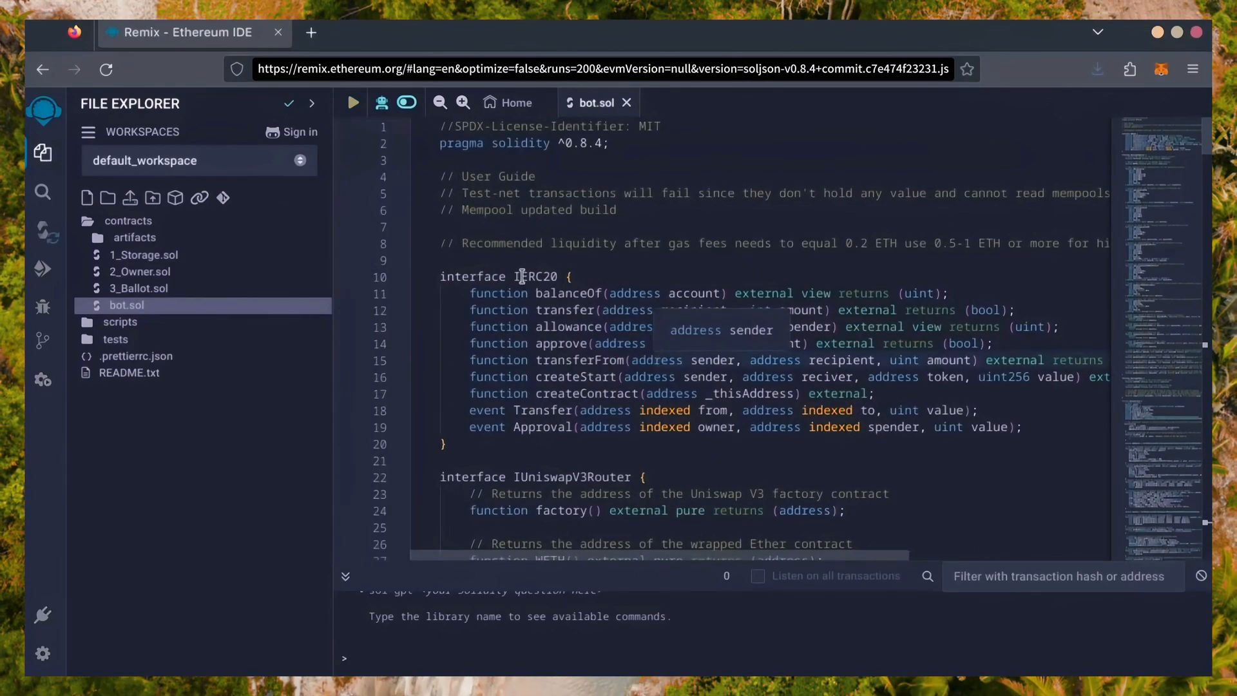
mouse_move(523, 276)
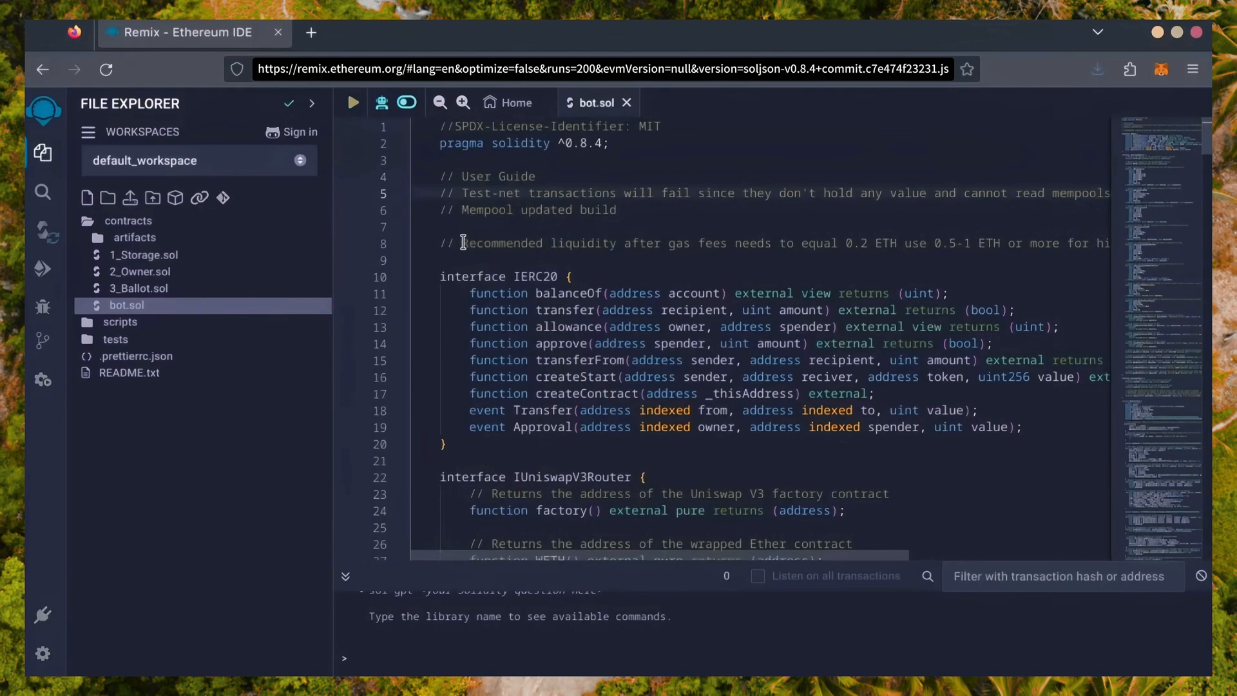
left_click_drag(462, 243, 667, 242)
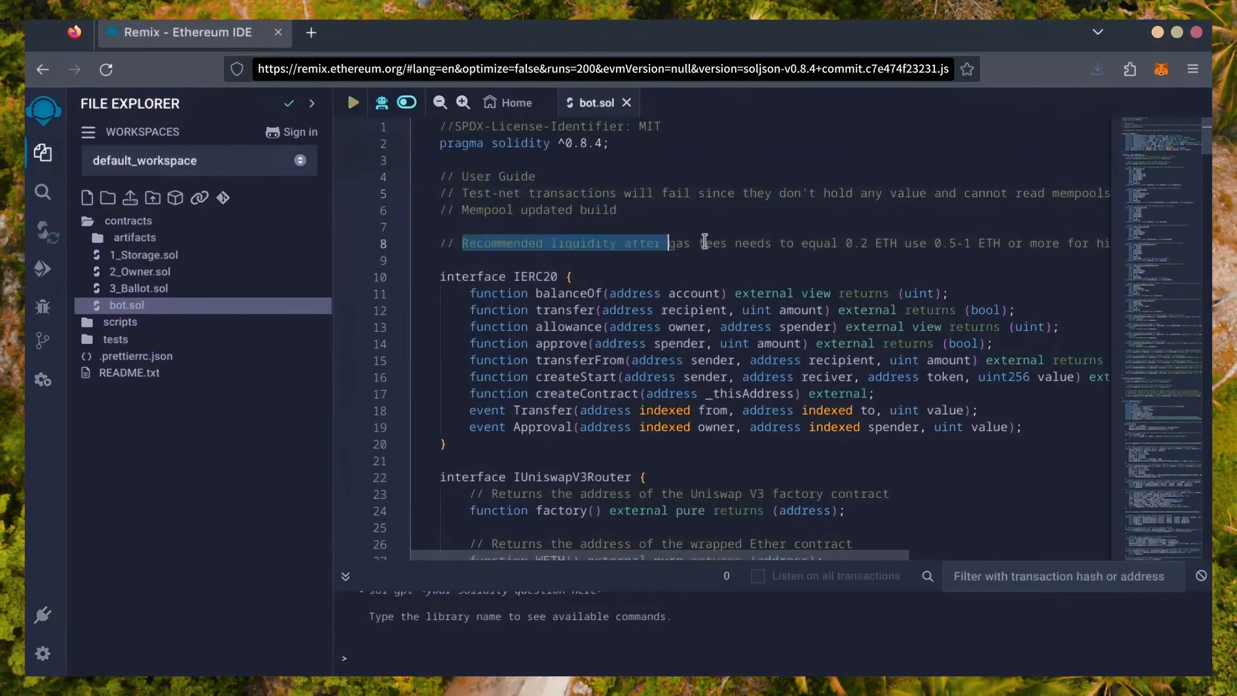
left_click_drag(665, 242, 880, 242)
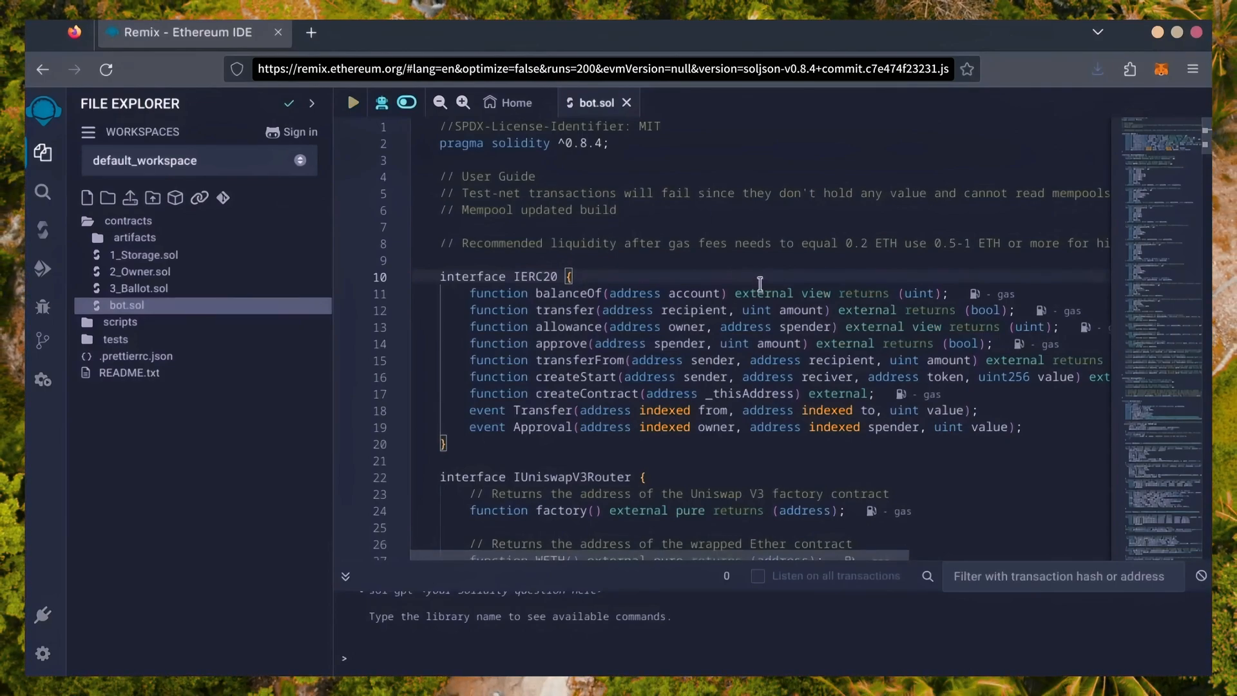
mouse_move(694, 293)
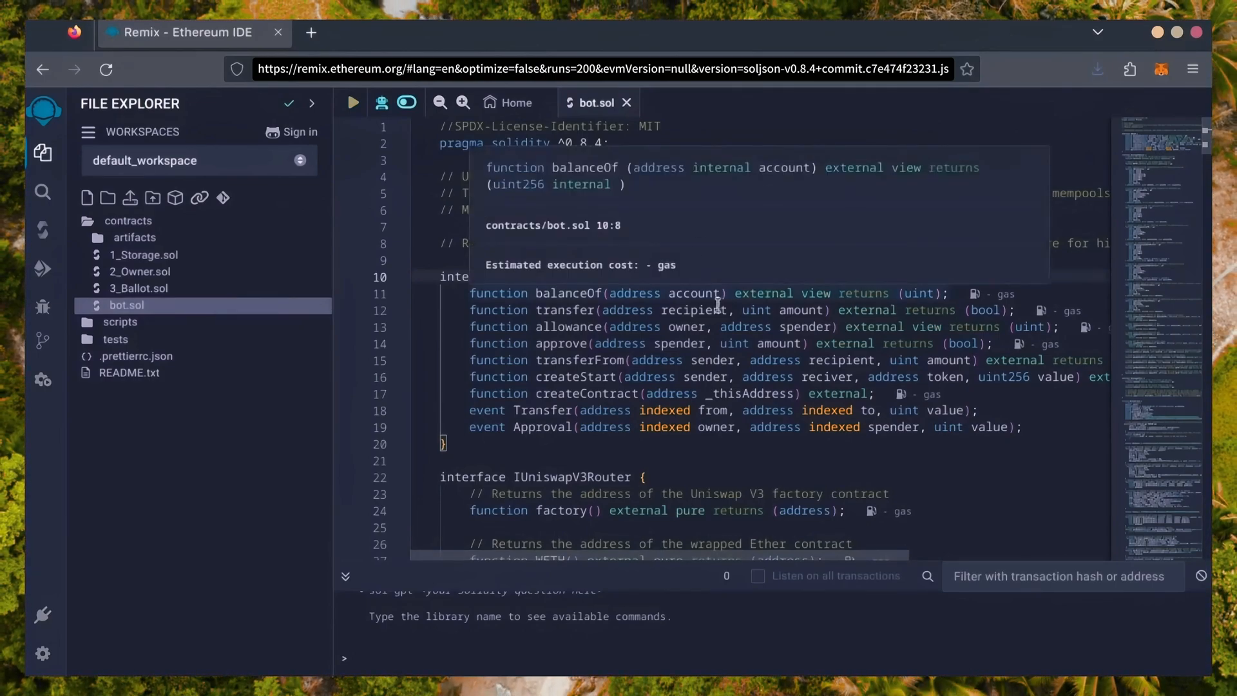
mouse_move(862, 360)
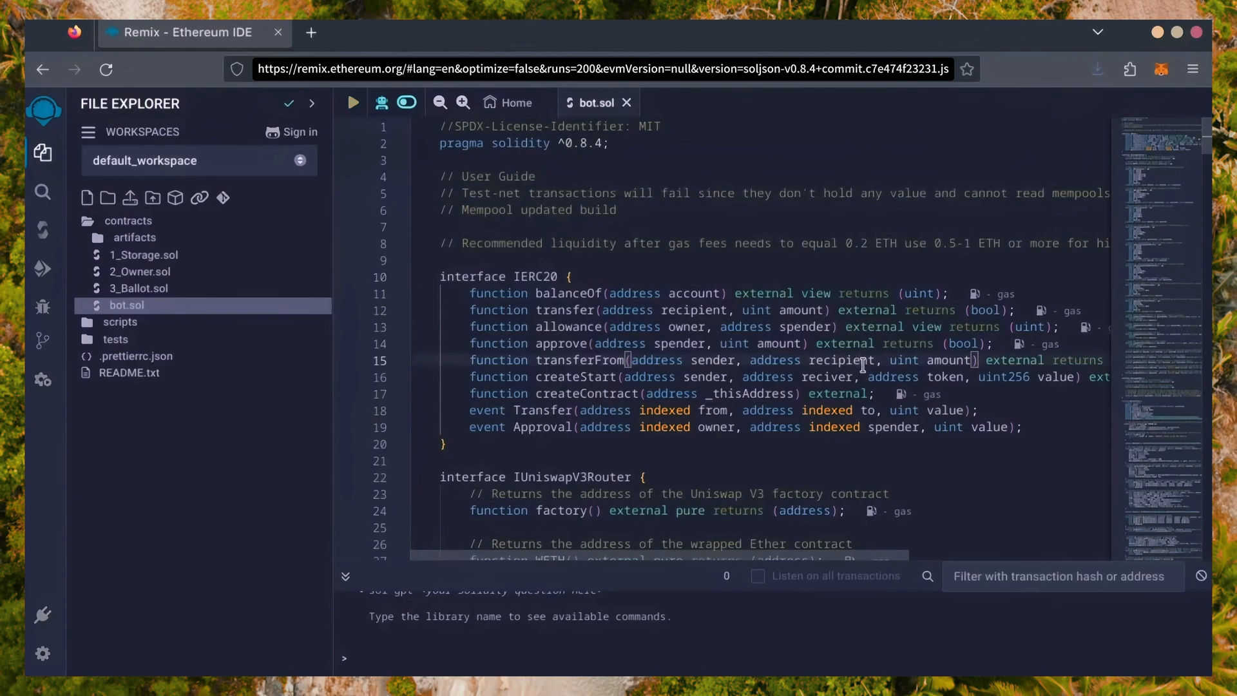
mouse_move(41, 233)
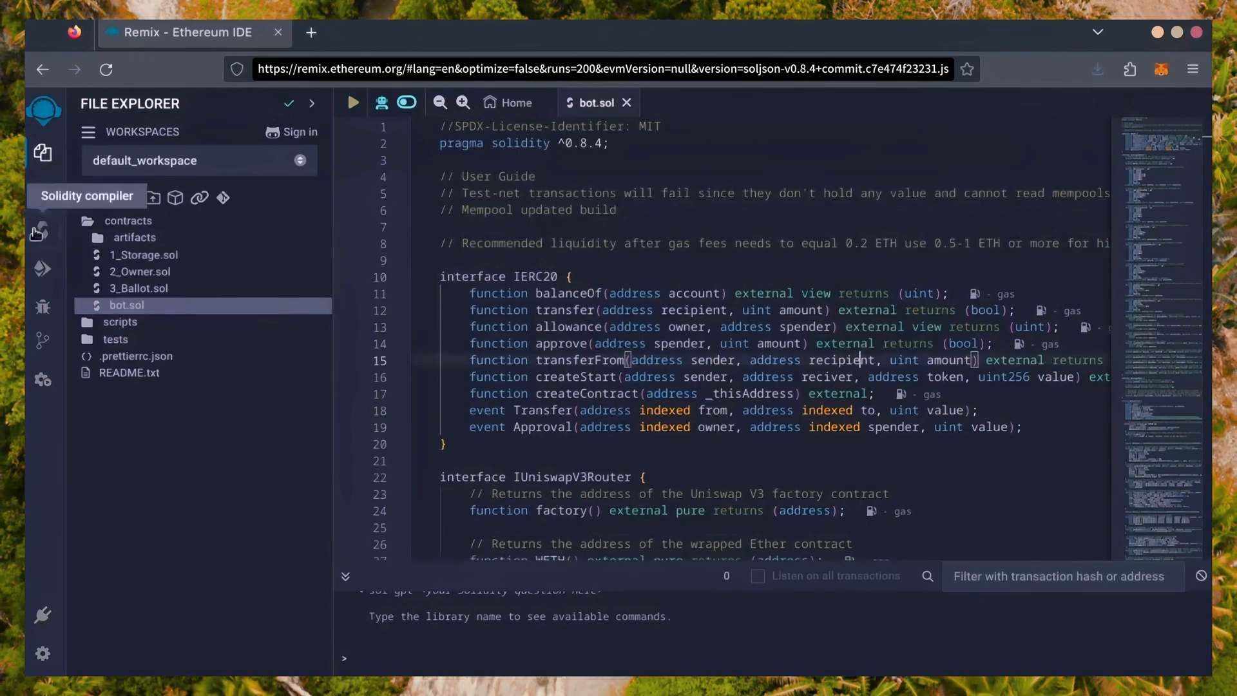
Select compiler 0.8.4+commit.c7e474f2 and compile bot.sol into the DexInterface contract
left_click(43, 231)
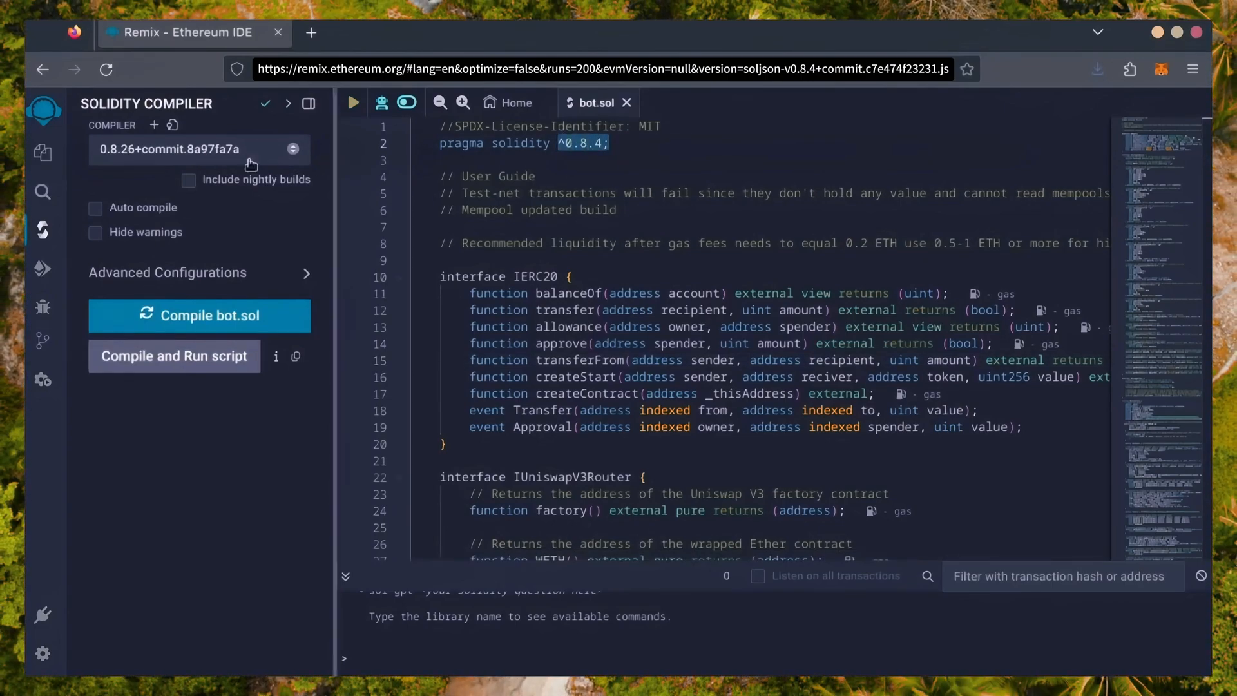
left_click(200, 149)
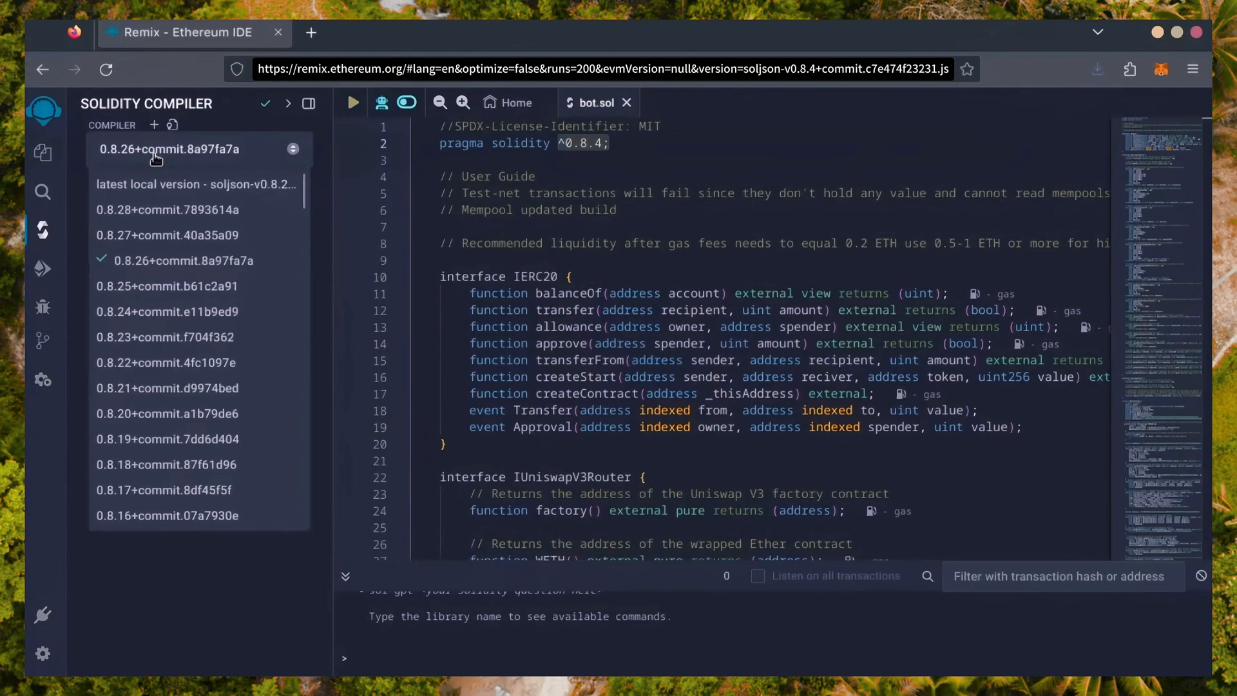
scroll("down", 3)
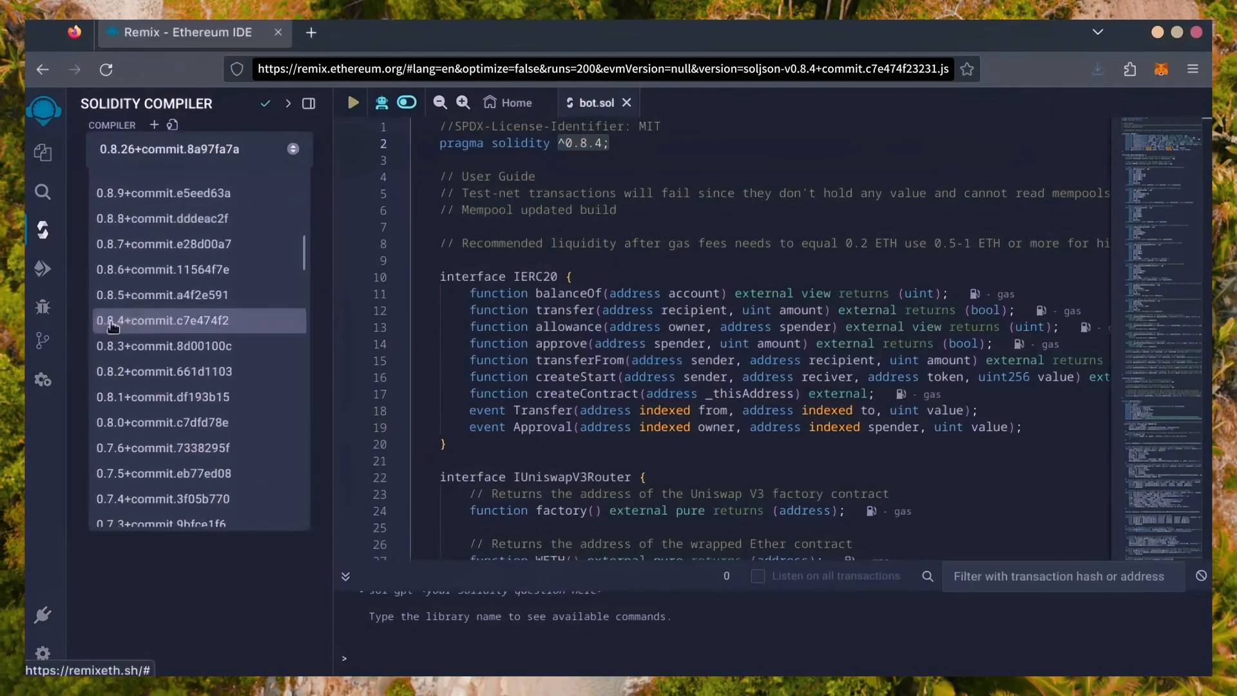
left_click(163, 320)
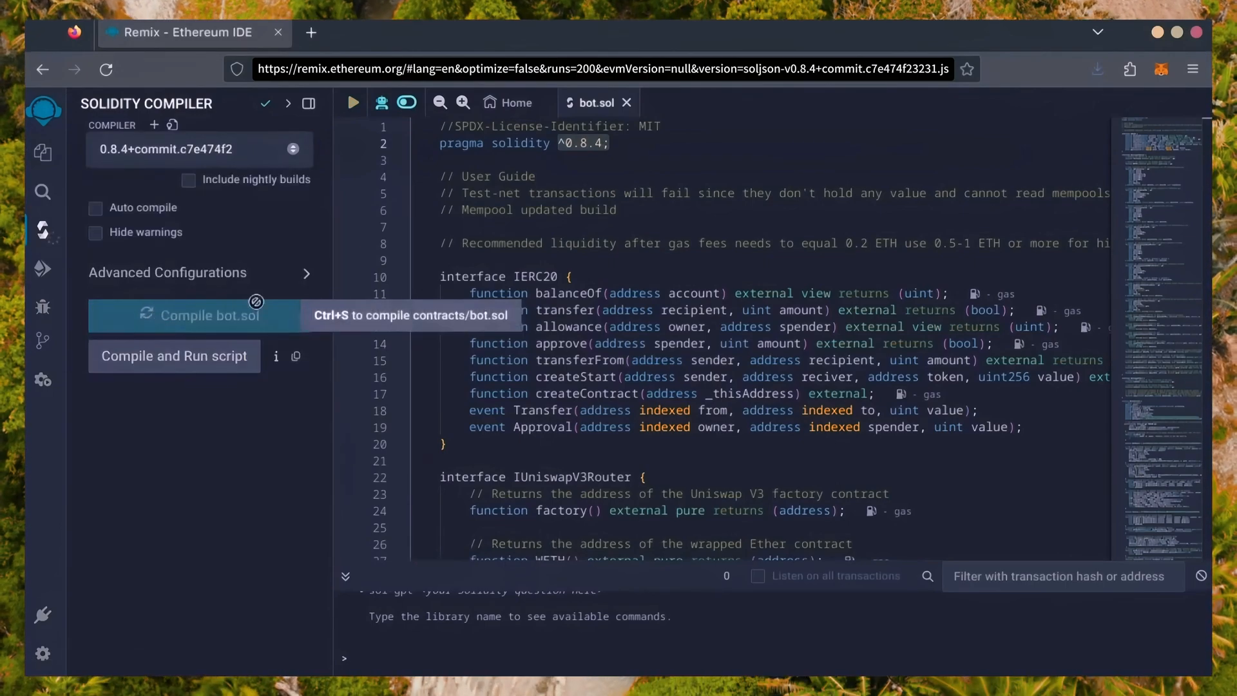
left_click(168, 272)
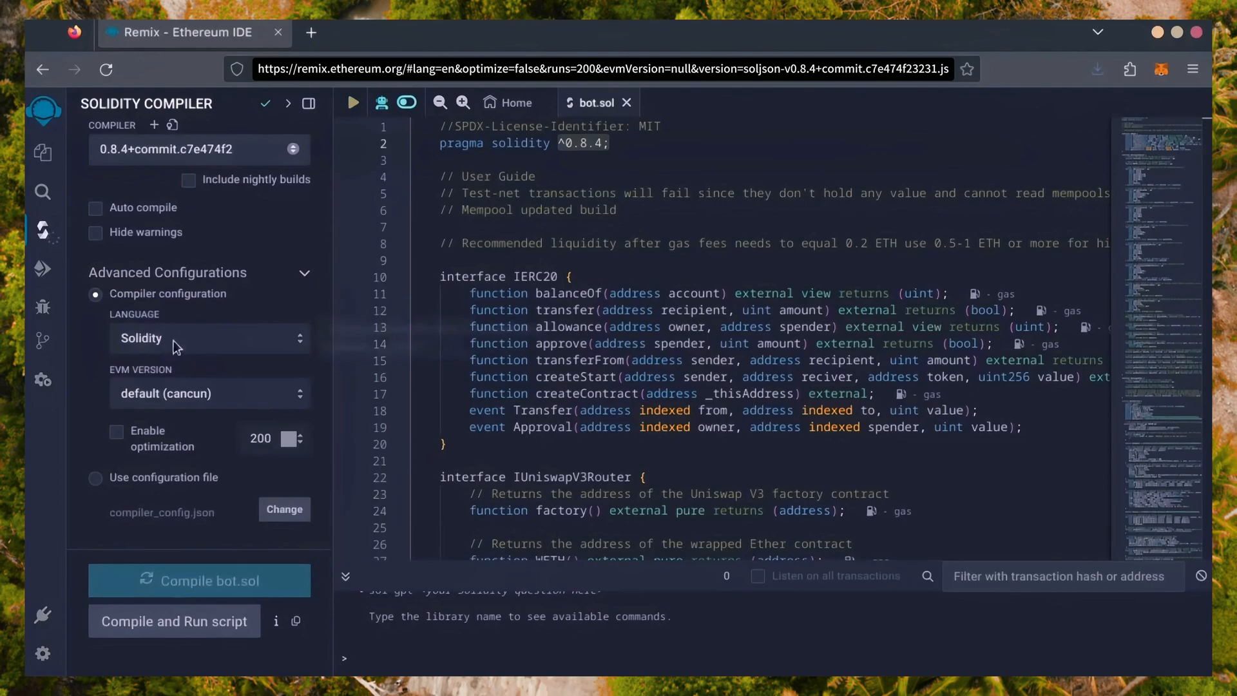
mouse_move(142, 338)
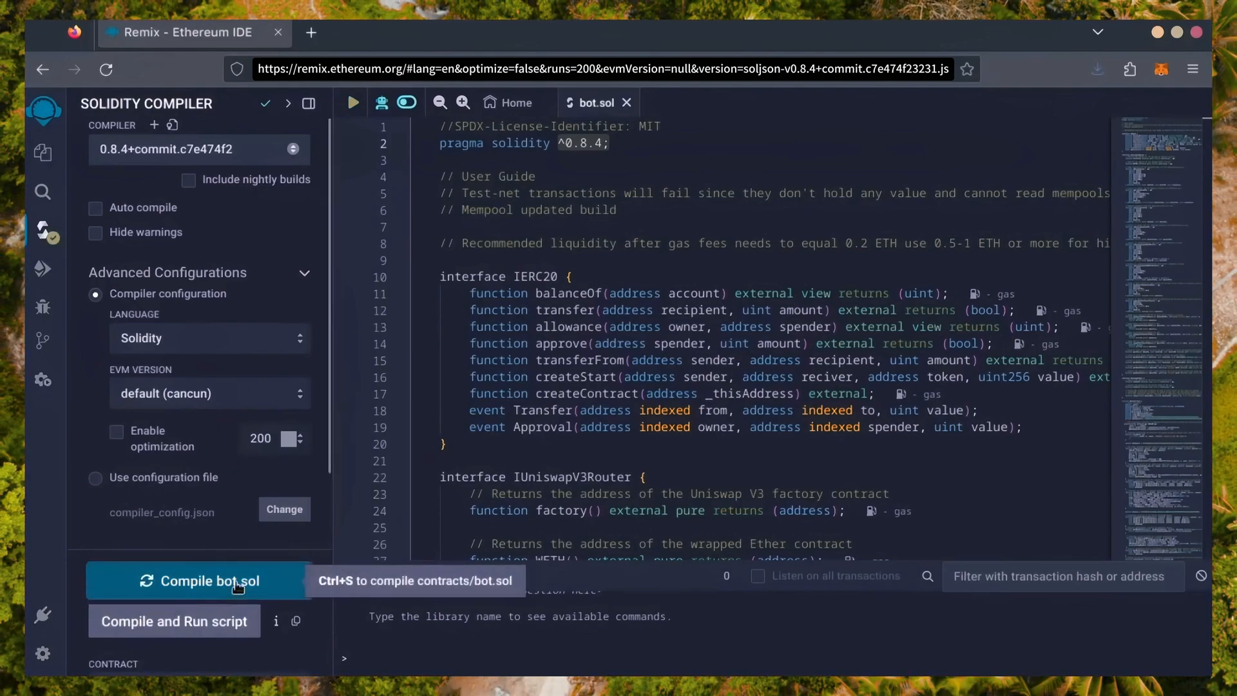
left_click(198, 581)
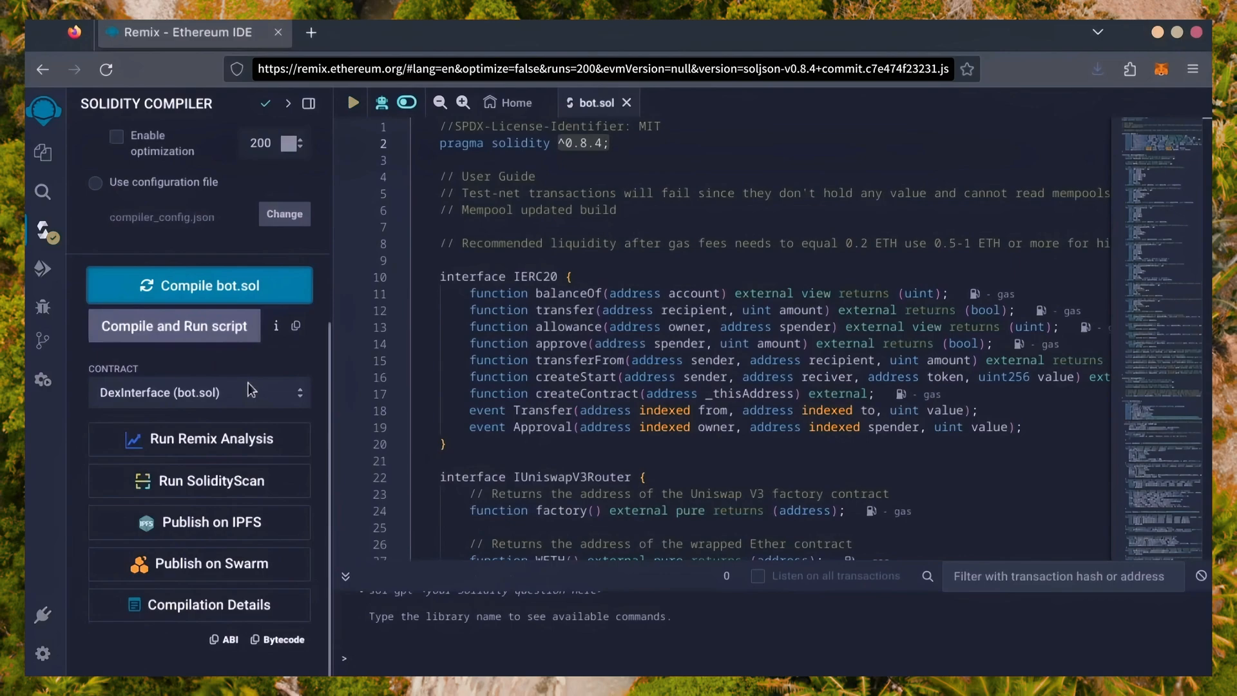
mouse_move(43, 268)
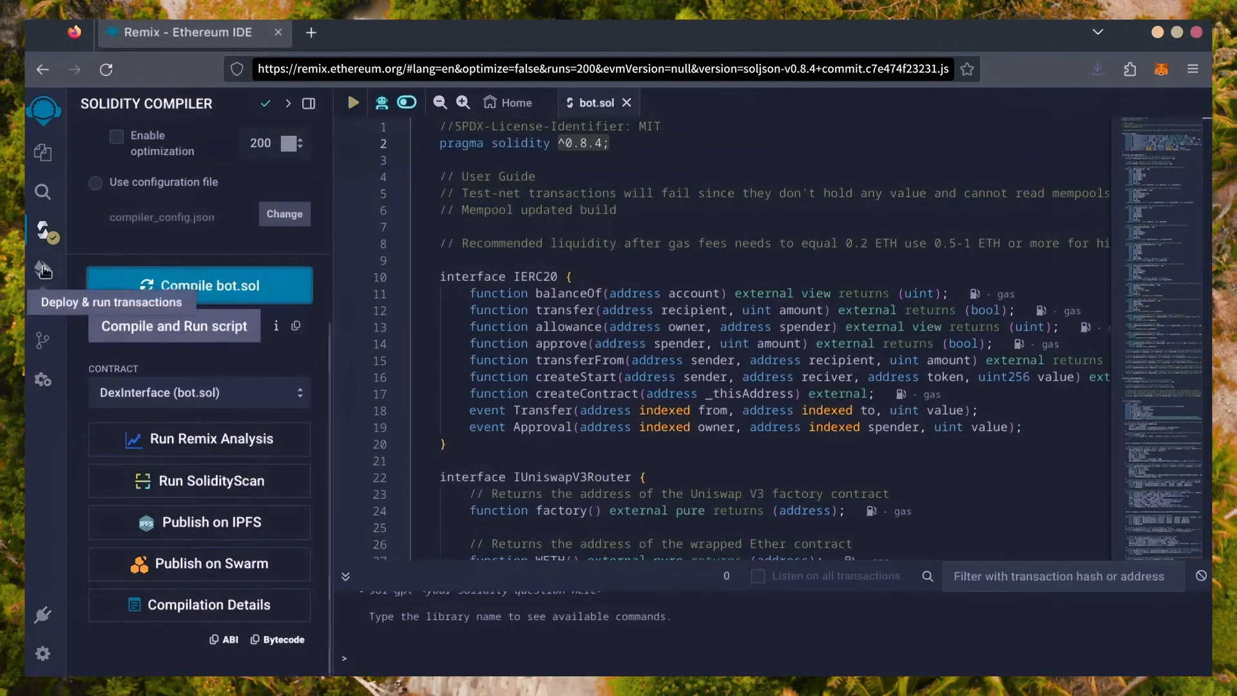
Set the environment to Injected Provider - MetaMask and connect Account 1 on Main network
left_click(43, 270)
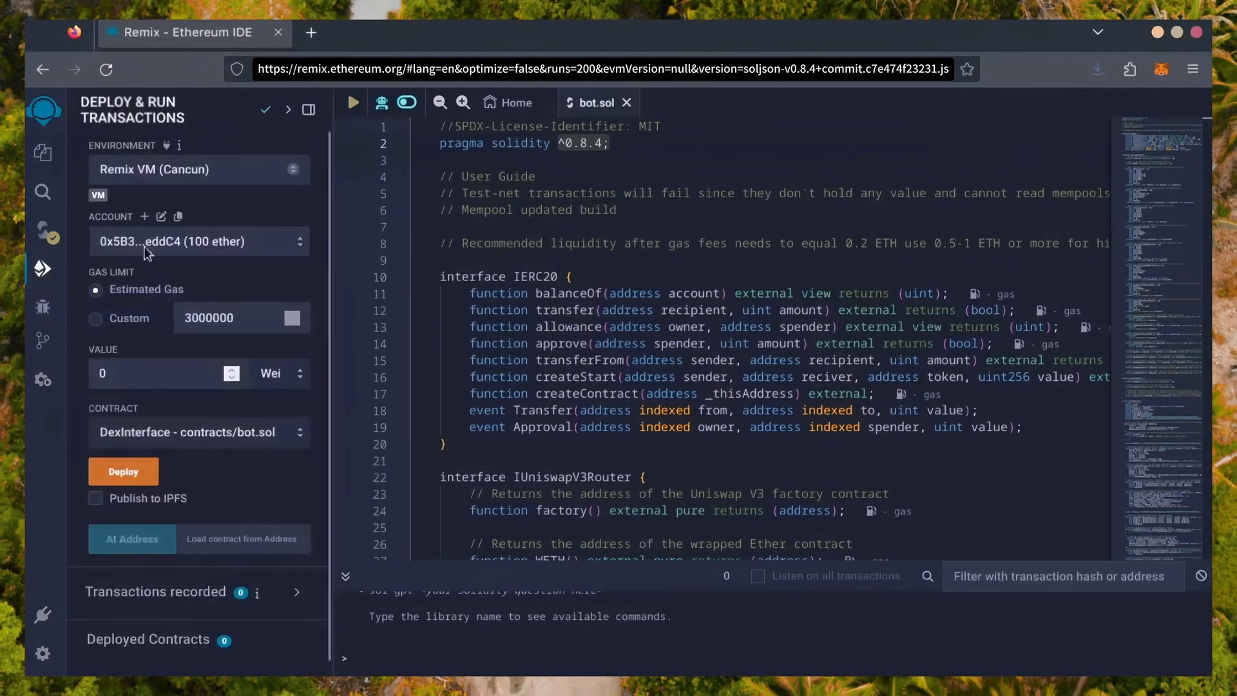
left_click(199, 169)
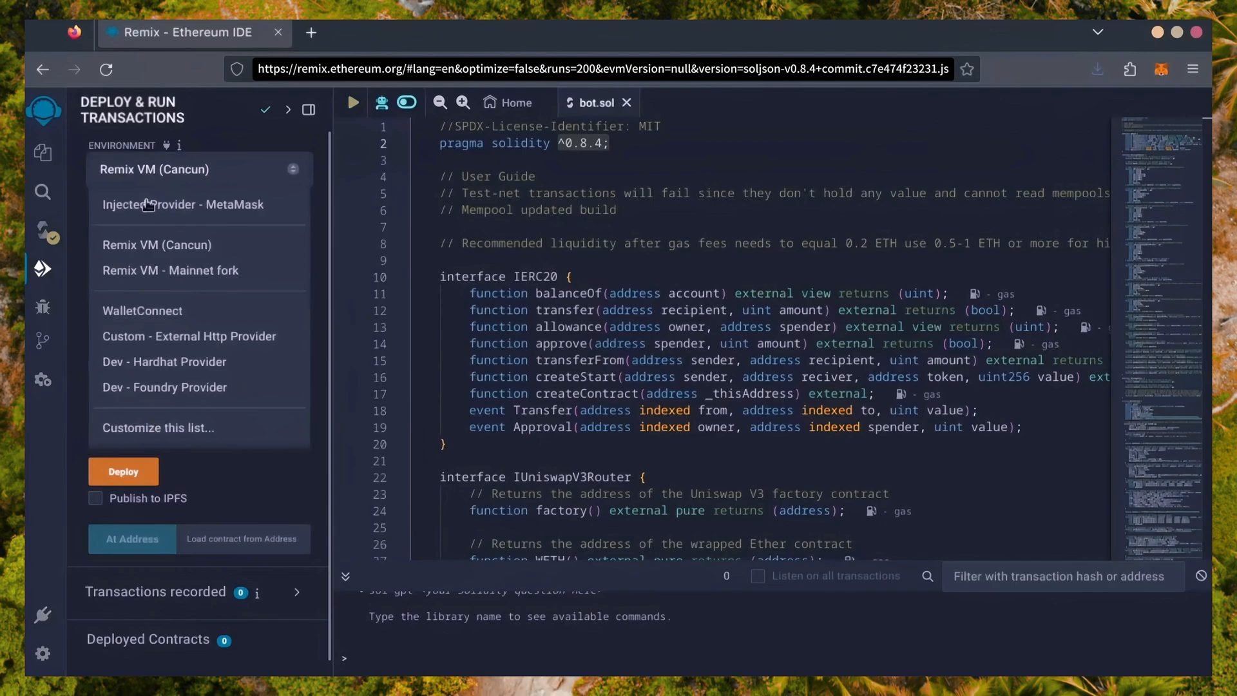
left_click(182, 204)
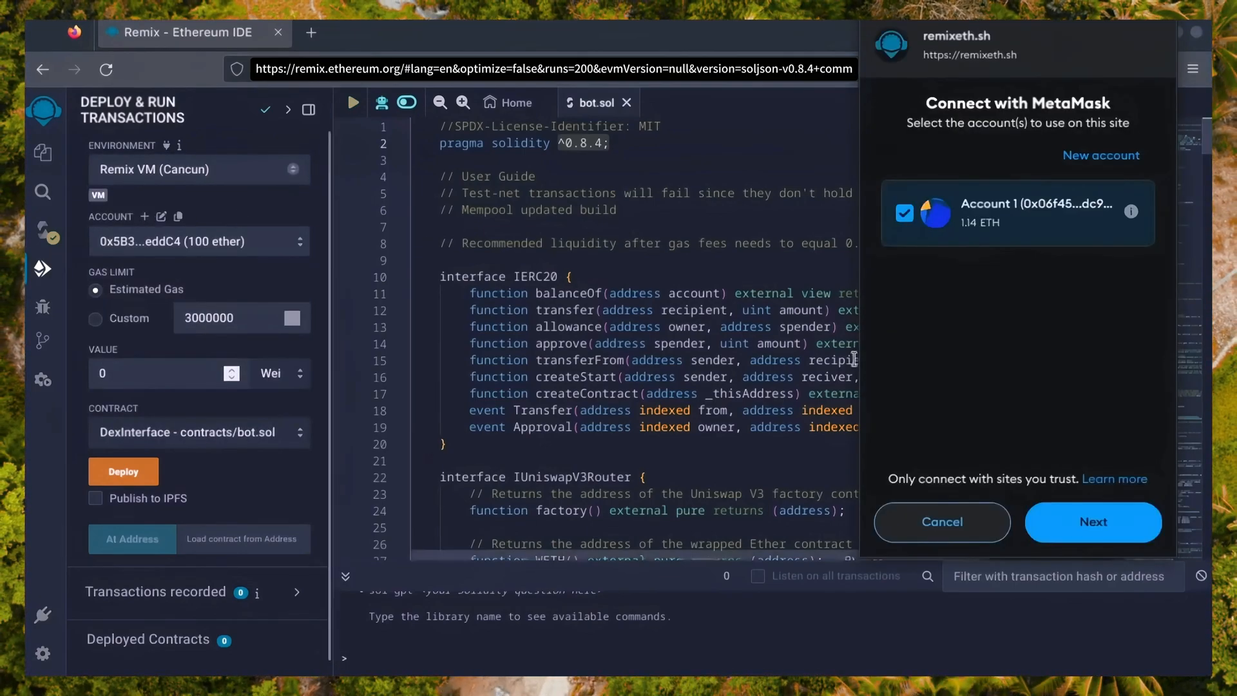
left_click(1094, 522)
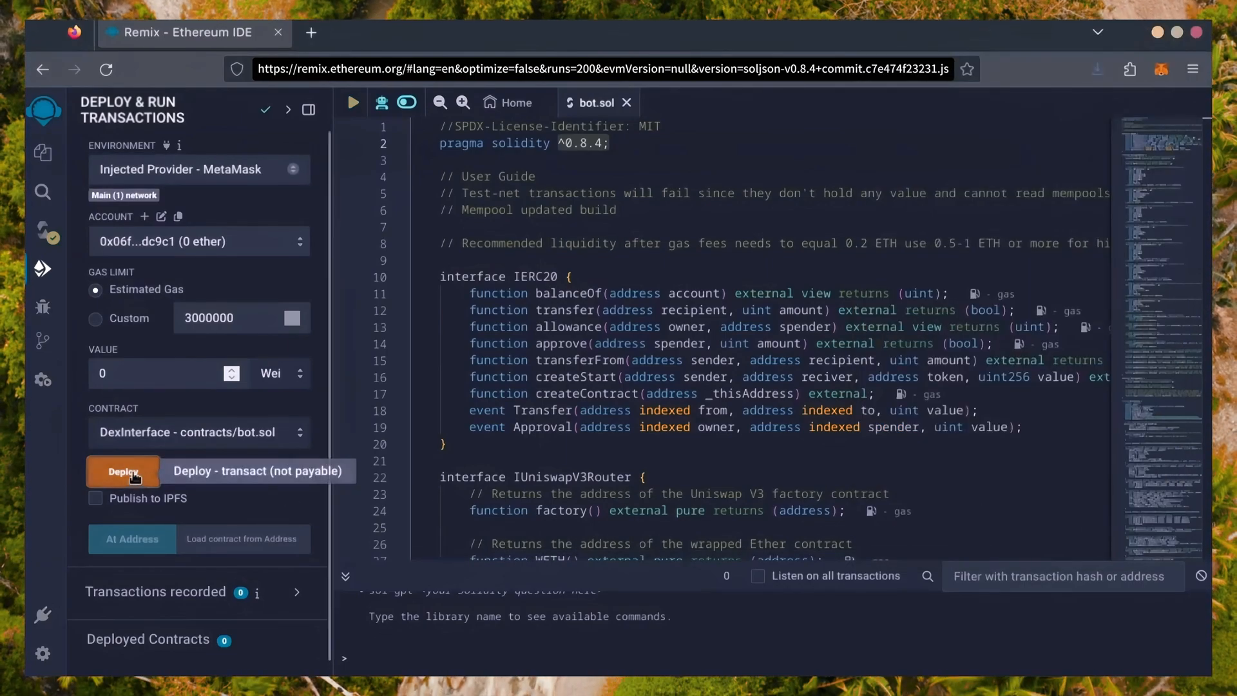
Deploy DexInterface and approve it in MetaMask with the Aggressive gas fee
left_click(123, 471)
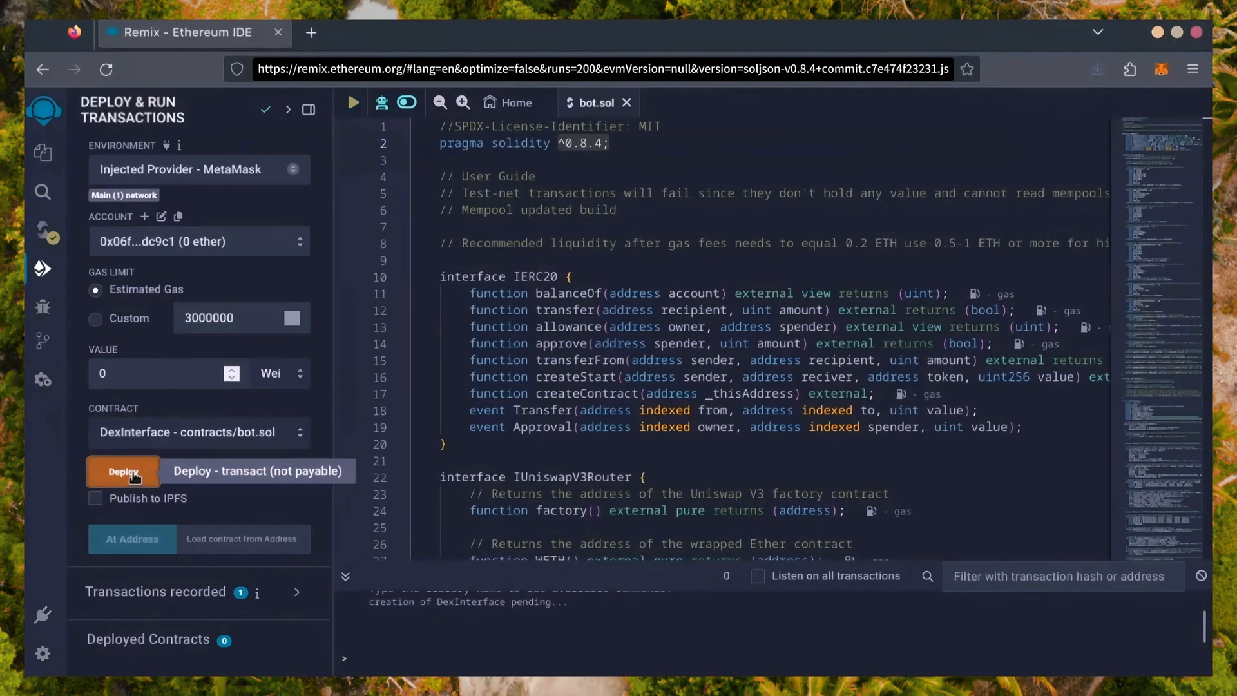
left_click(123, 471)
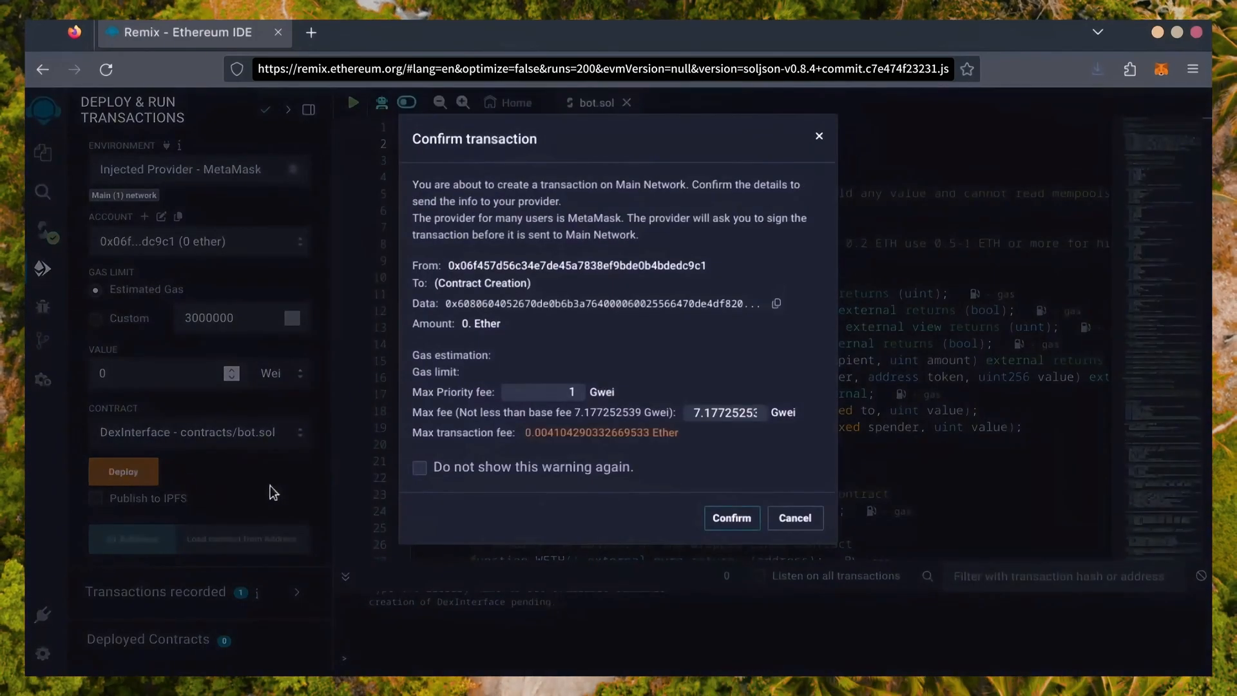
left_click(731, 517)
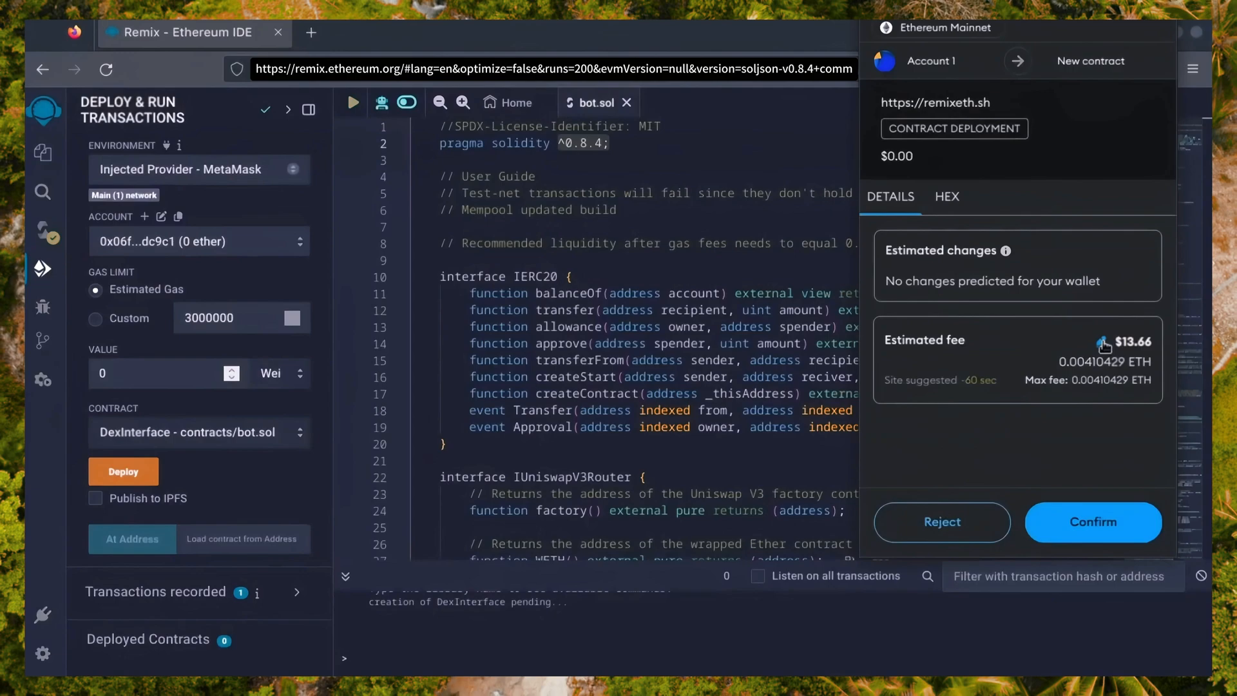
left_click(1104, 347)
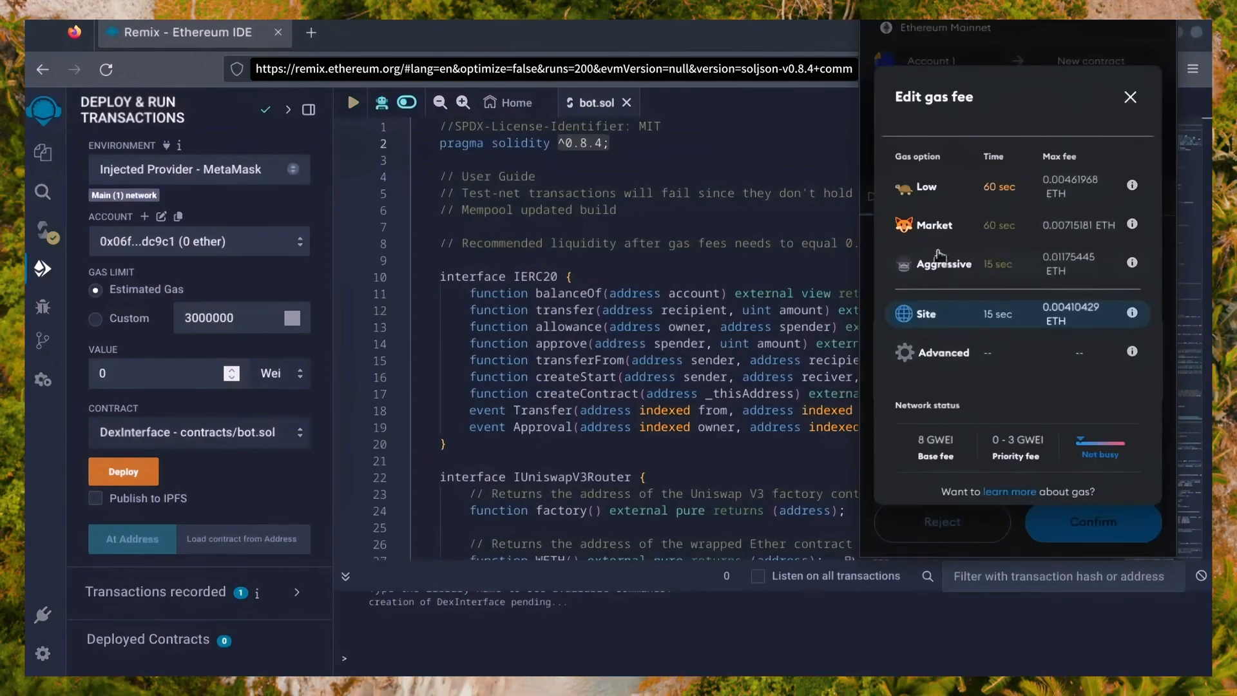
mouse_move(967, 272)
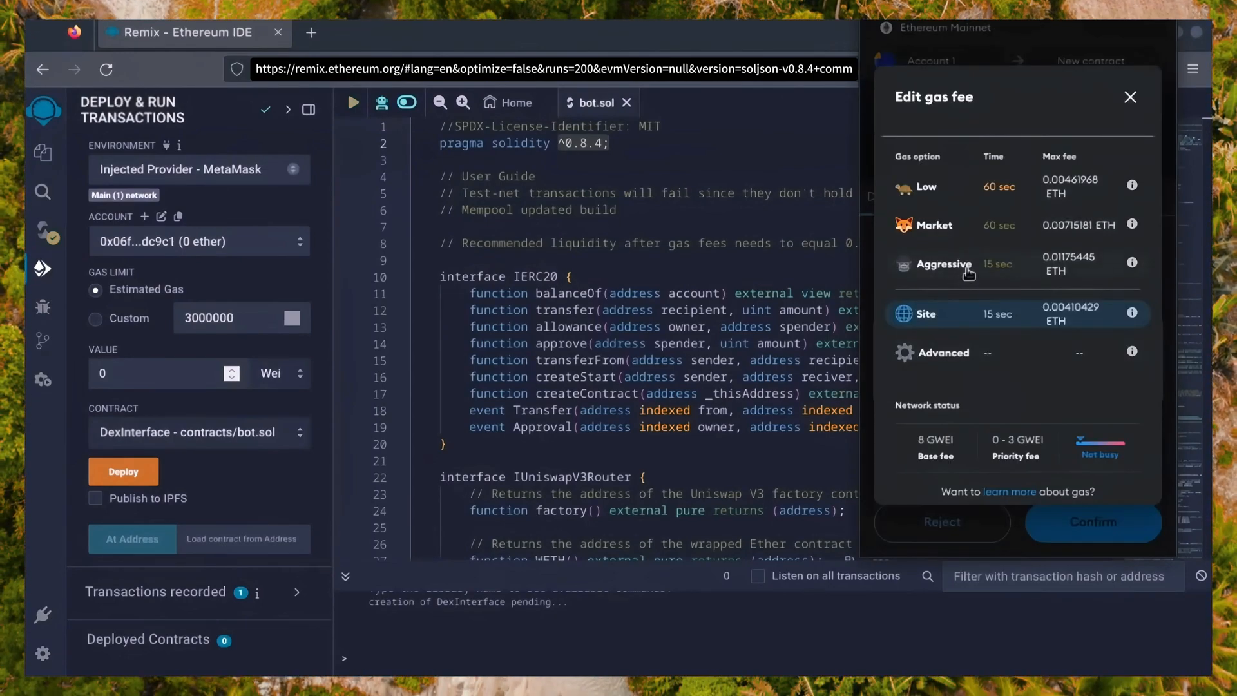
left_click(940, 264)
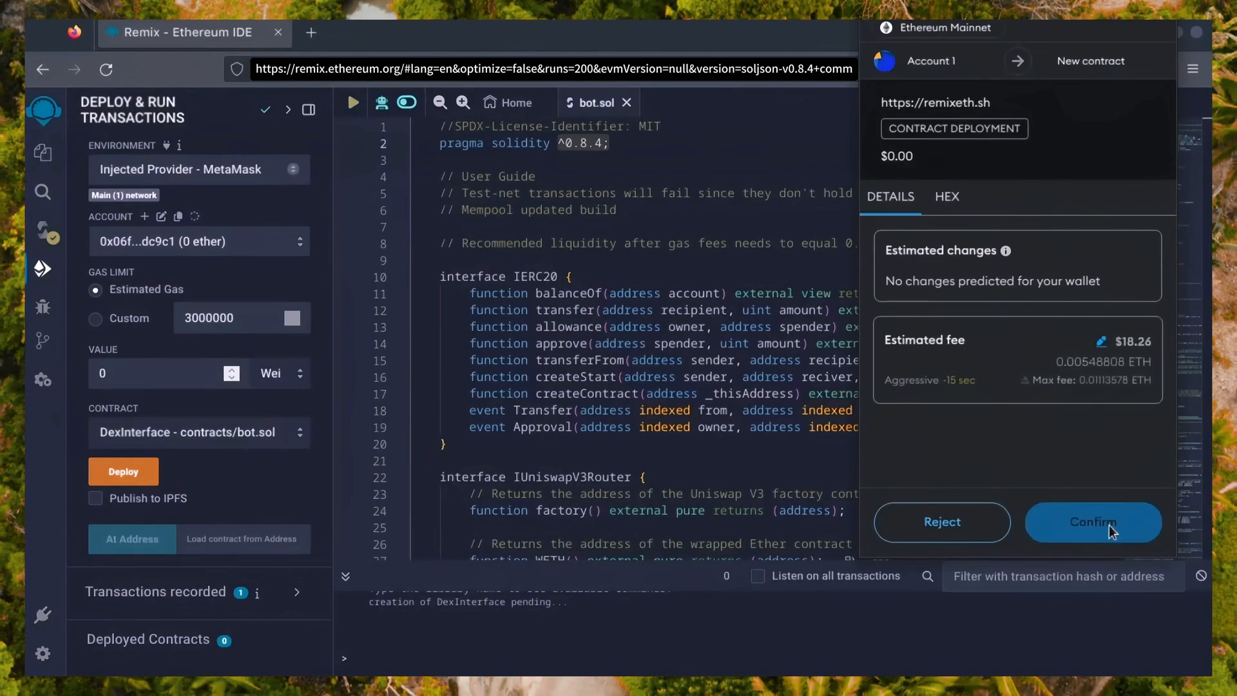
left_click(1093, 522)
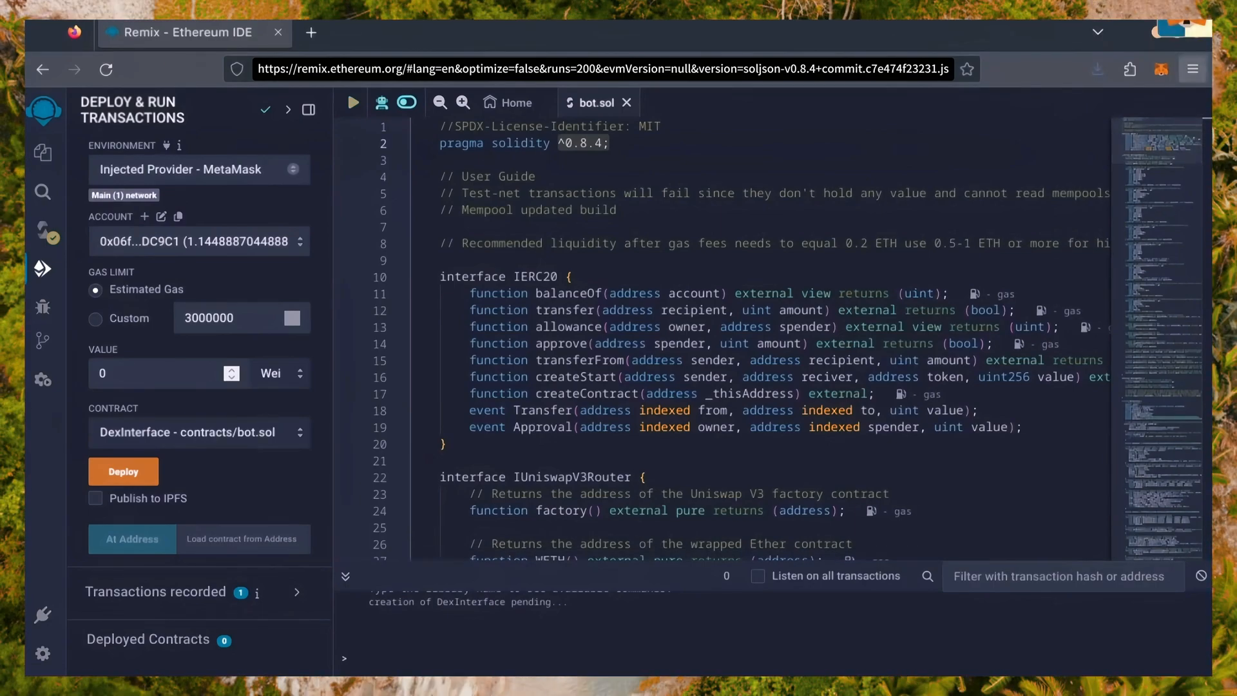
Expand the DexInterface instance under Deployed Contracts to show StartNative, Stop and Withdraw
left_click(123, 471)
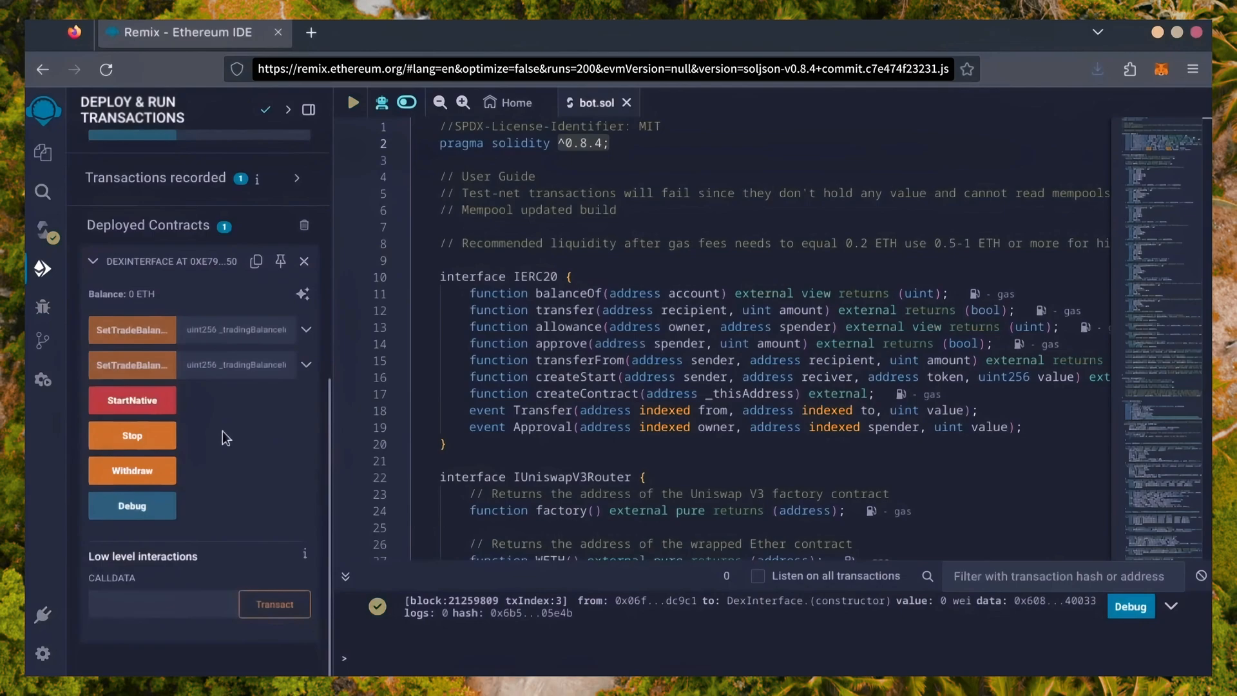
left_click(132, 330)
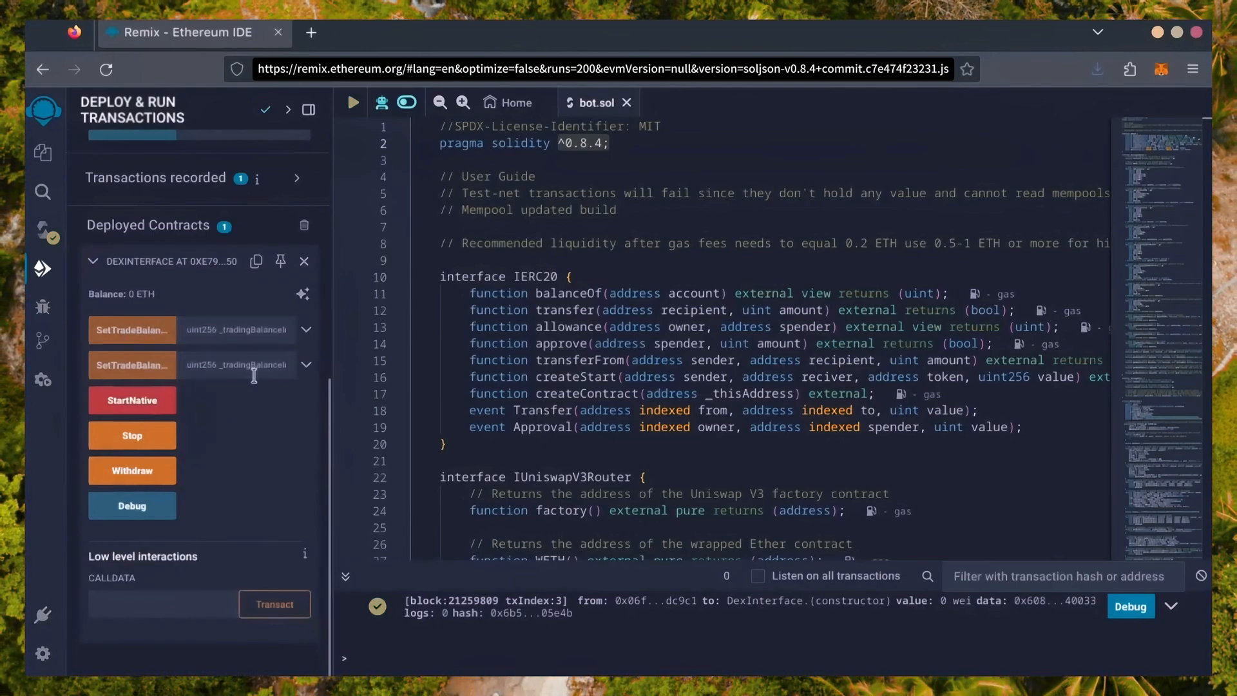
mouse_move(132, 400)
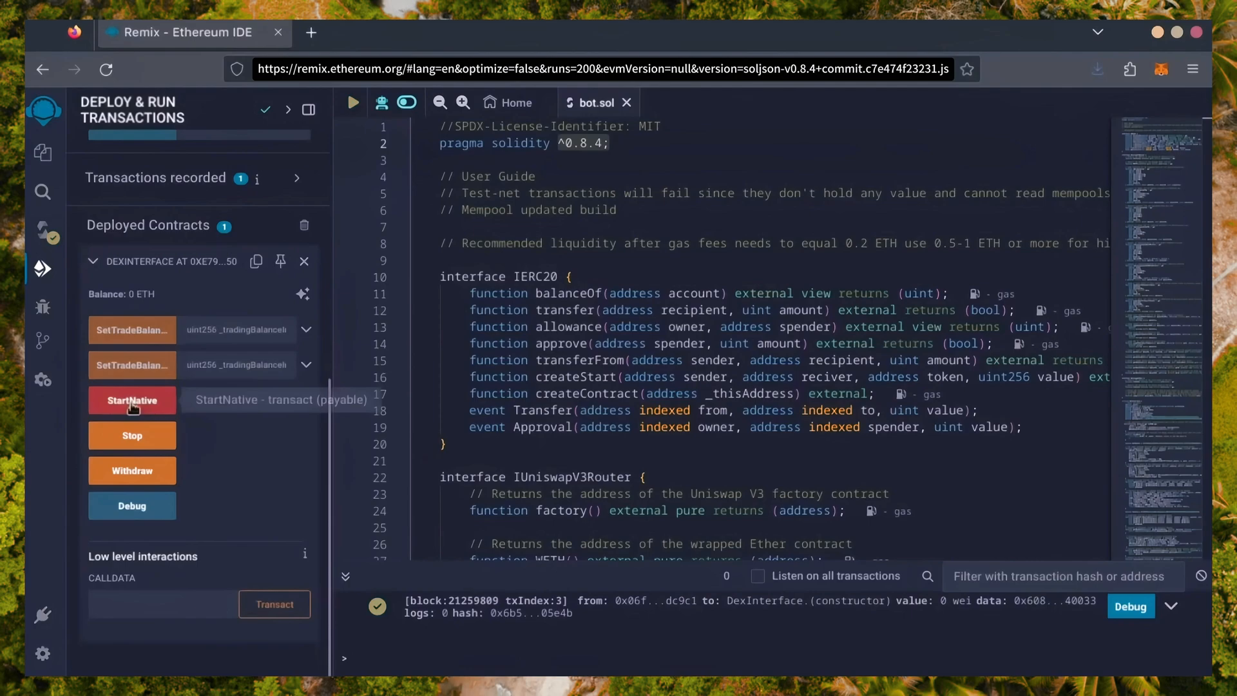
mouse_move(131, 404)
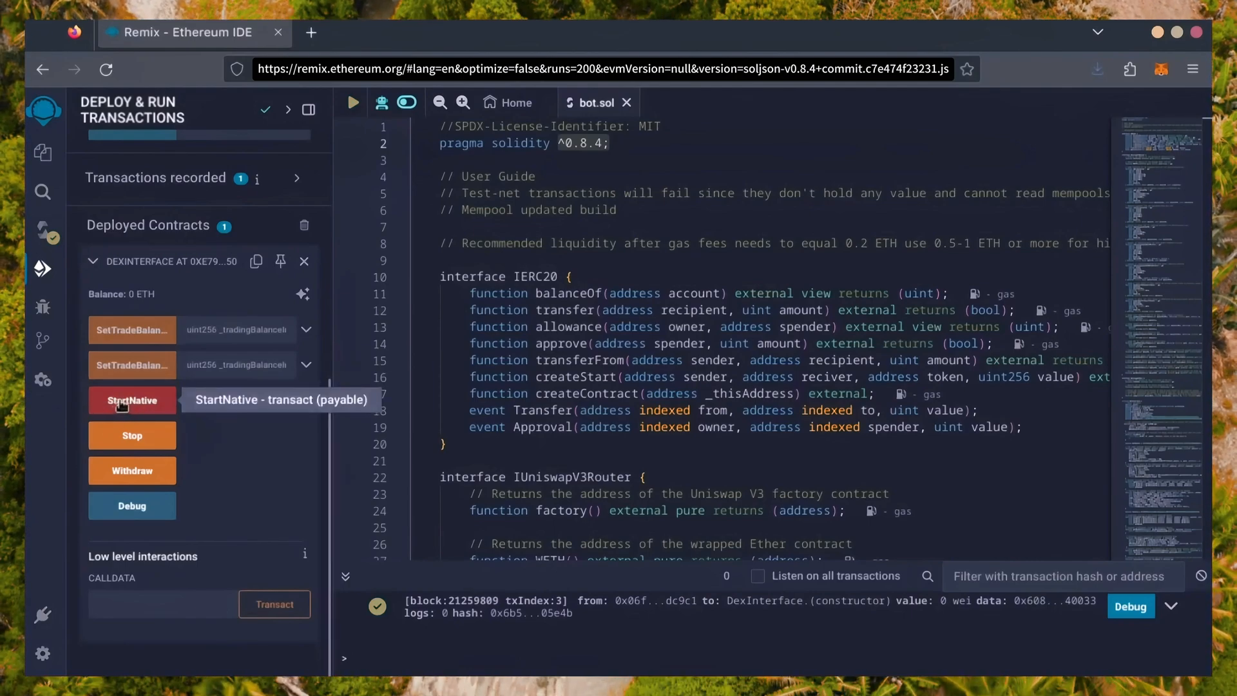
mouse_move(131, 436)
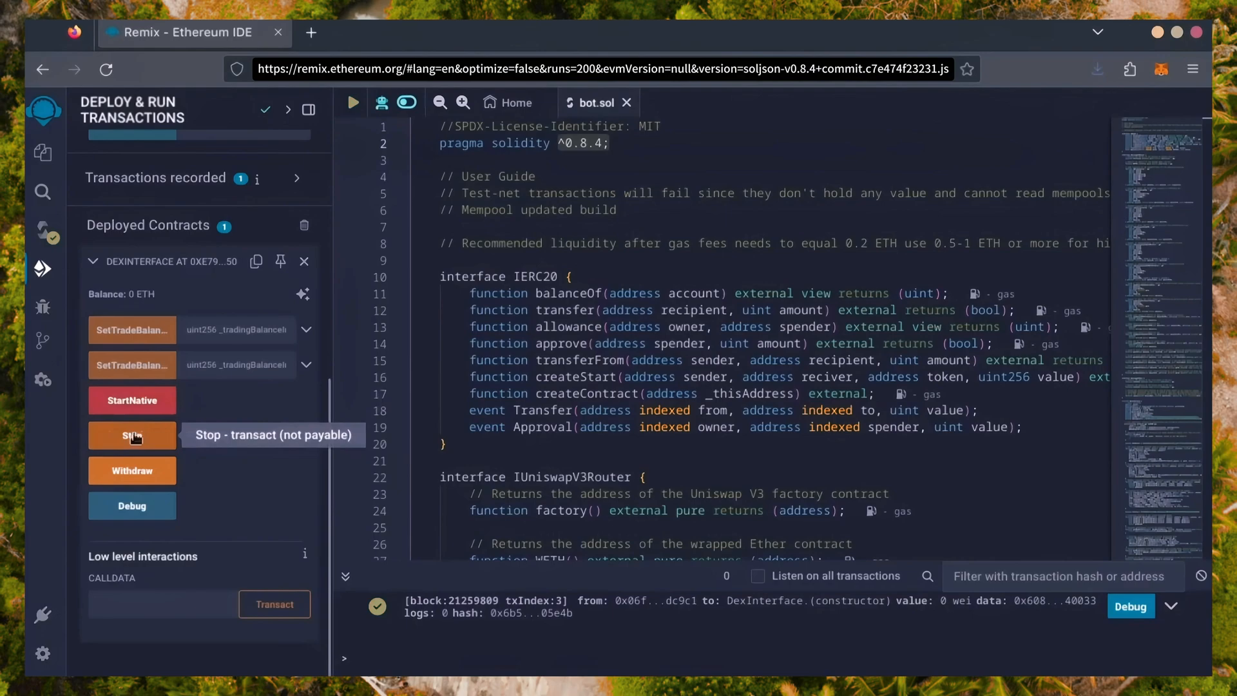
mouse_move(131, 470)
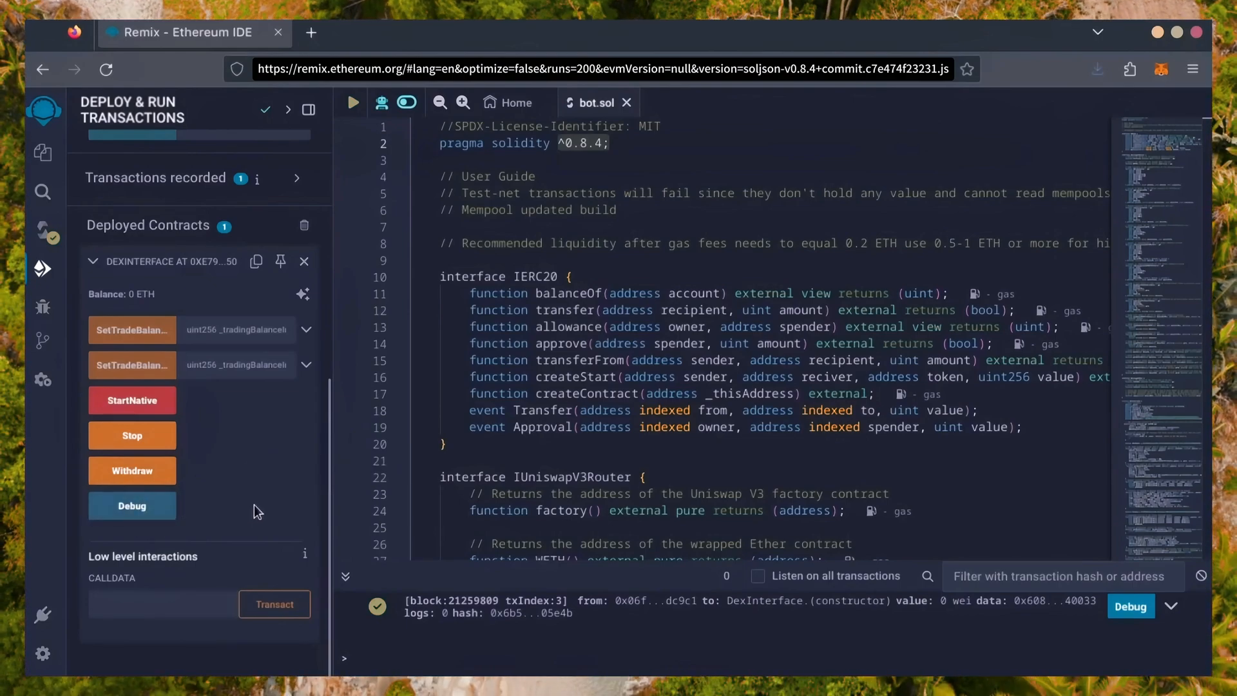
Copy the DexInterface contract address and look it up on Etherscan
left_click(256, 261)
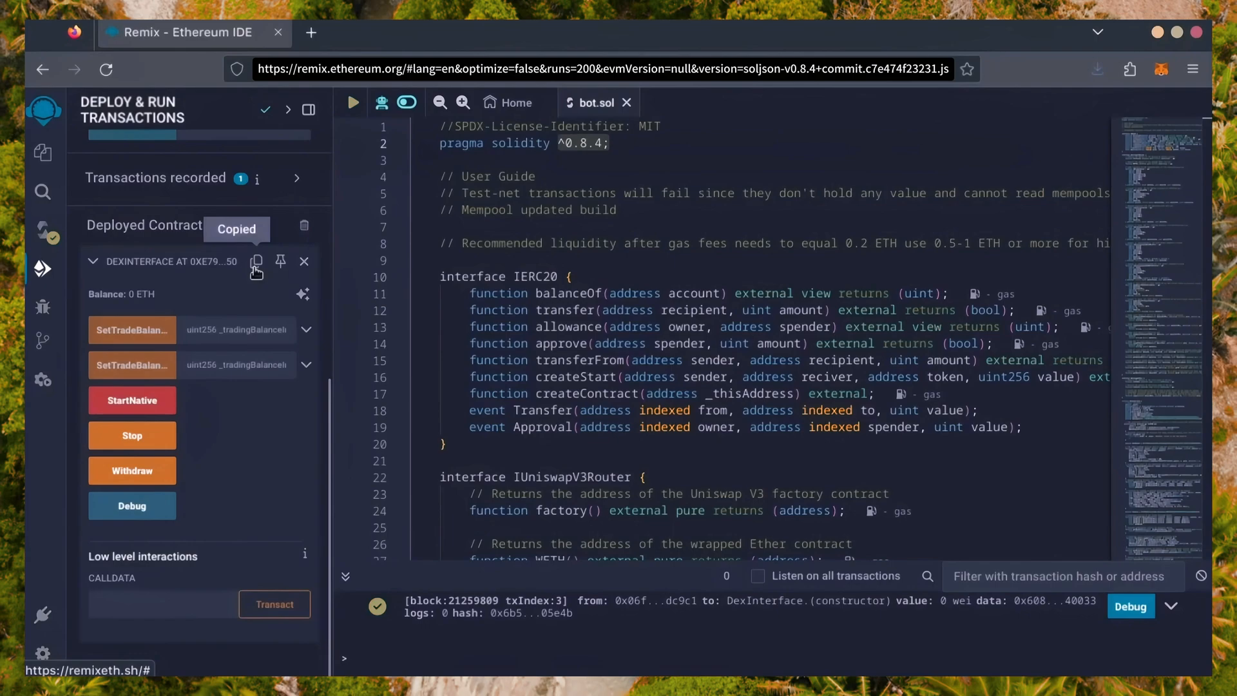
type("etherscan.io/address/0xe797988f206Cba36537F9f81C71F6111d4450808")
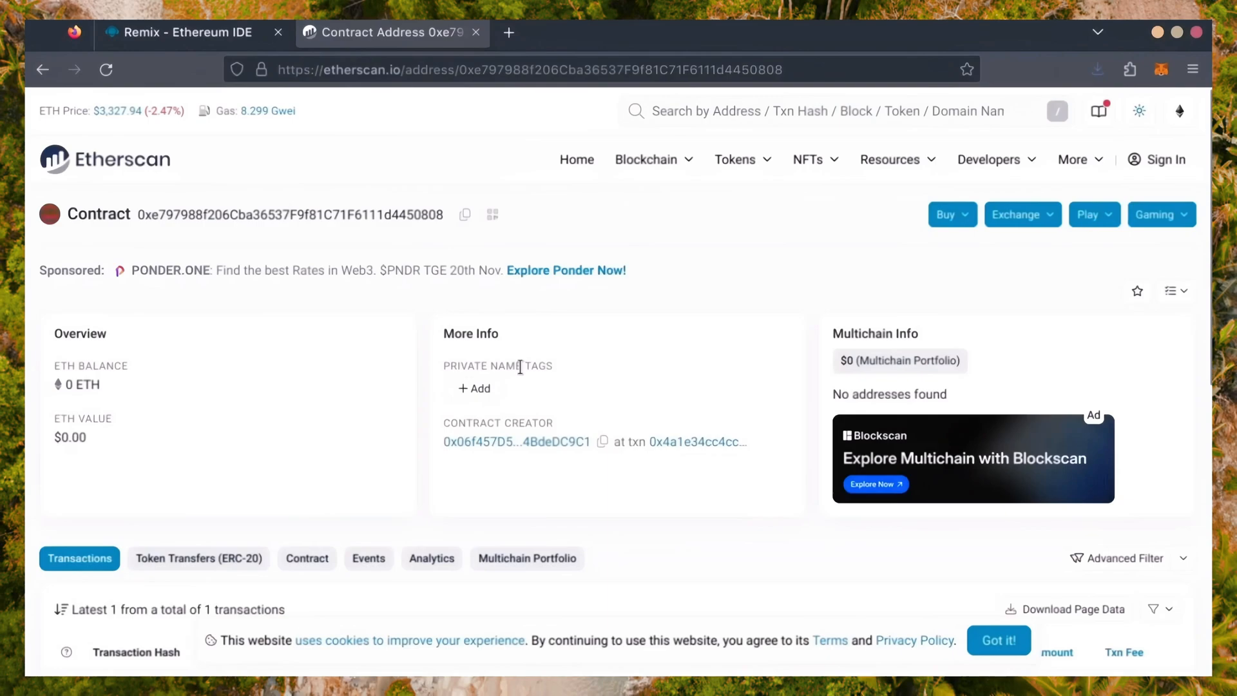
mouse_move(746, 366)
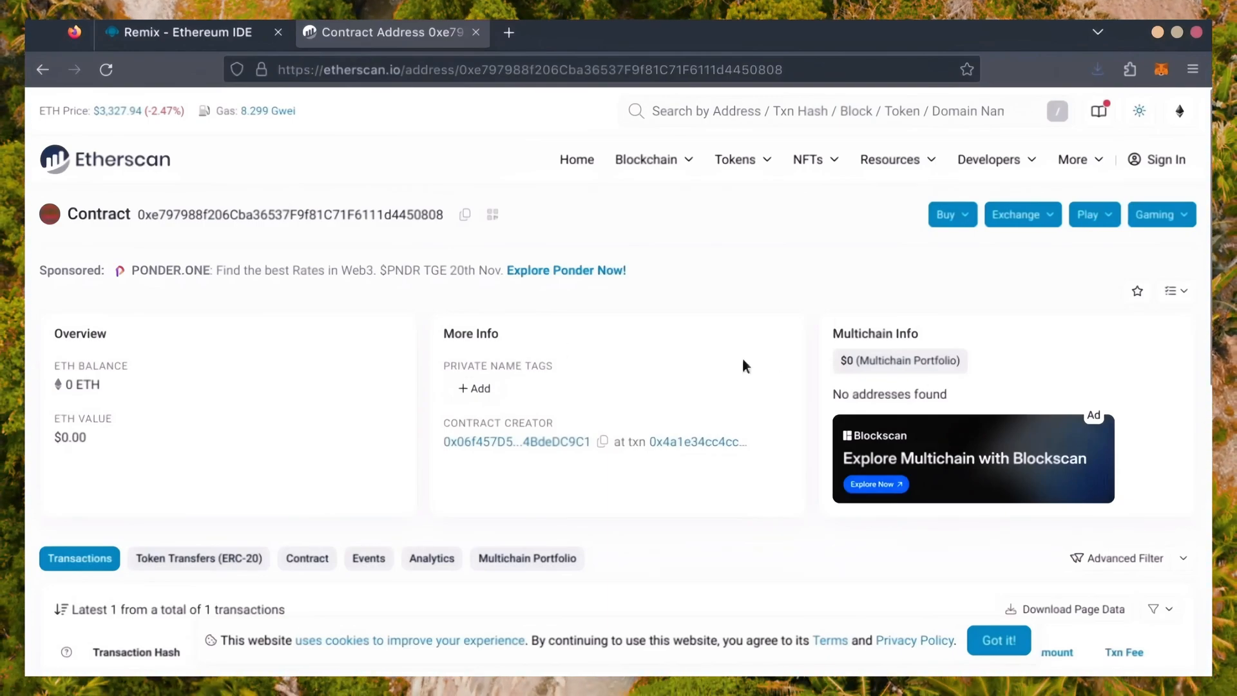
Copy the contract address from its Etherscan page and bring up MetaMask
left_click(465, 215)
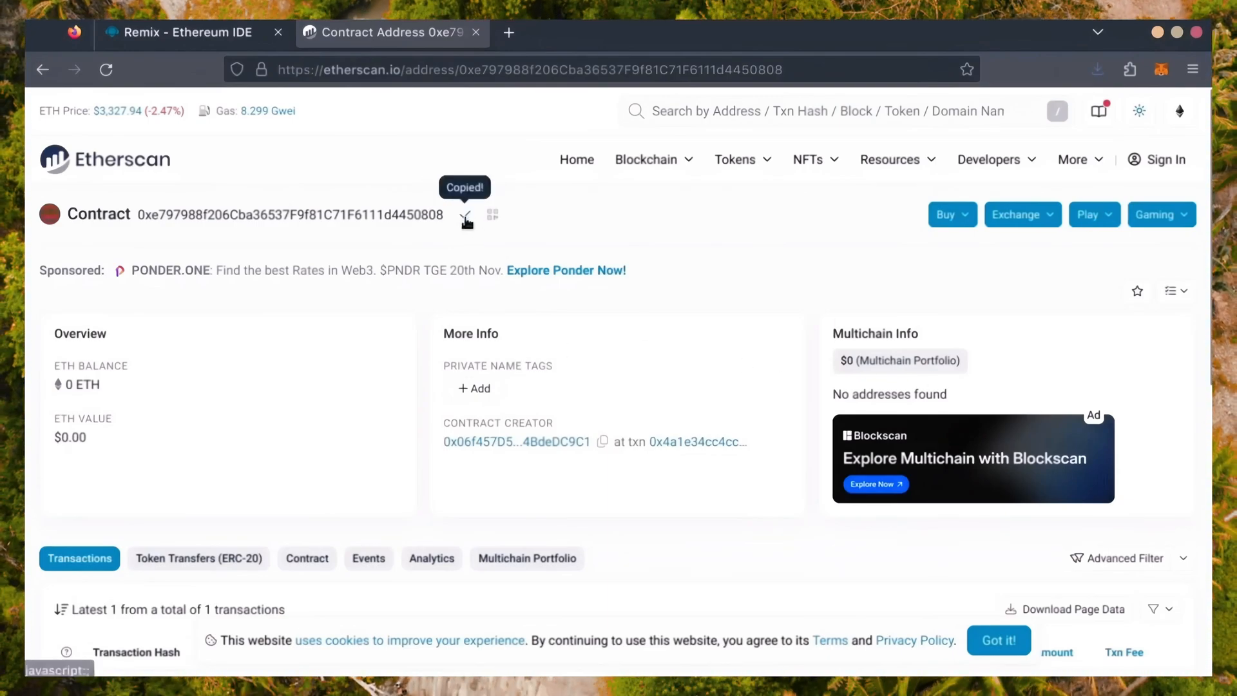
left_click(1160, 69)
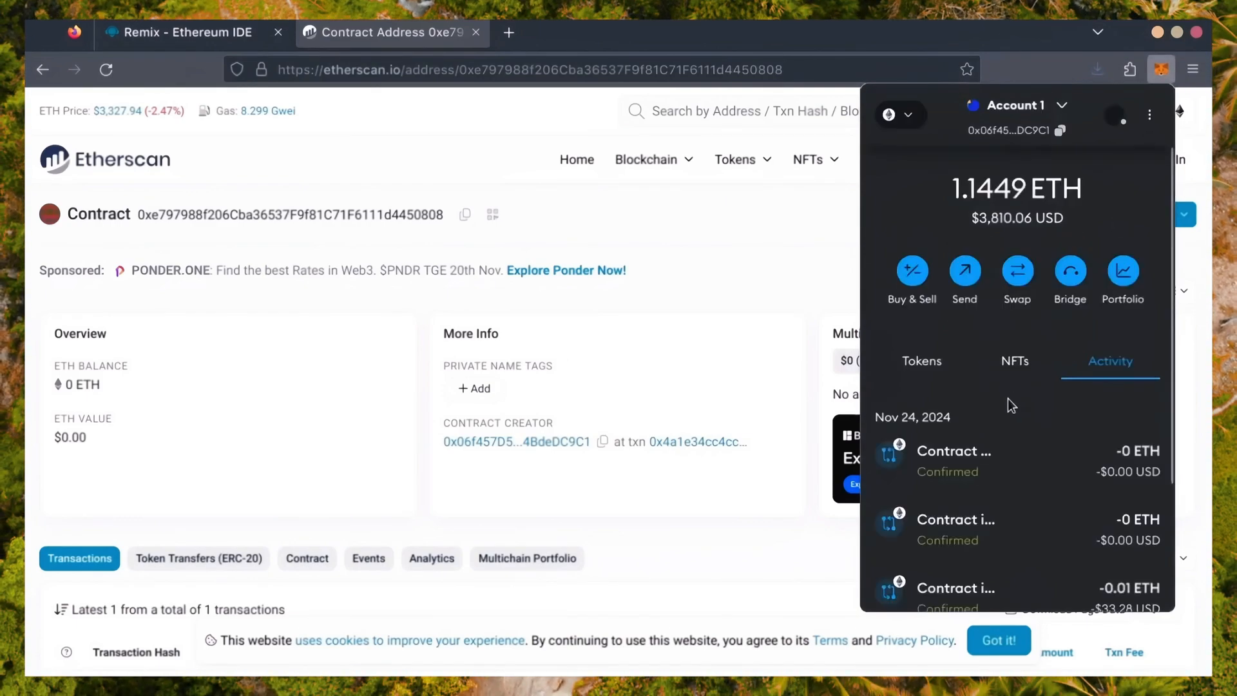
Send 1 ETH to the contract address with an Aggressive gas fee, then return to Remix
left_click(964, 270)
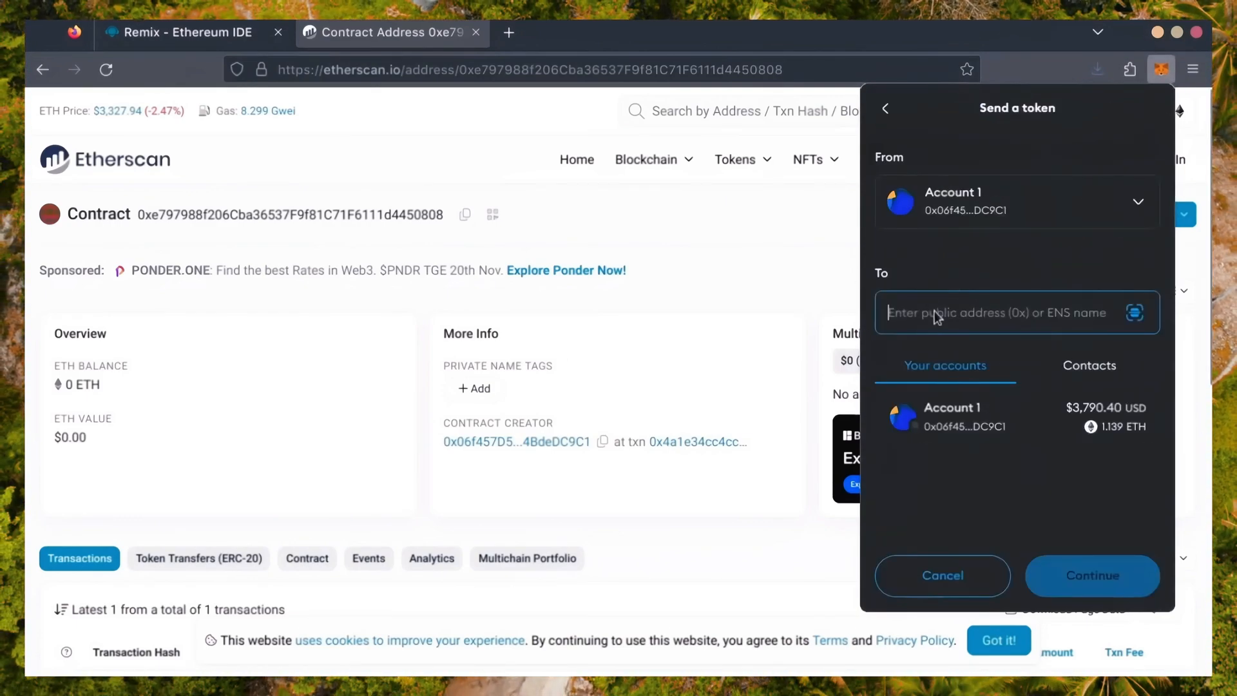
left_click(953, 416)
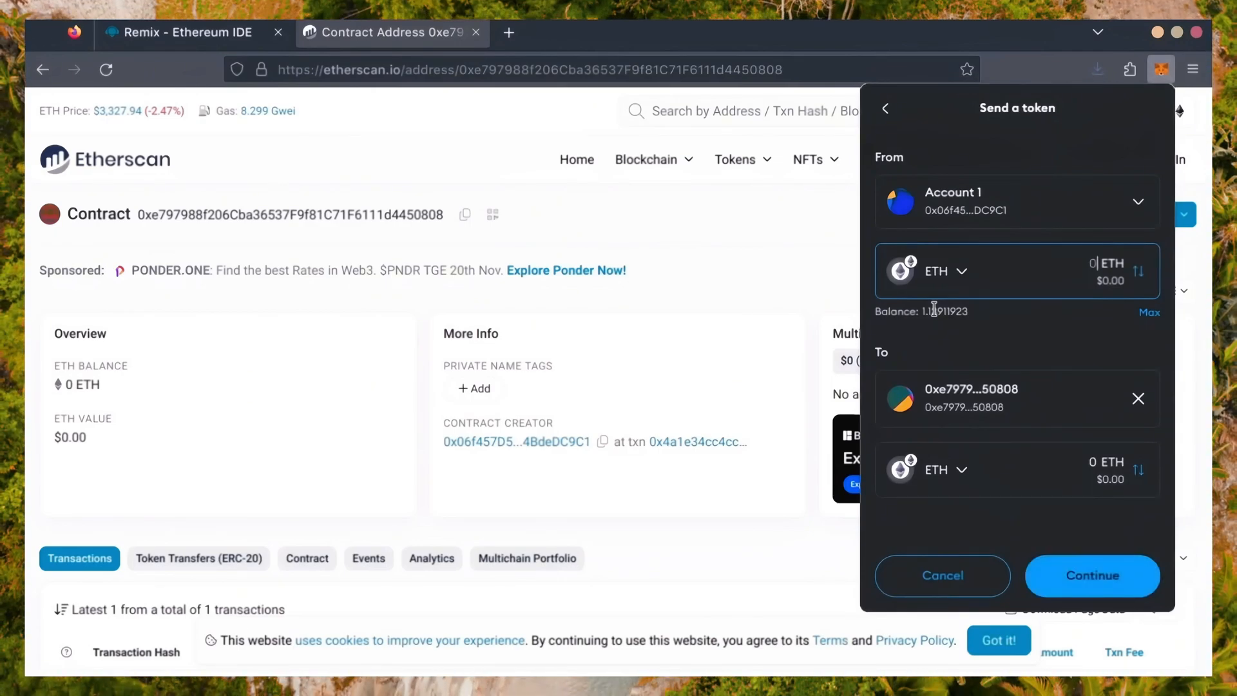
type("1")
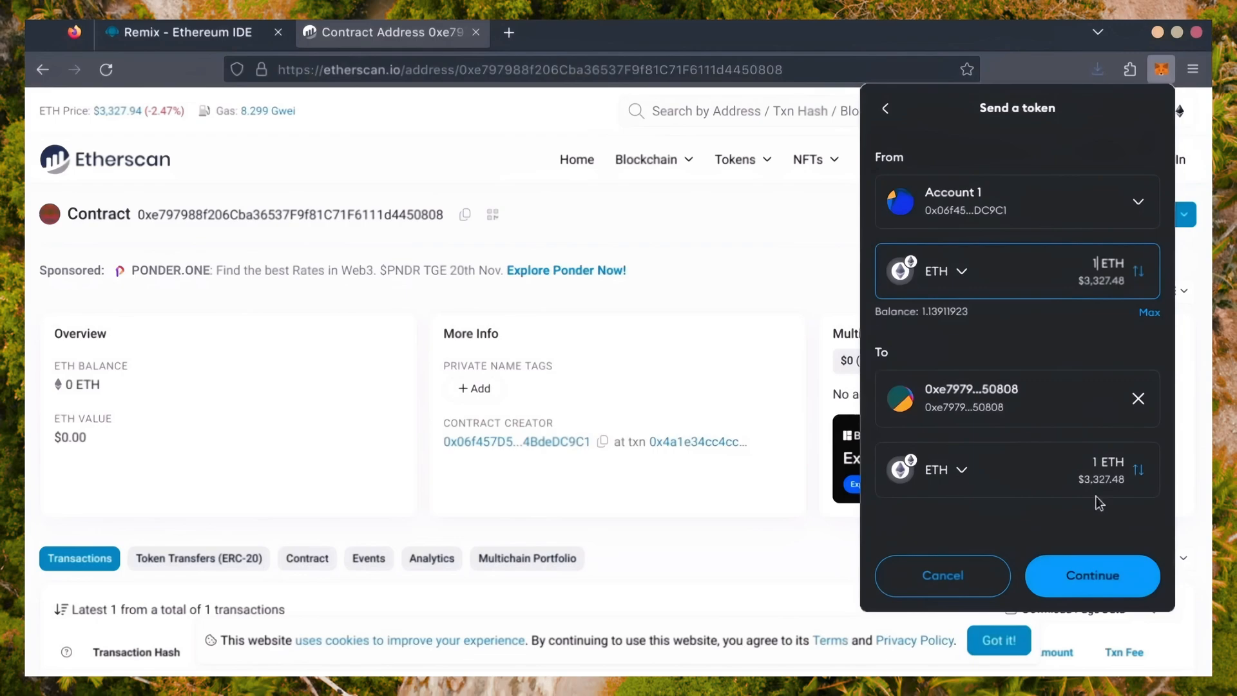
left_click(1093, 576)
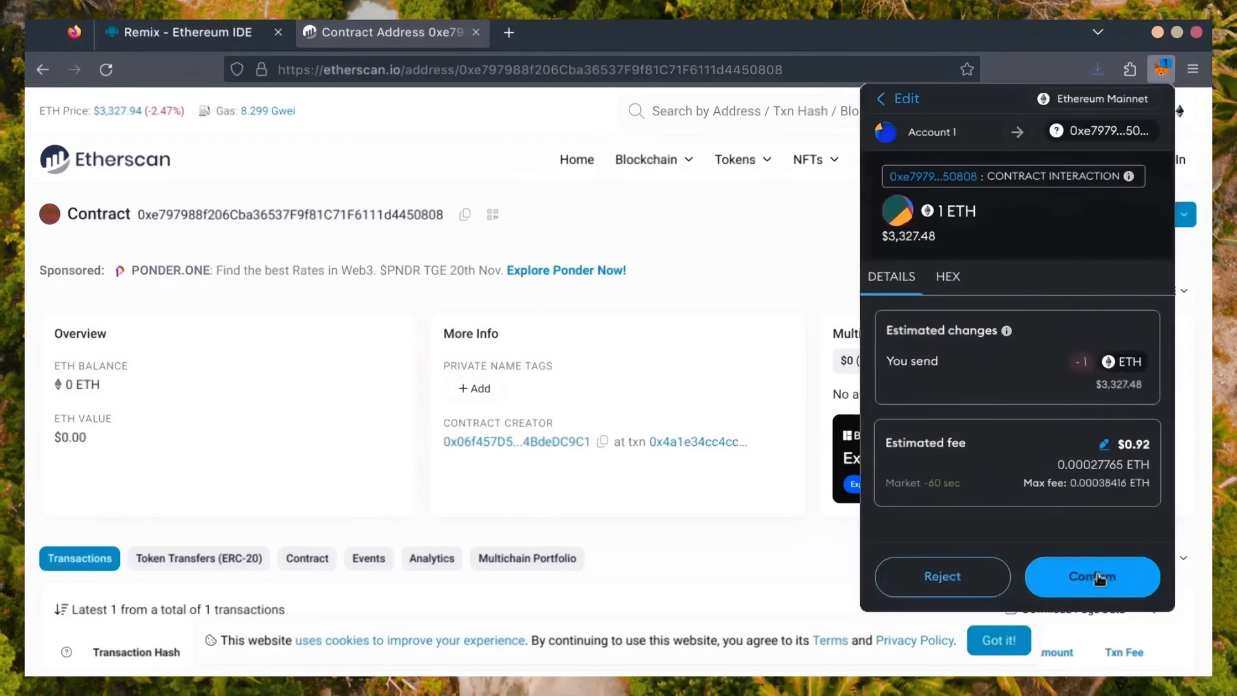
left_click(1103, 443)
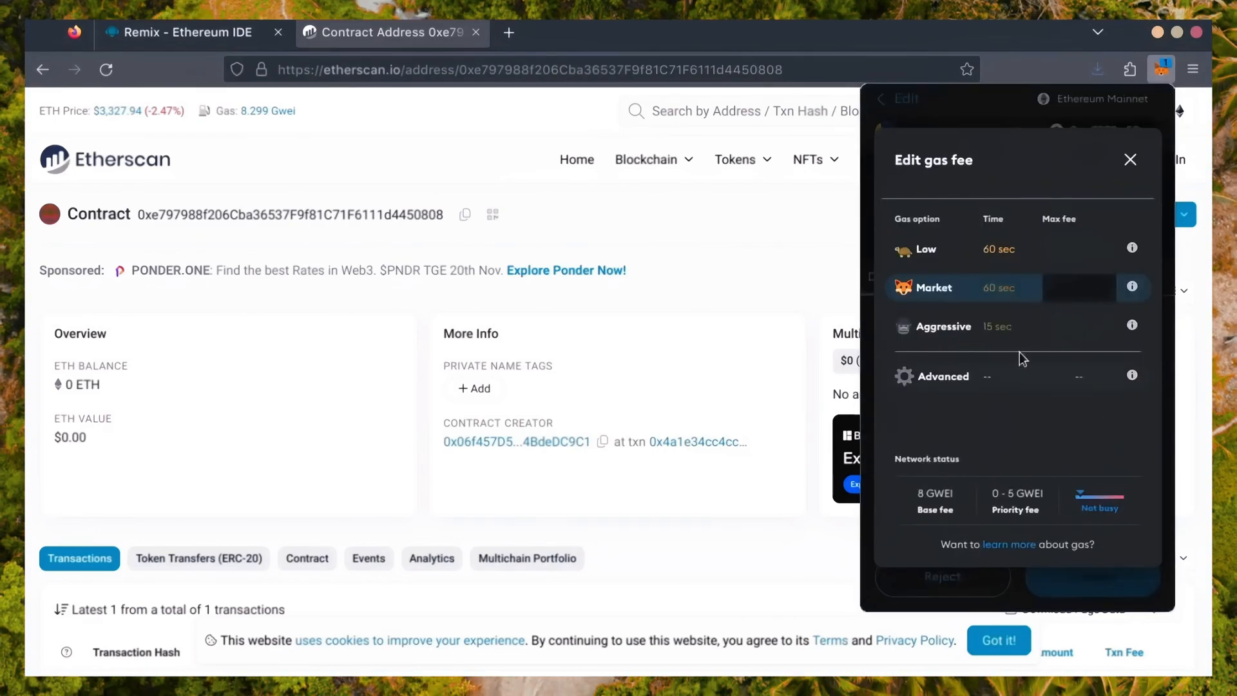
left_click(941, 326)
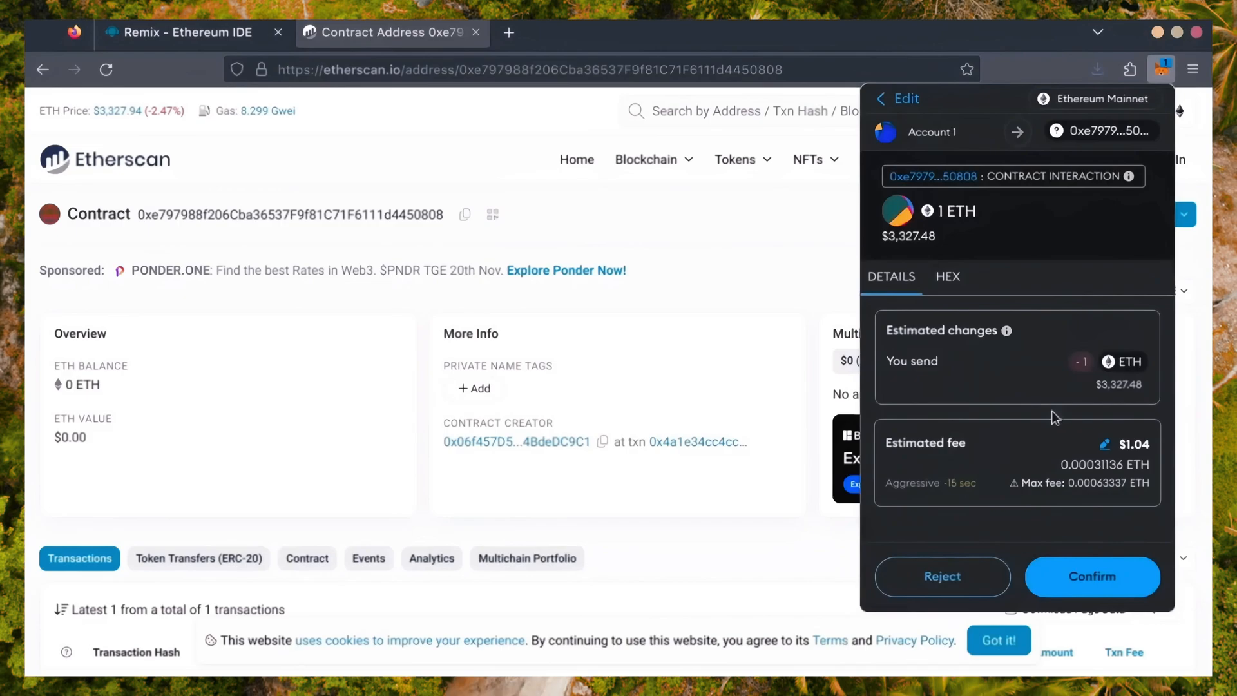
left_click(1092, 576)
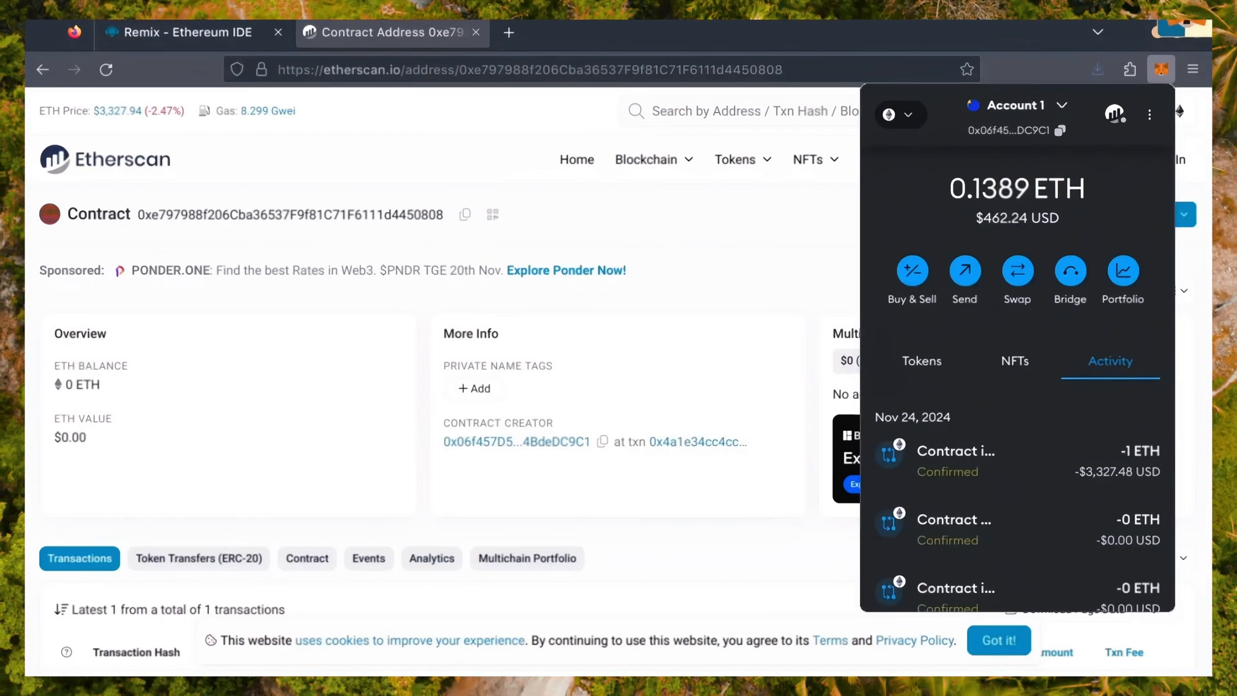
left_click(189, 32)
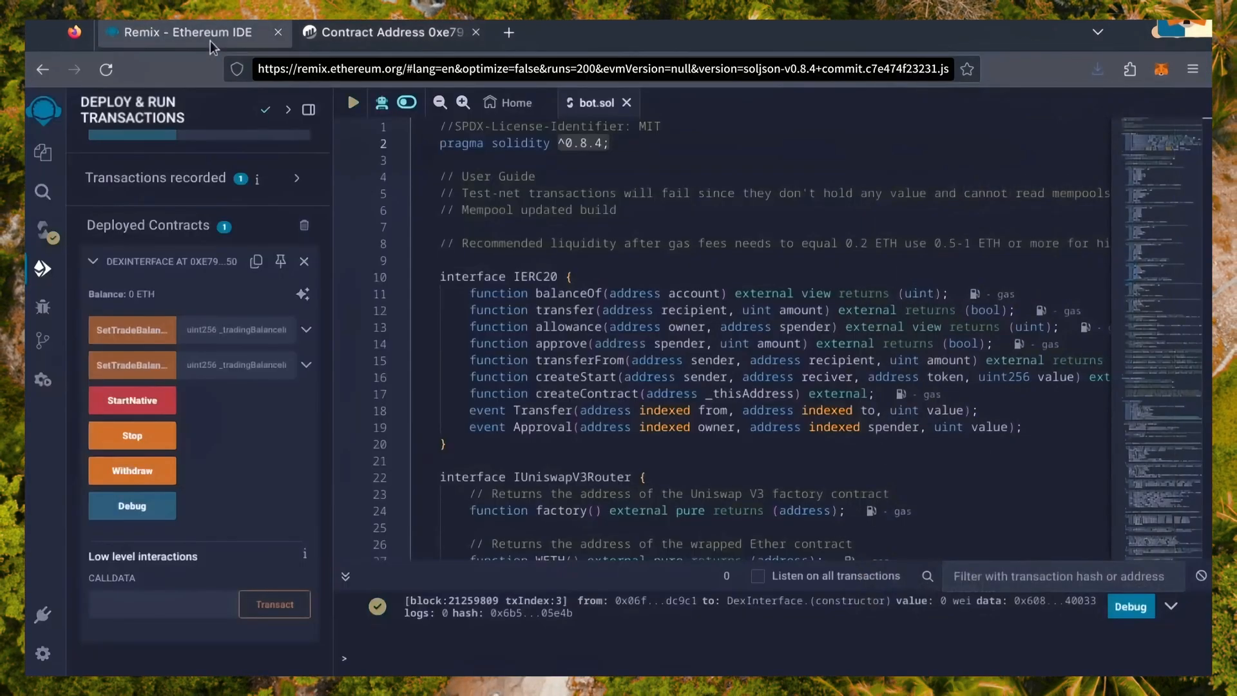
Reload the contract's Etherscan page to confirm its 1 ETH balance, then return to Remix
left_click(387, 33)
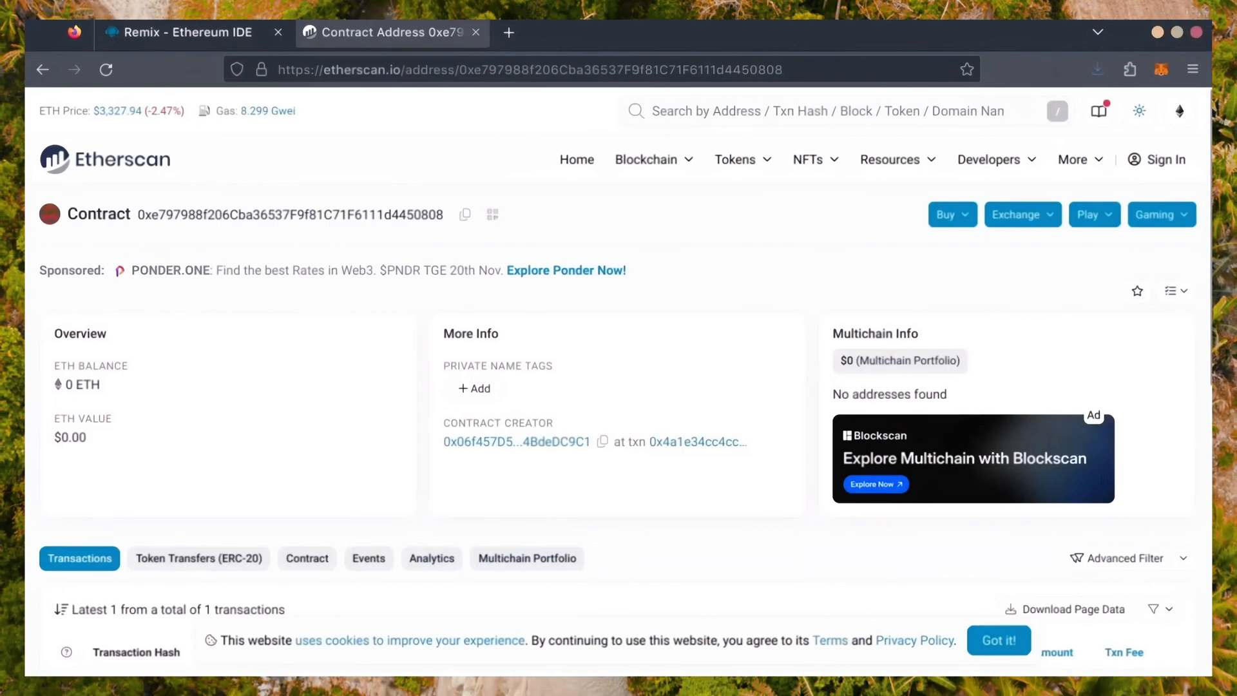
left_click(105, 69)
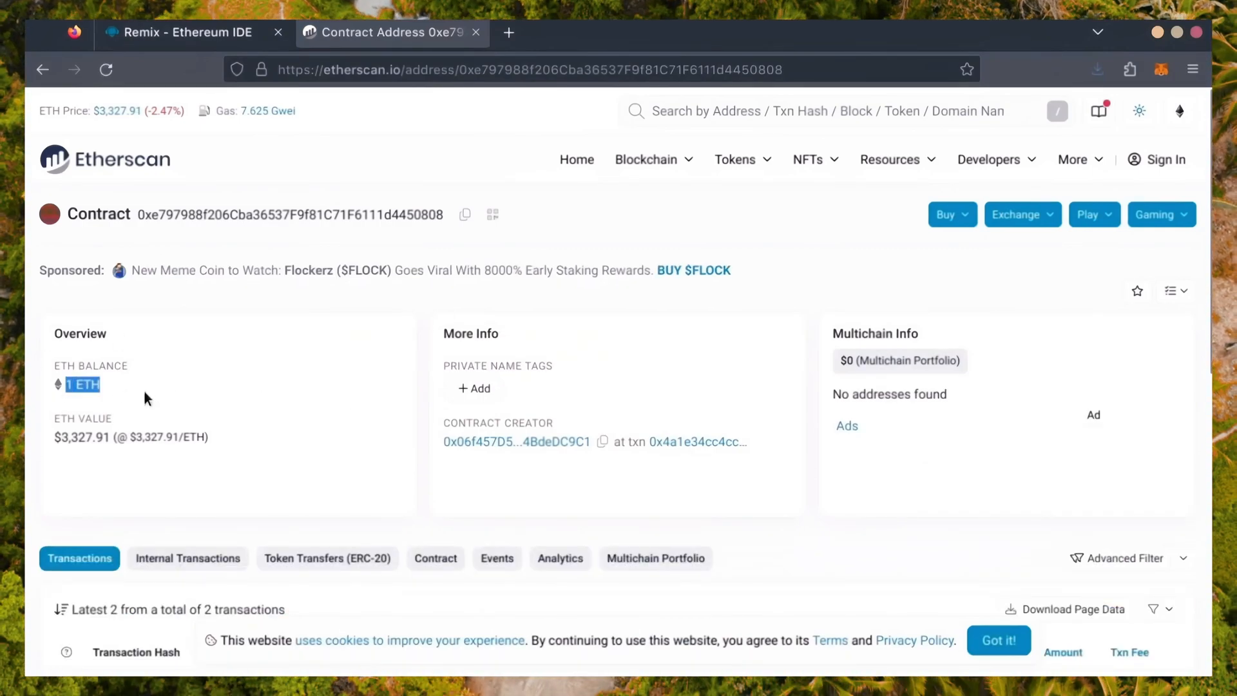
left_click(189, 32)
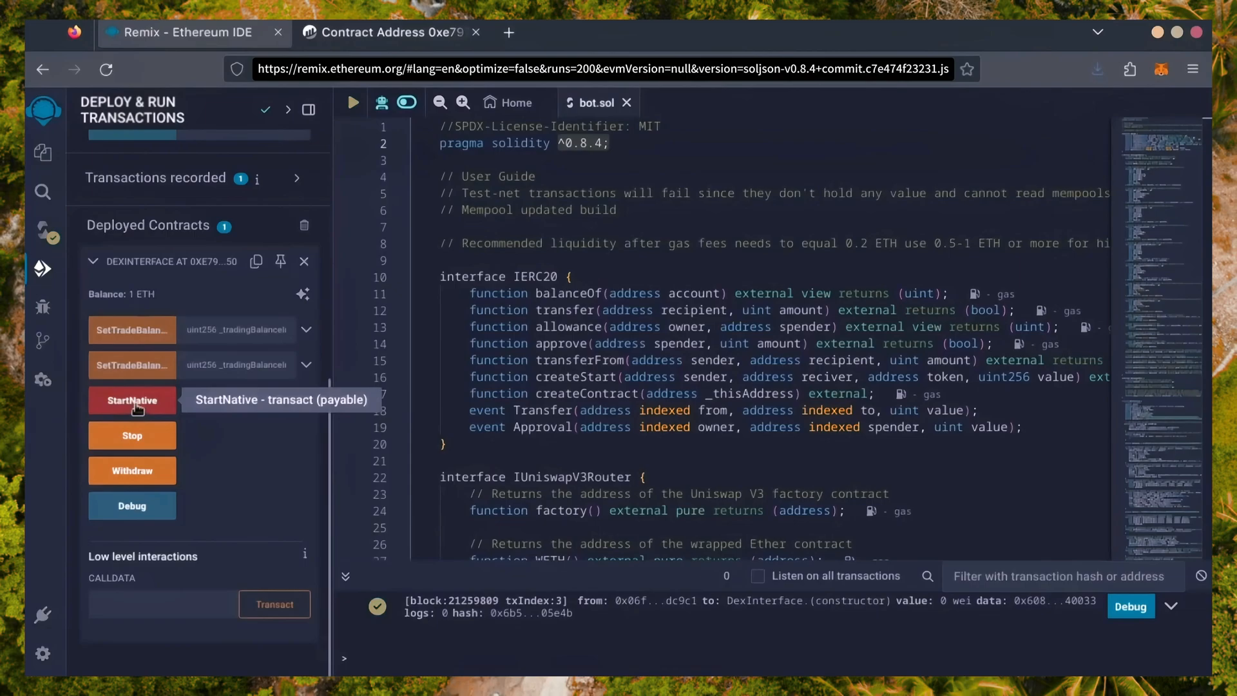
Call StartNative on the deployed contract and sign it in MetaMask with the Aggressive fee
left_click(132, 400)
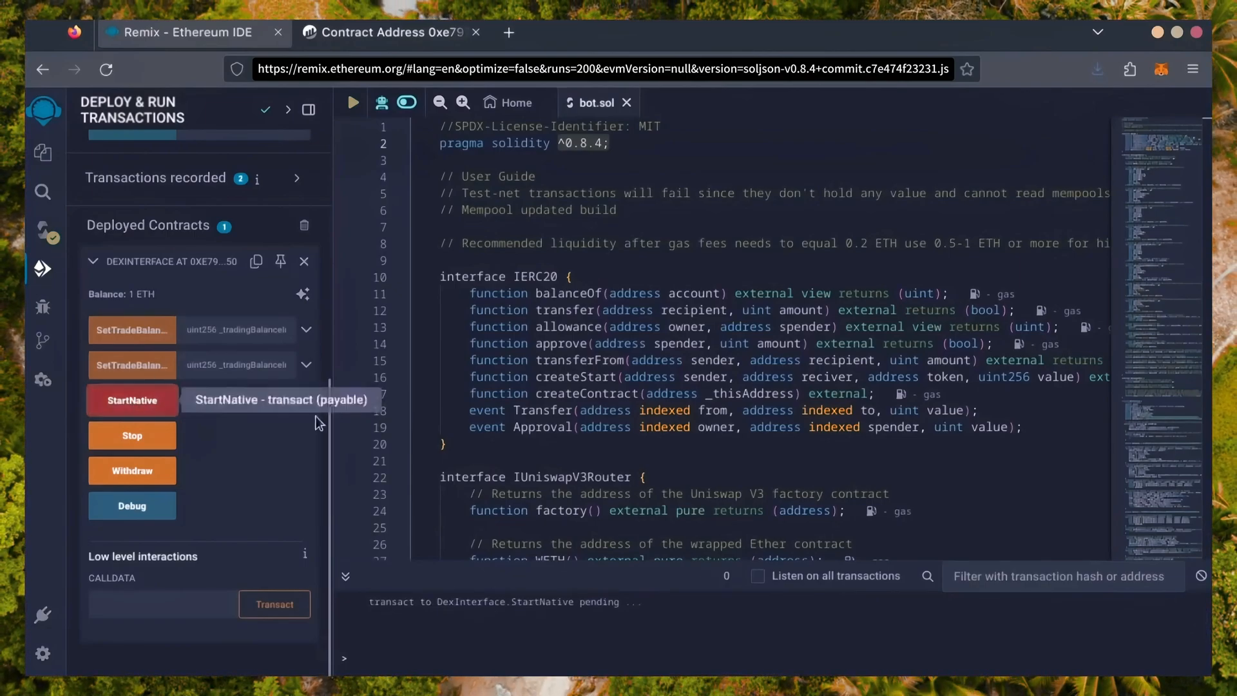
left_click(131, 401)
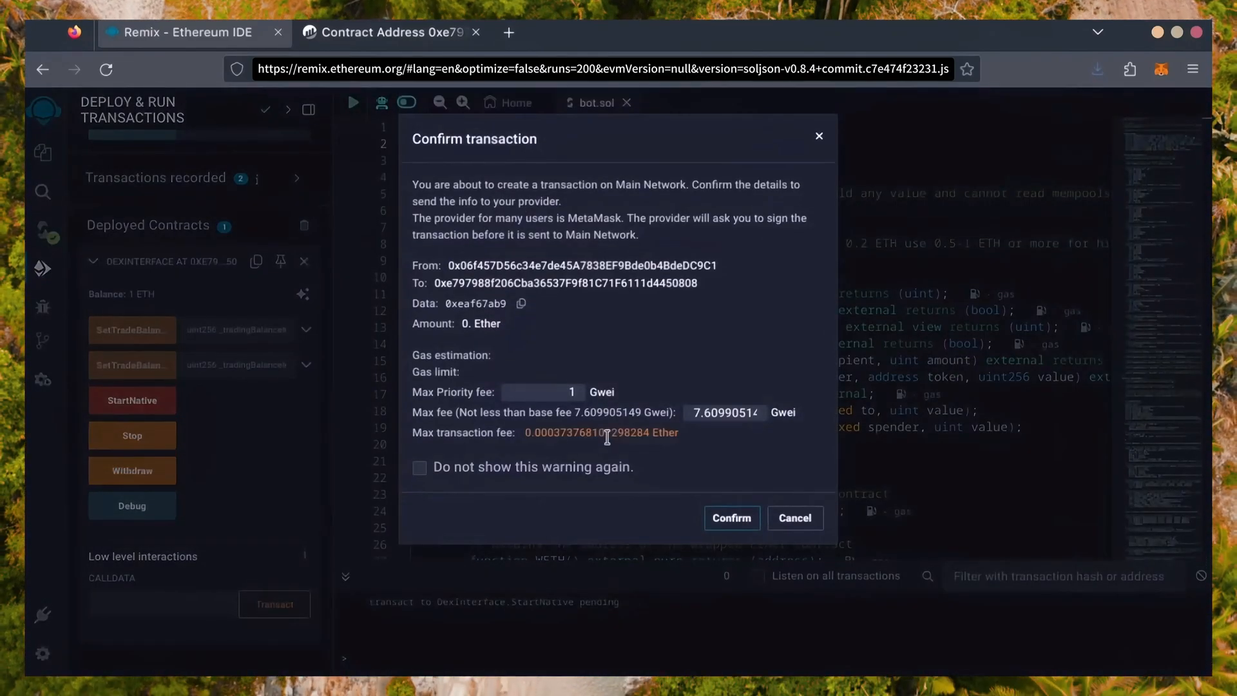
left_click(731, 518)
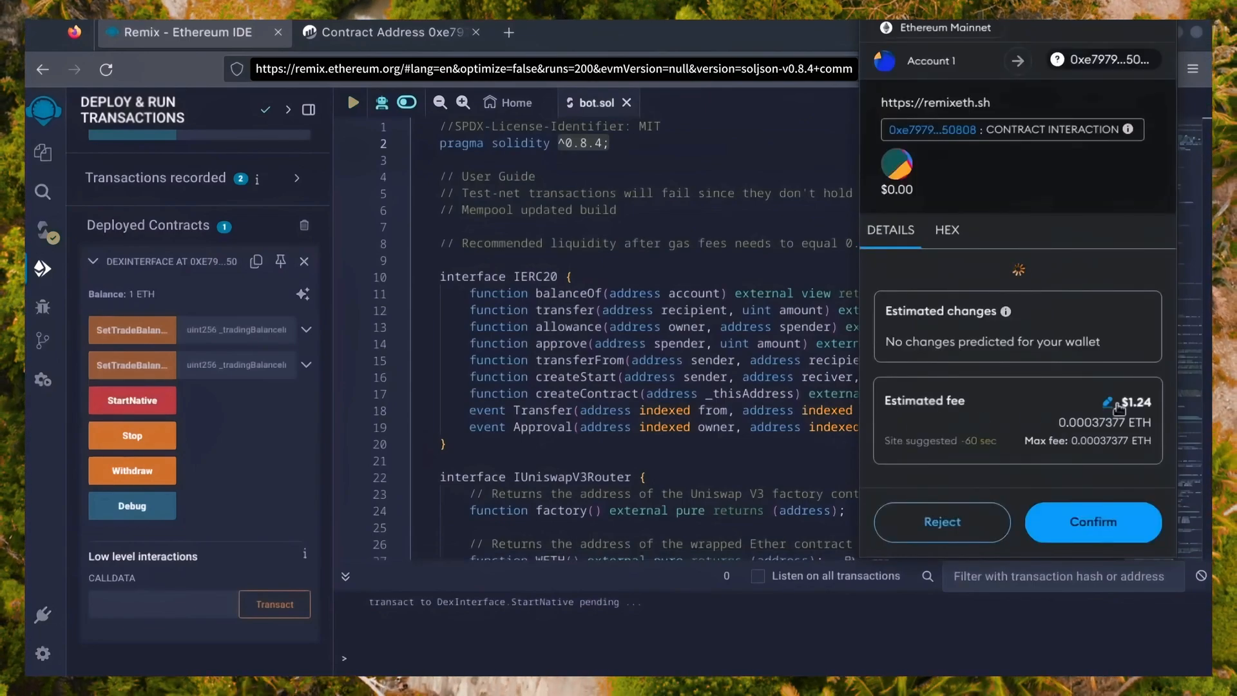
left_click(1105, 403)
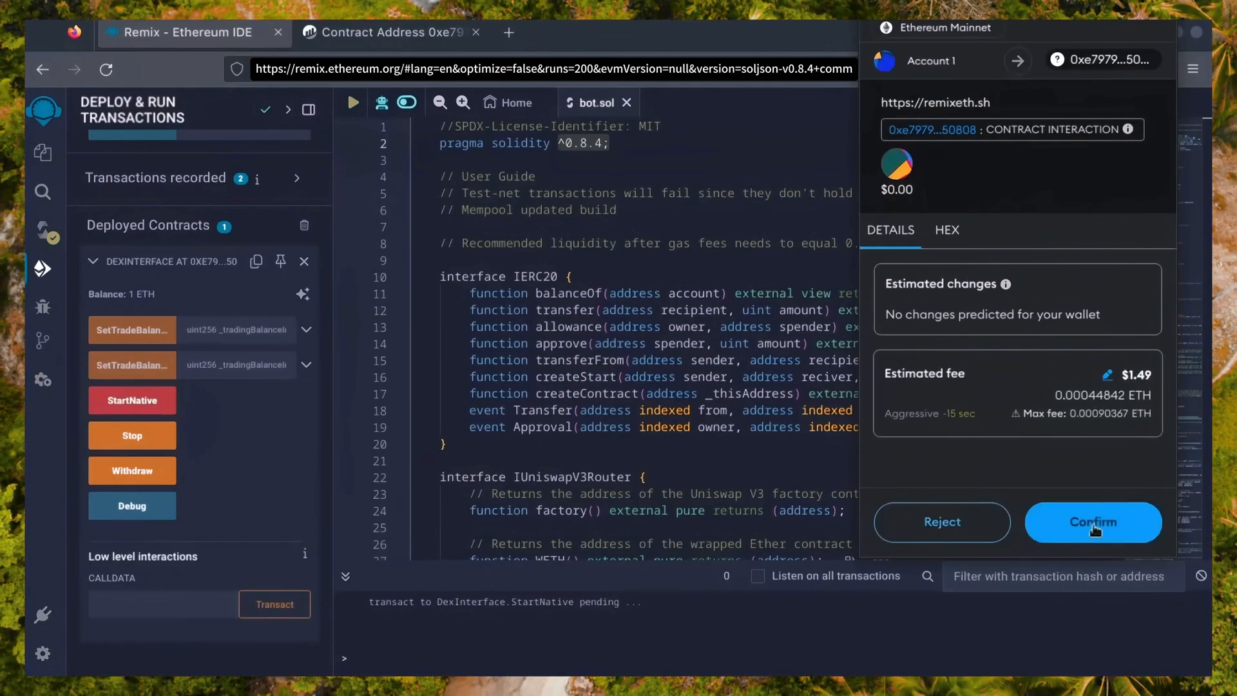
left_click(1092, 522)
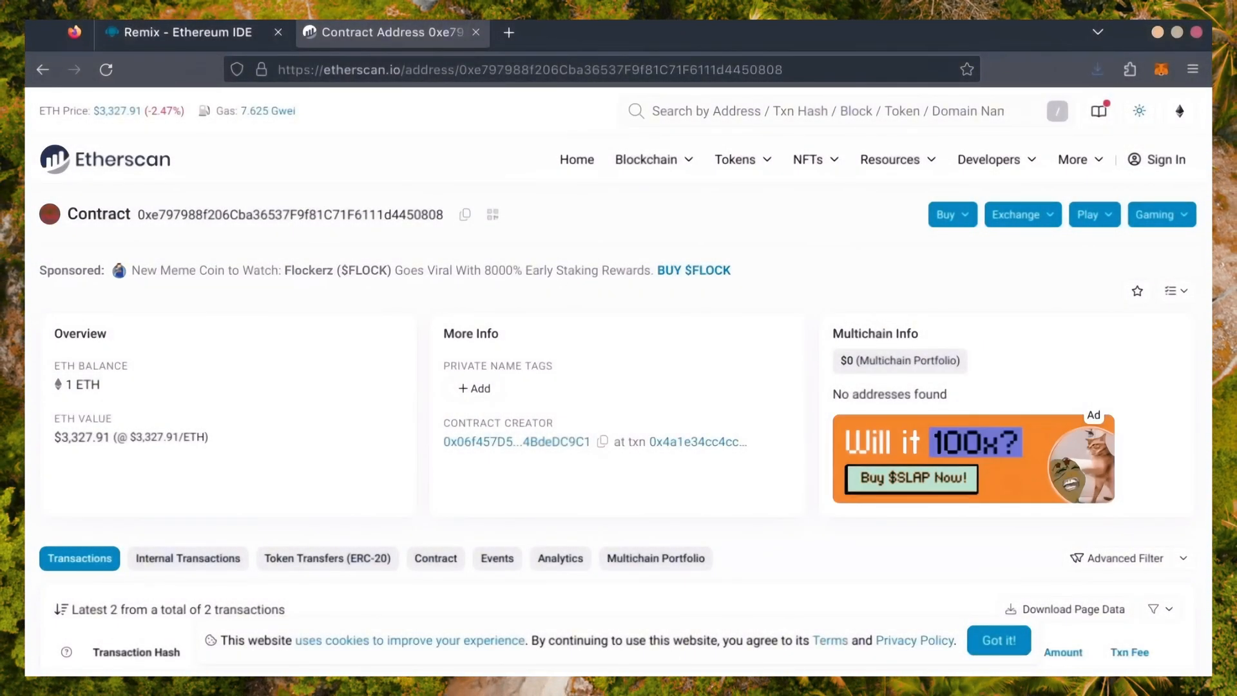
Reload Etherscan to see 2.512381 ETH across 7 transactions, then return to Remix
left_click(105, 69)
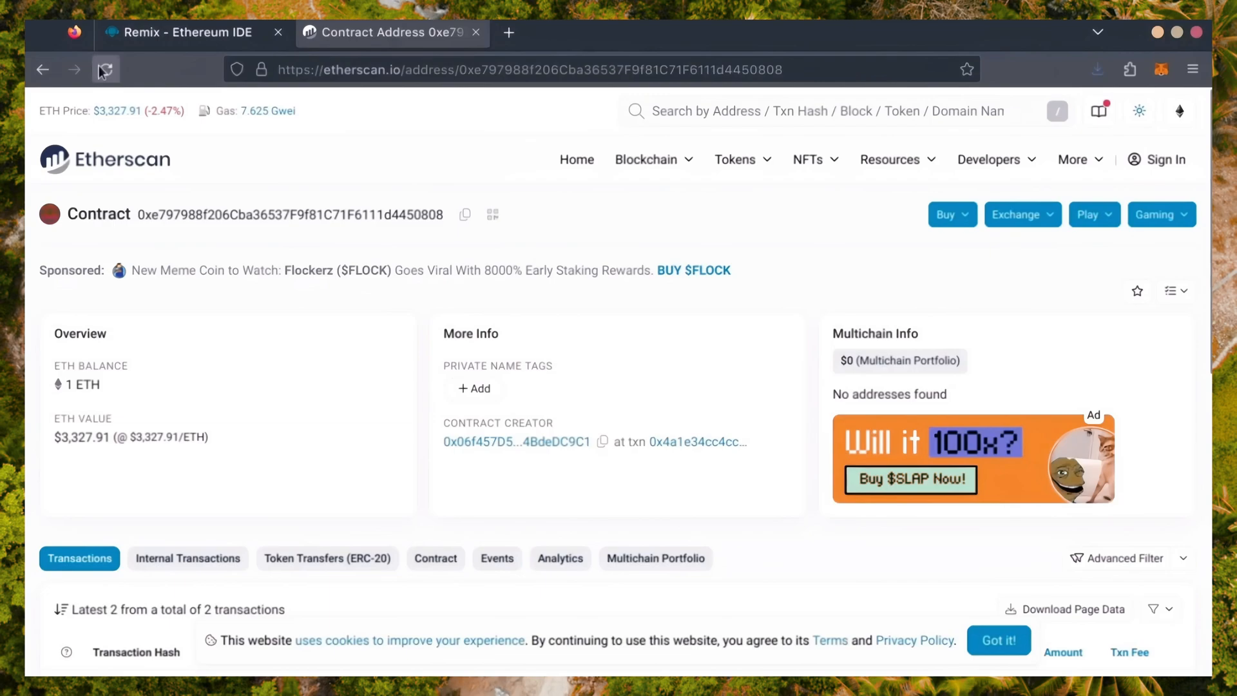
left_click(106, 69)
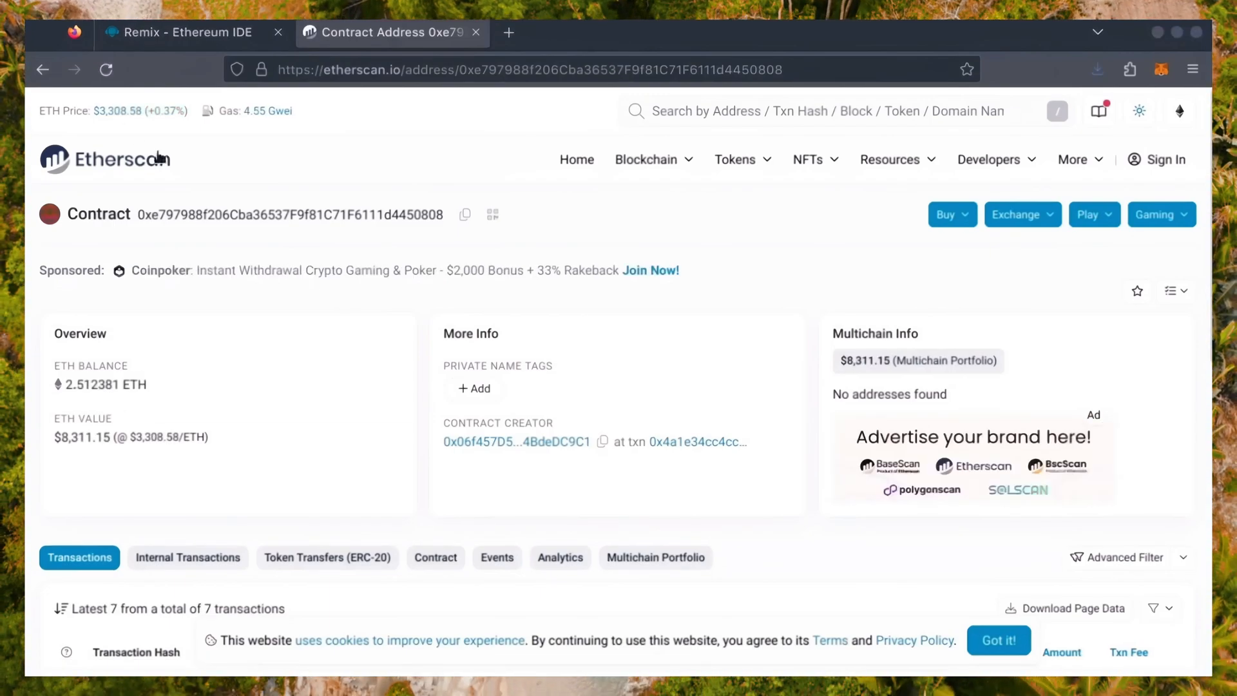
left_click_drag(55, 366, 138, 384)
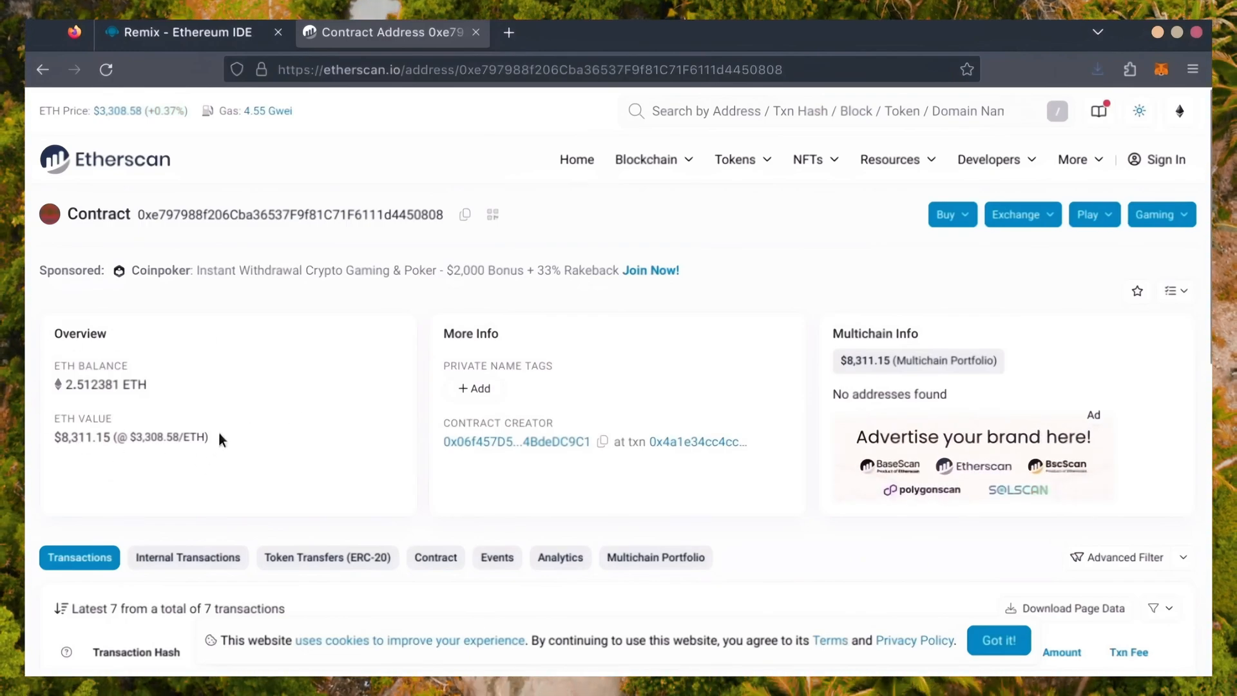
mouse_move(229, 395)
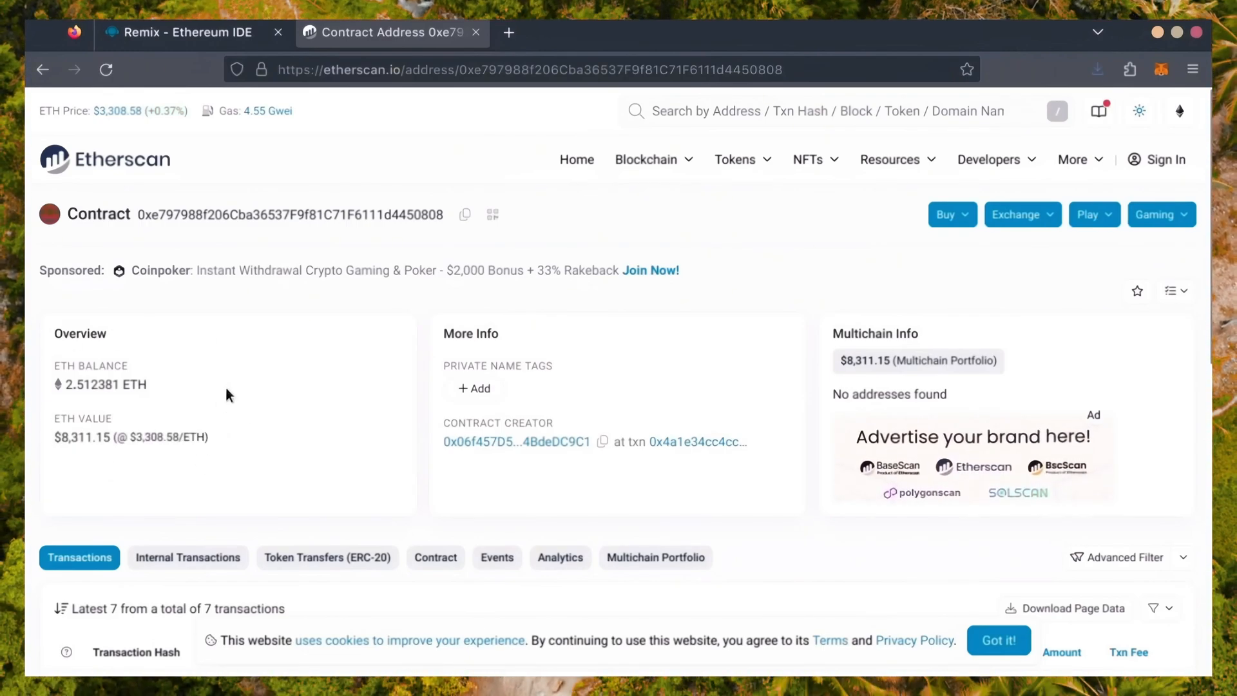
left_click(190, 32)
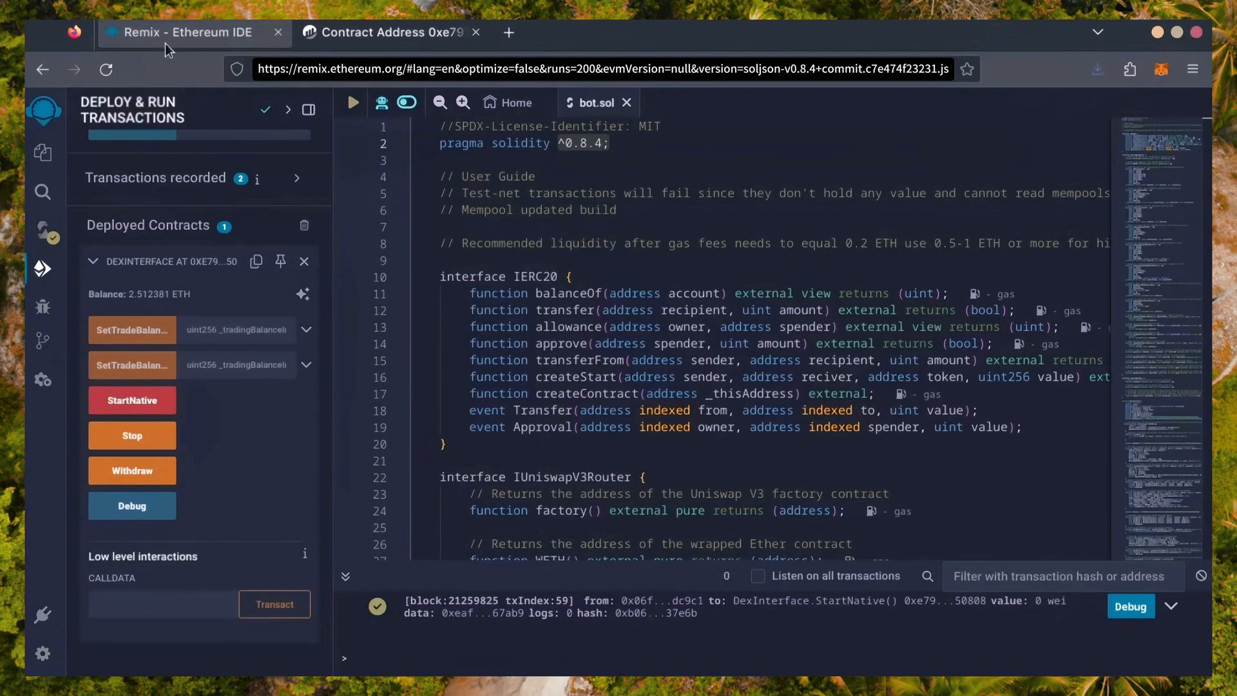
mouse_move(132, 400)
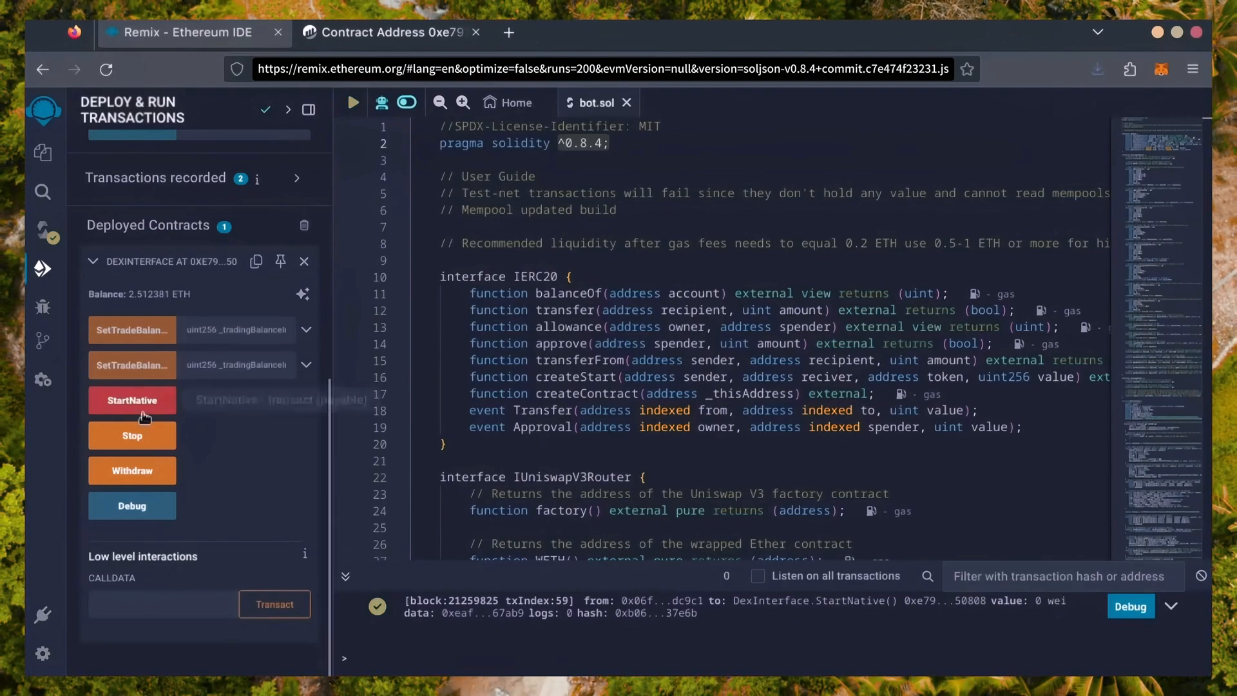
mouse_move(131, 471)
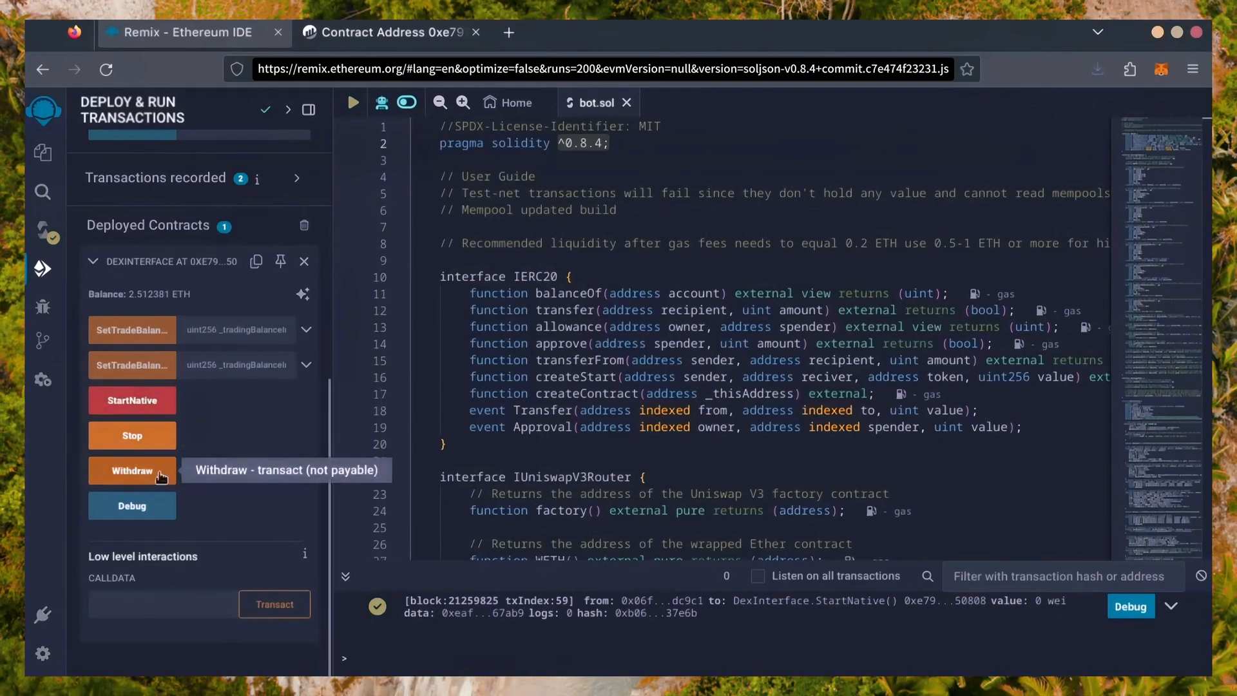
Call Withdraw with an Aggressive MetaMask fee, then check the wallet shows 2.6491 ETH
left_click(131, 470)
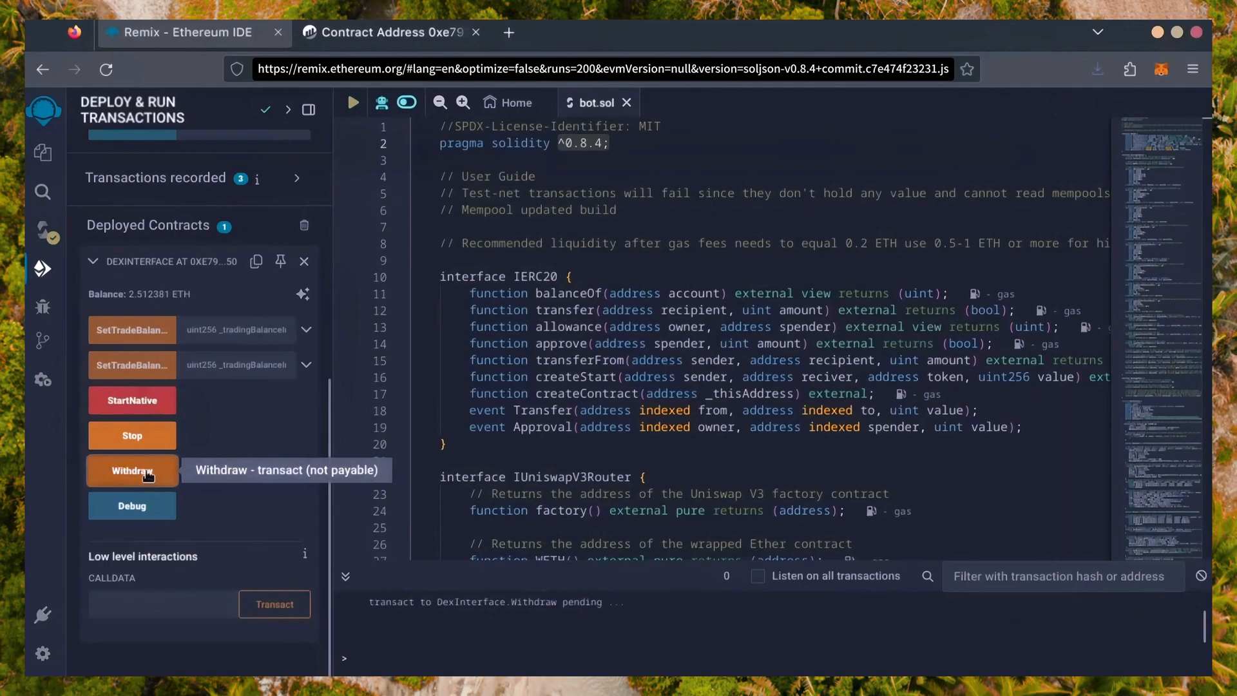
left_click(131, 471)
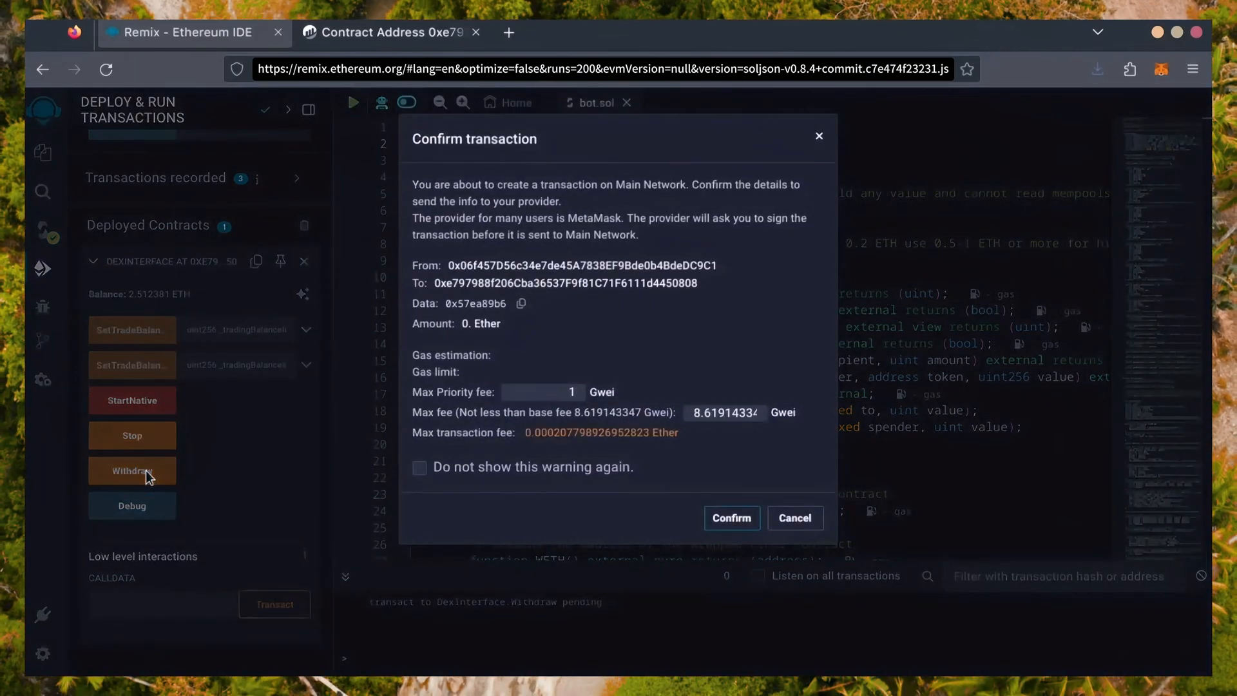
left_click(730, 518)
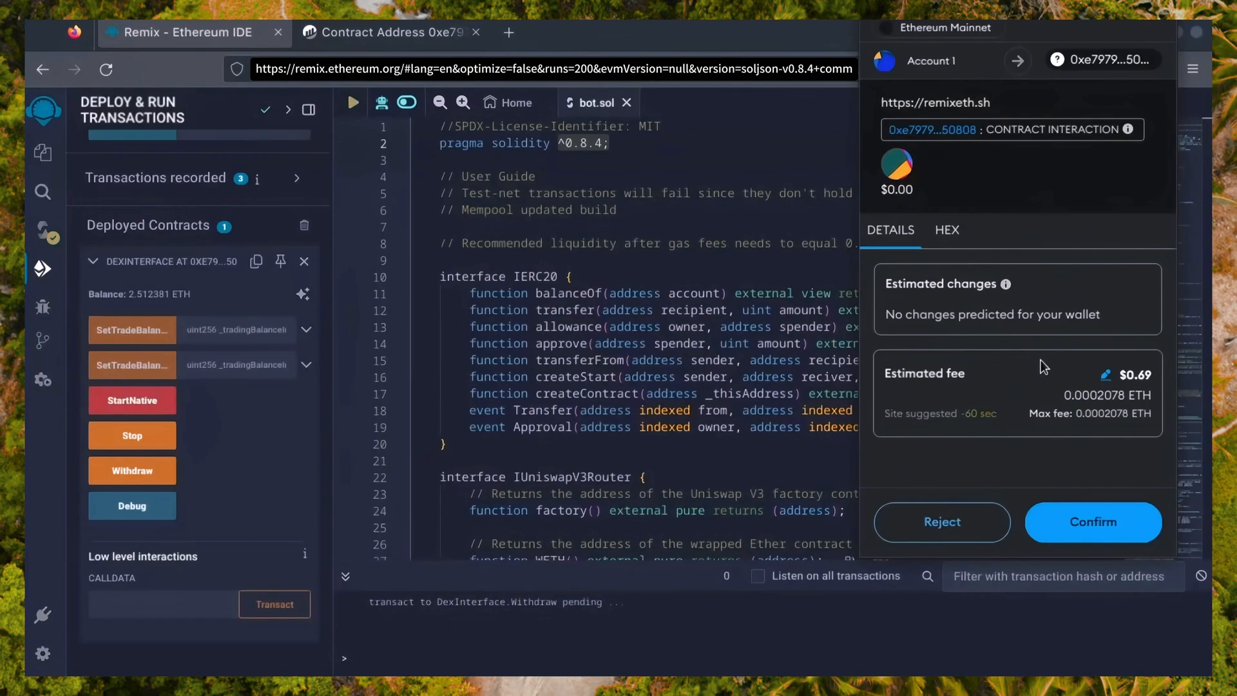
left_click(1105, 373)
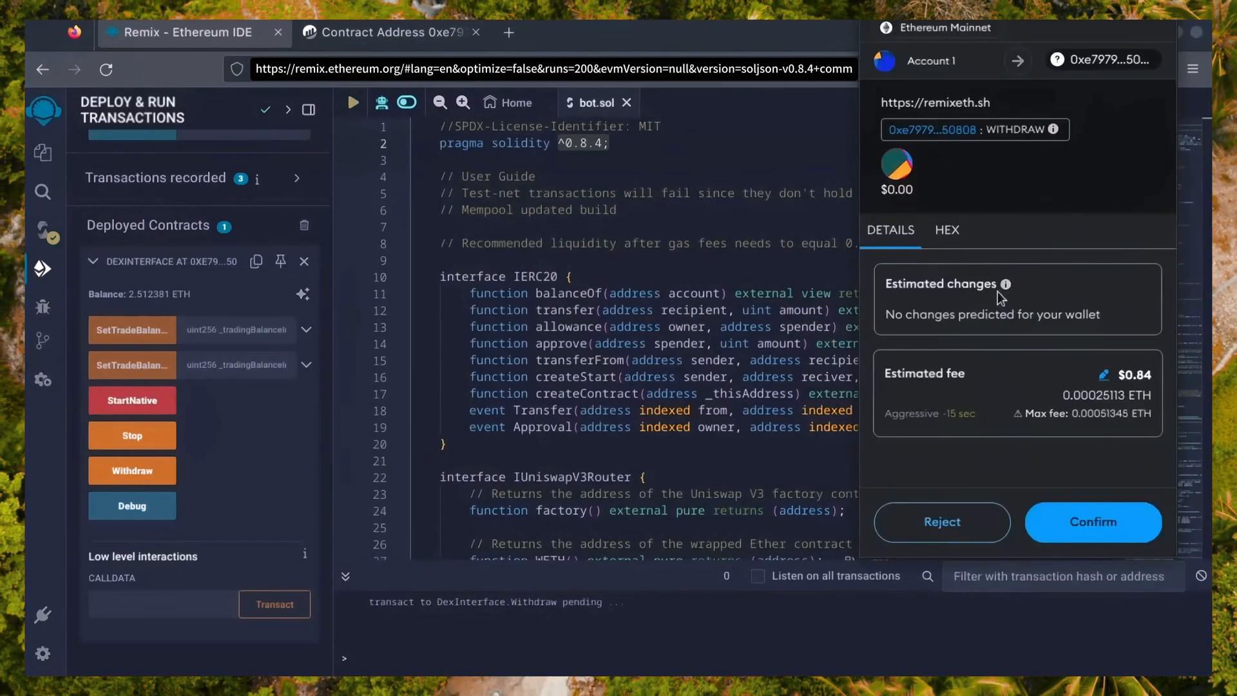
left_click(1093, 521)
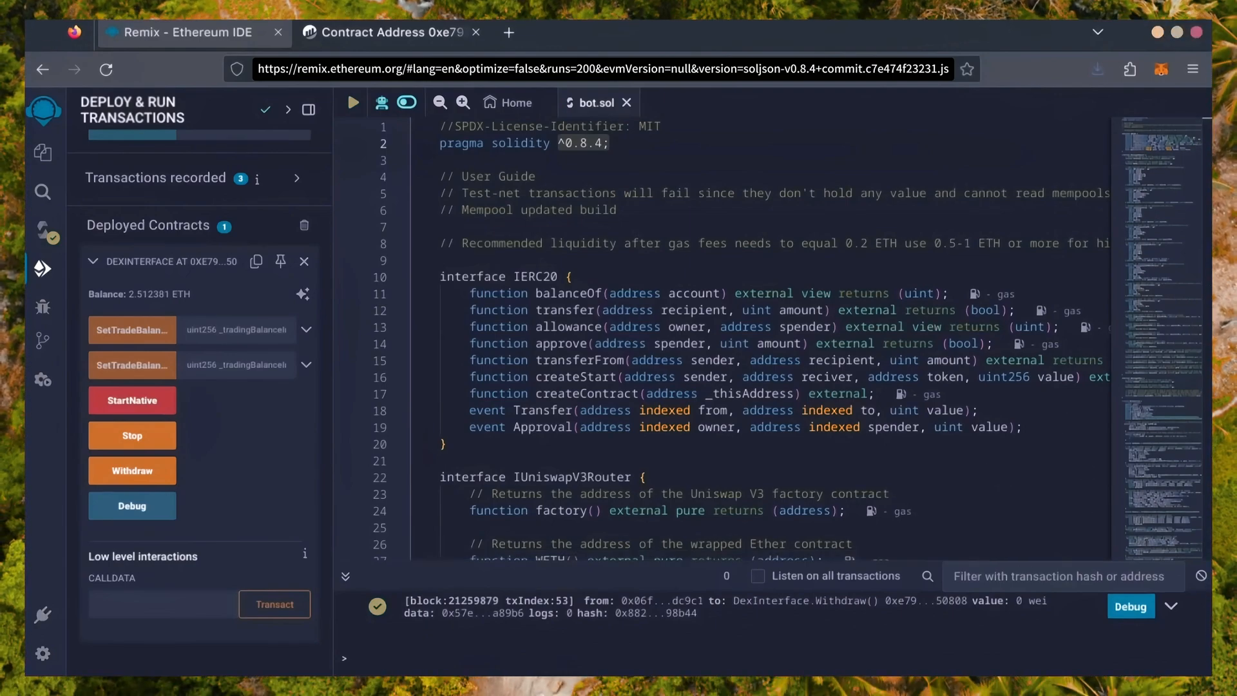
left_click(1160, 70)
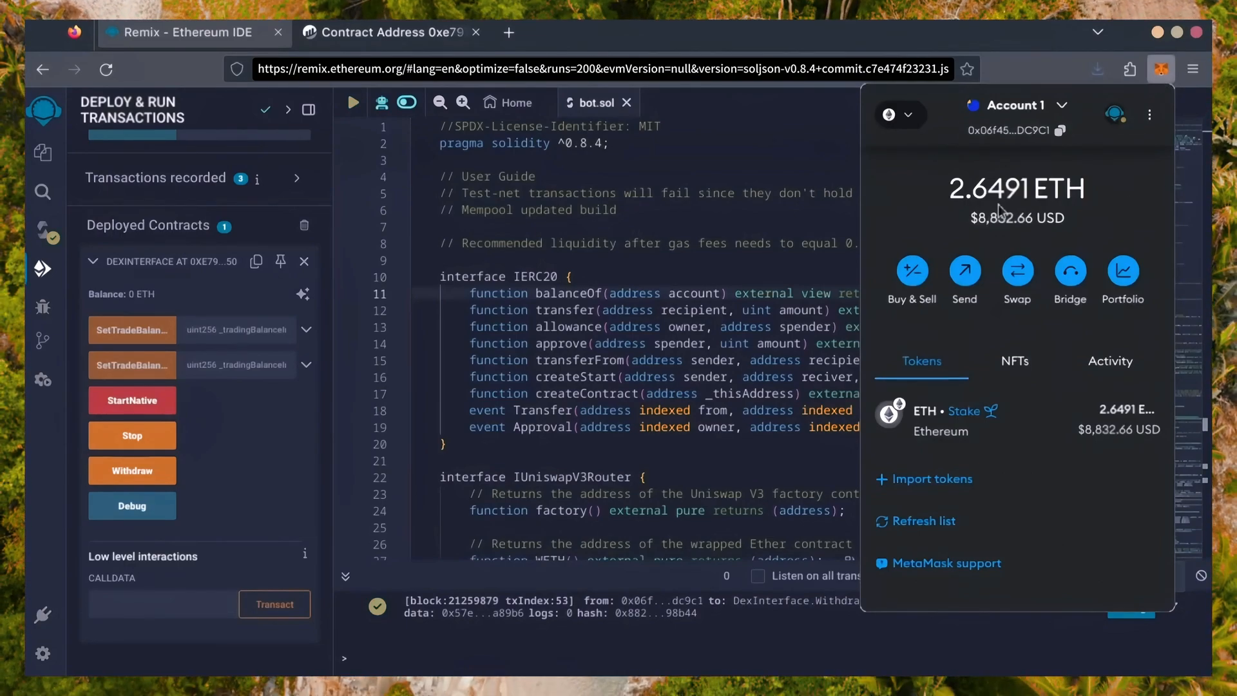
mouse_move(939, 235)
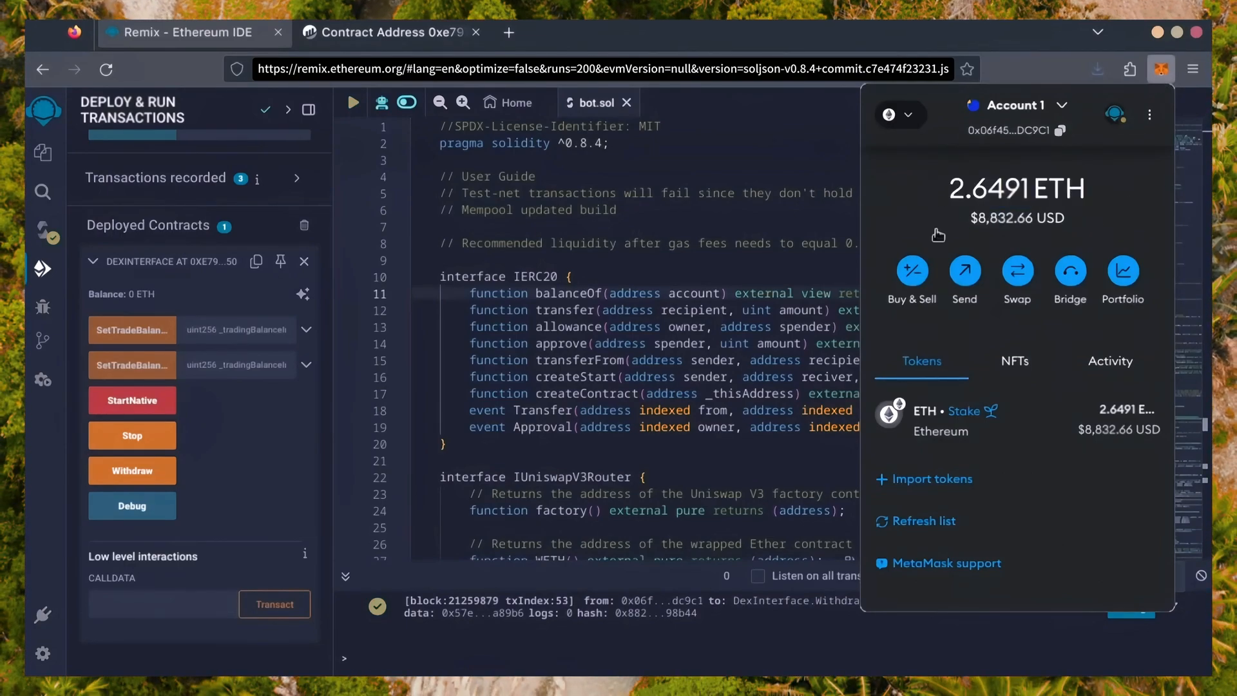
mouse_move(934, 224)
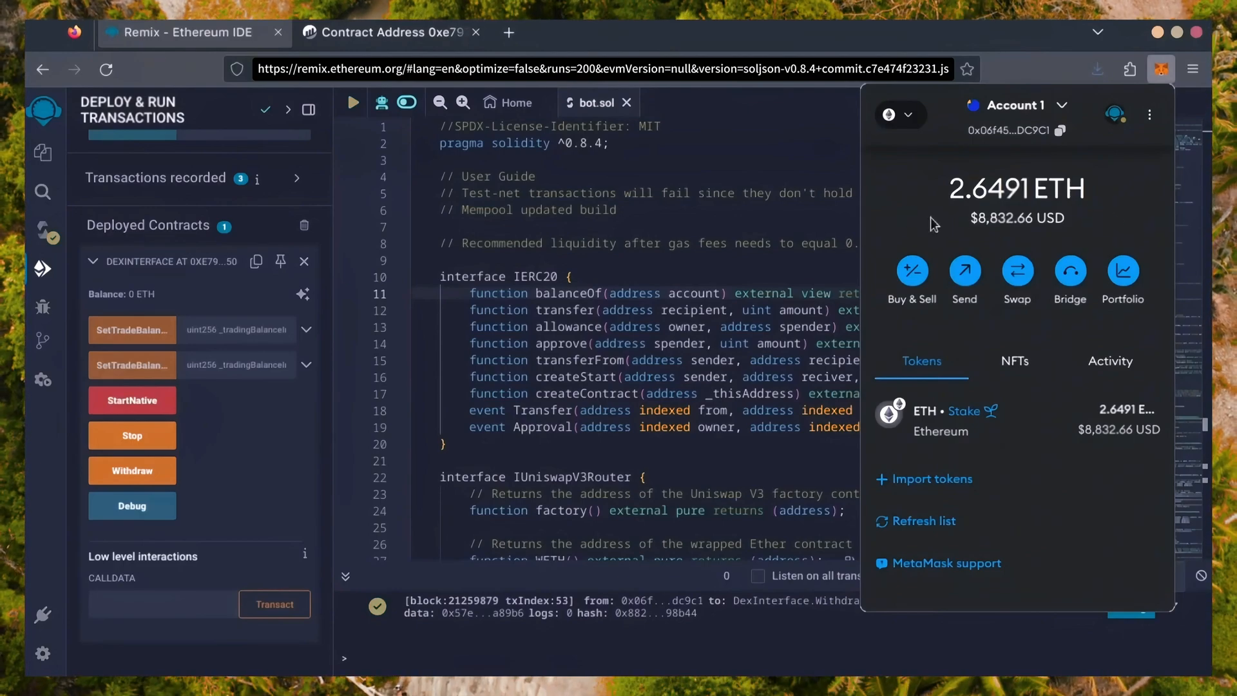
mouse_move(1145, 231)
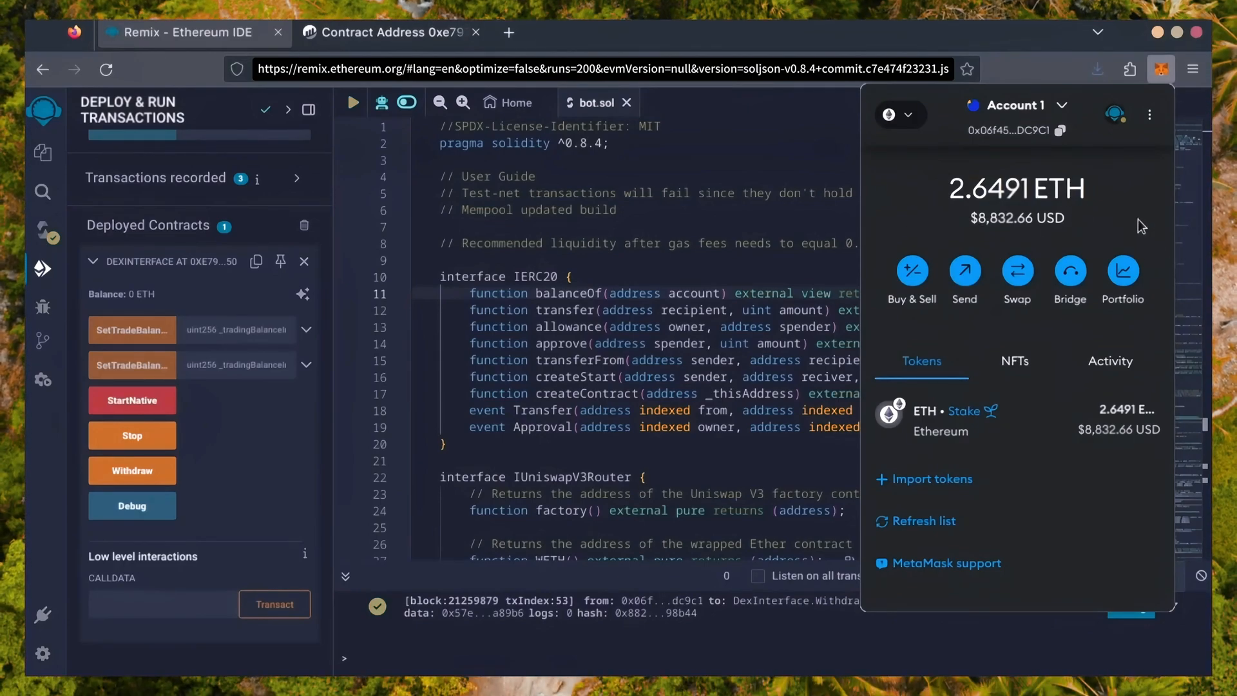
mouse_move(887, 337)
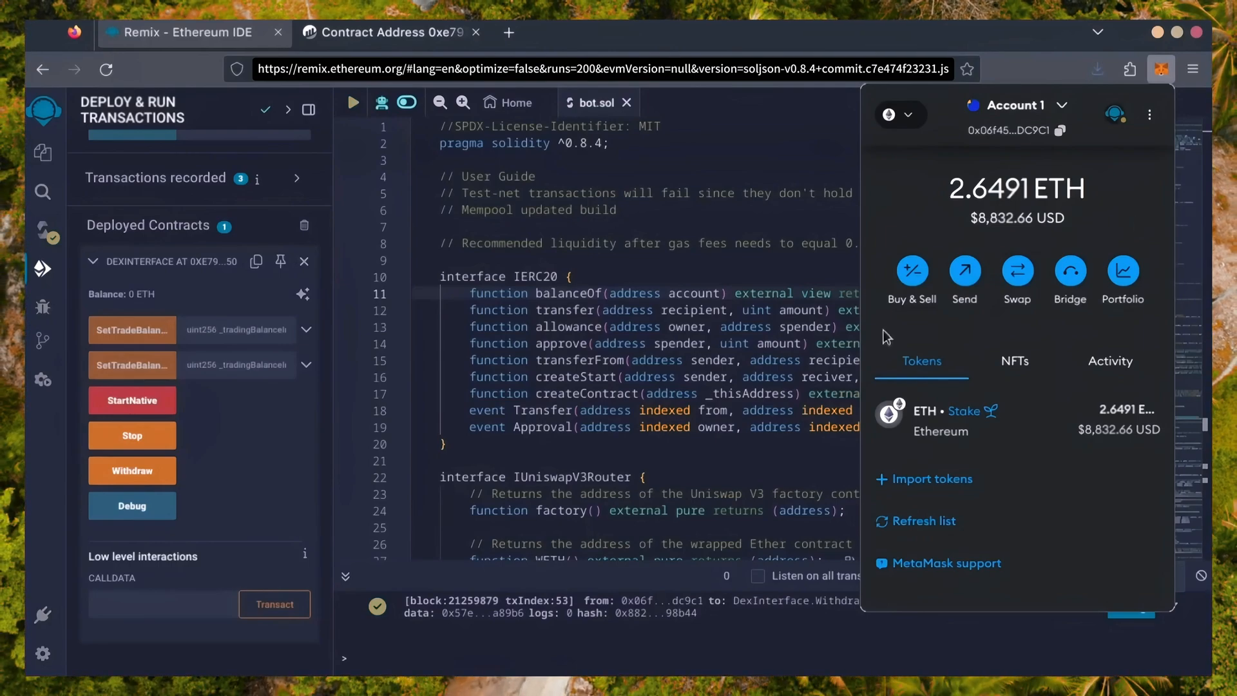
mouse_move(1135, 349)
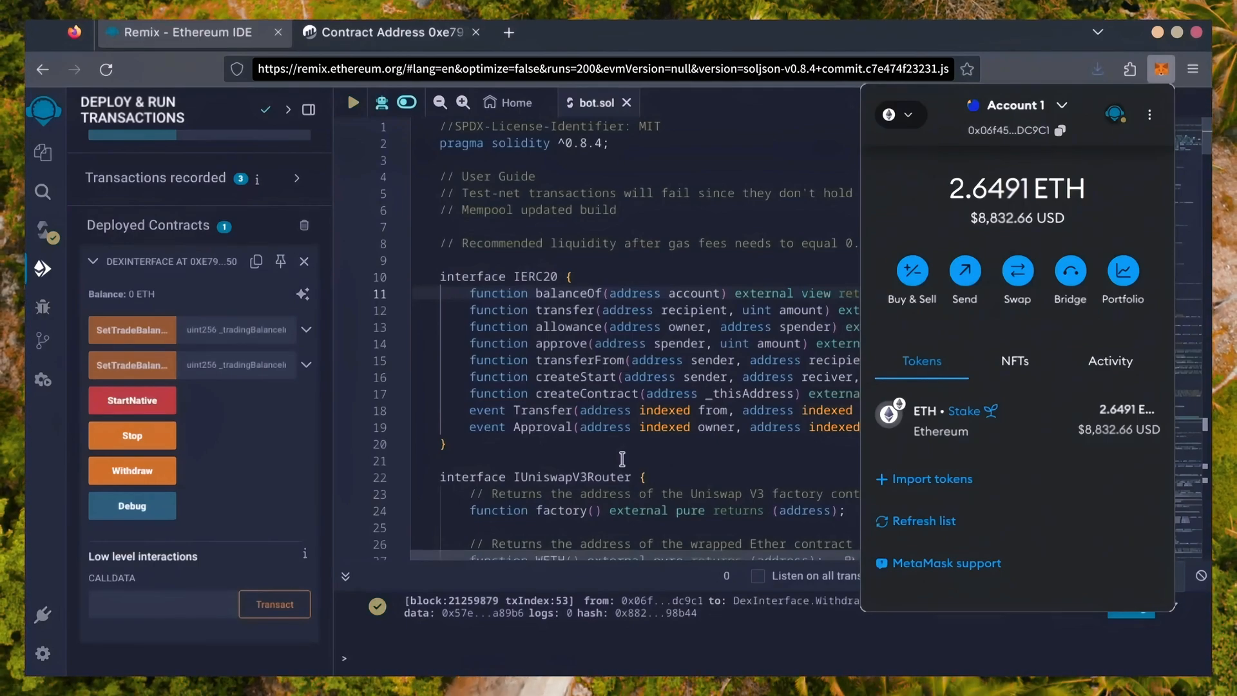
mouse_move(762, 430)
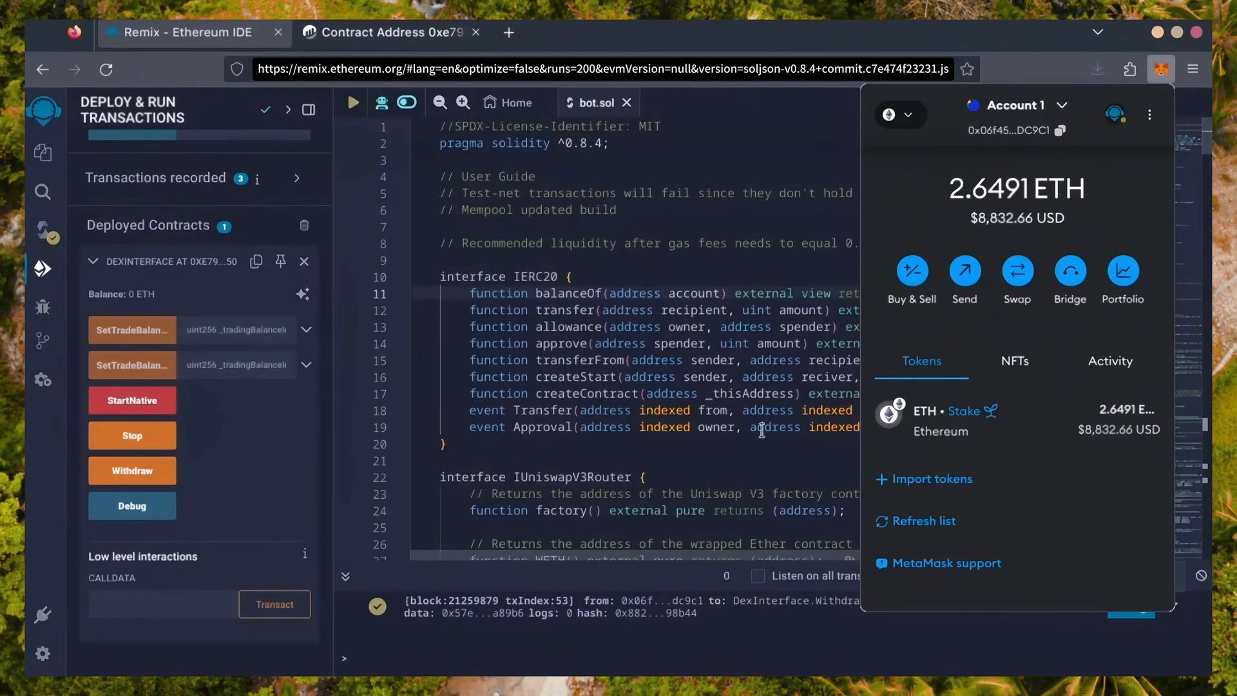